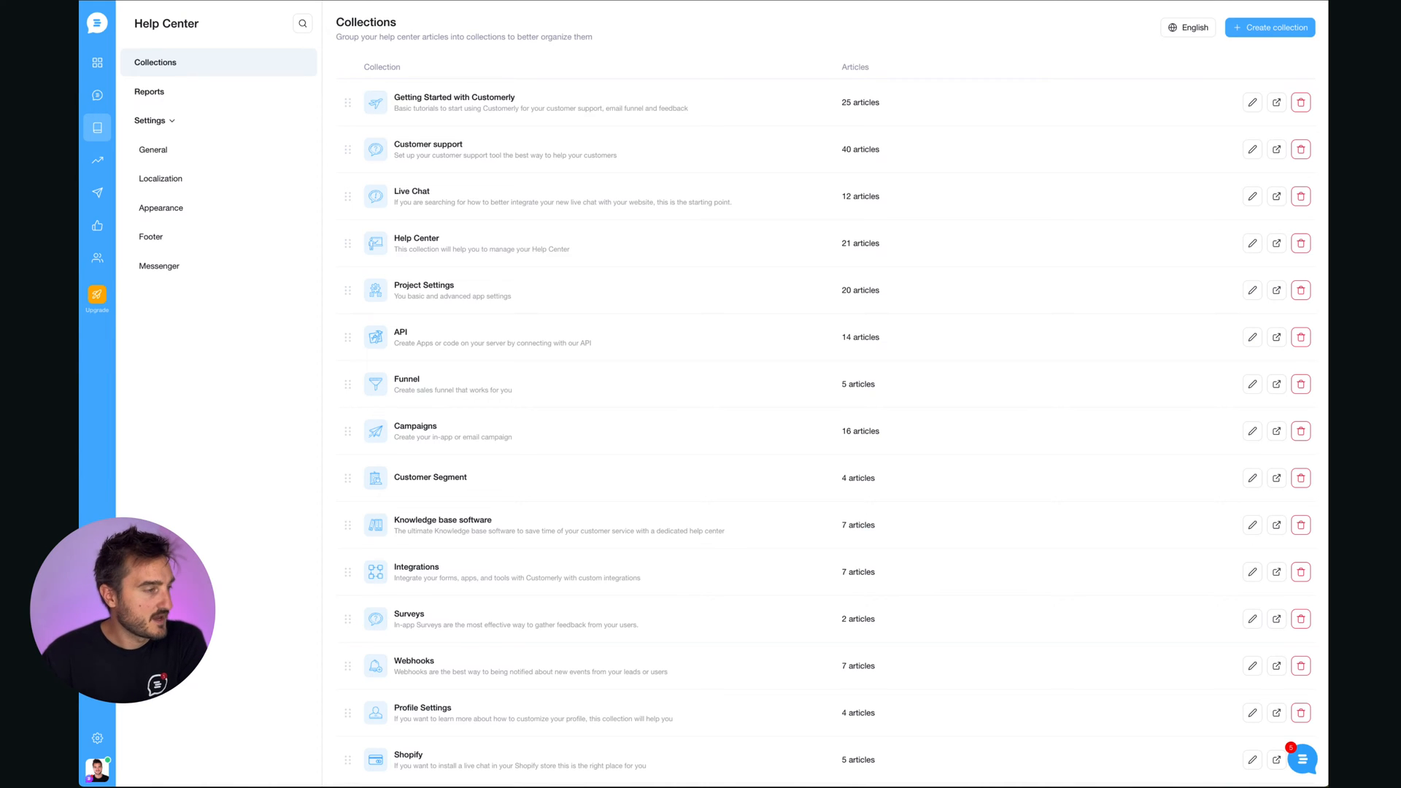
pyautogui.moveTo(1115, 78)
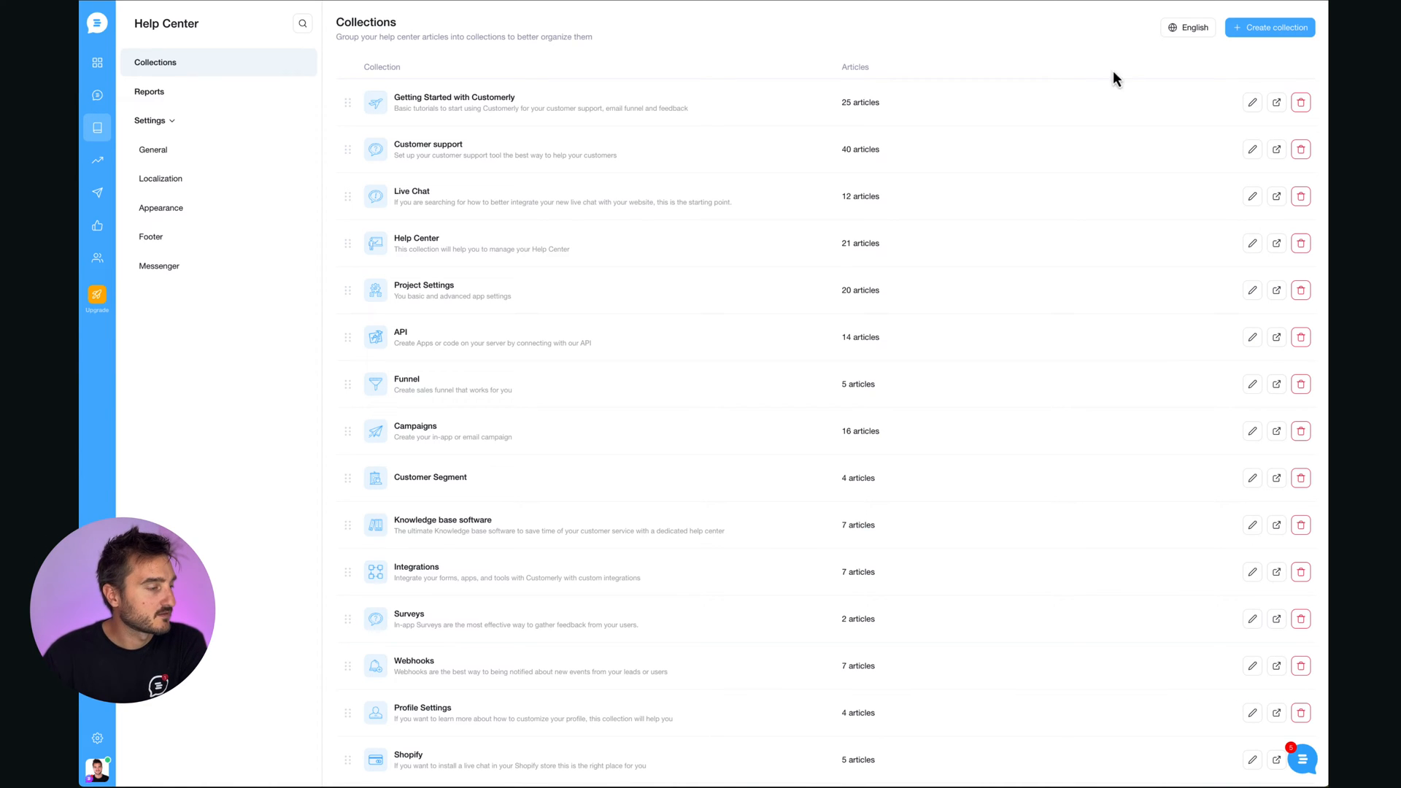
pyautogui.moveTo(863, 177)
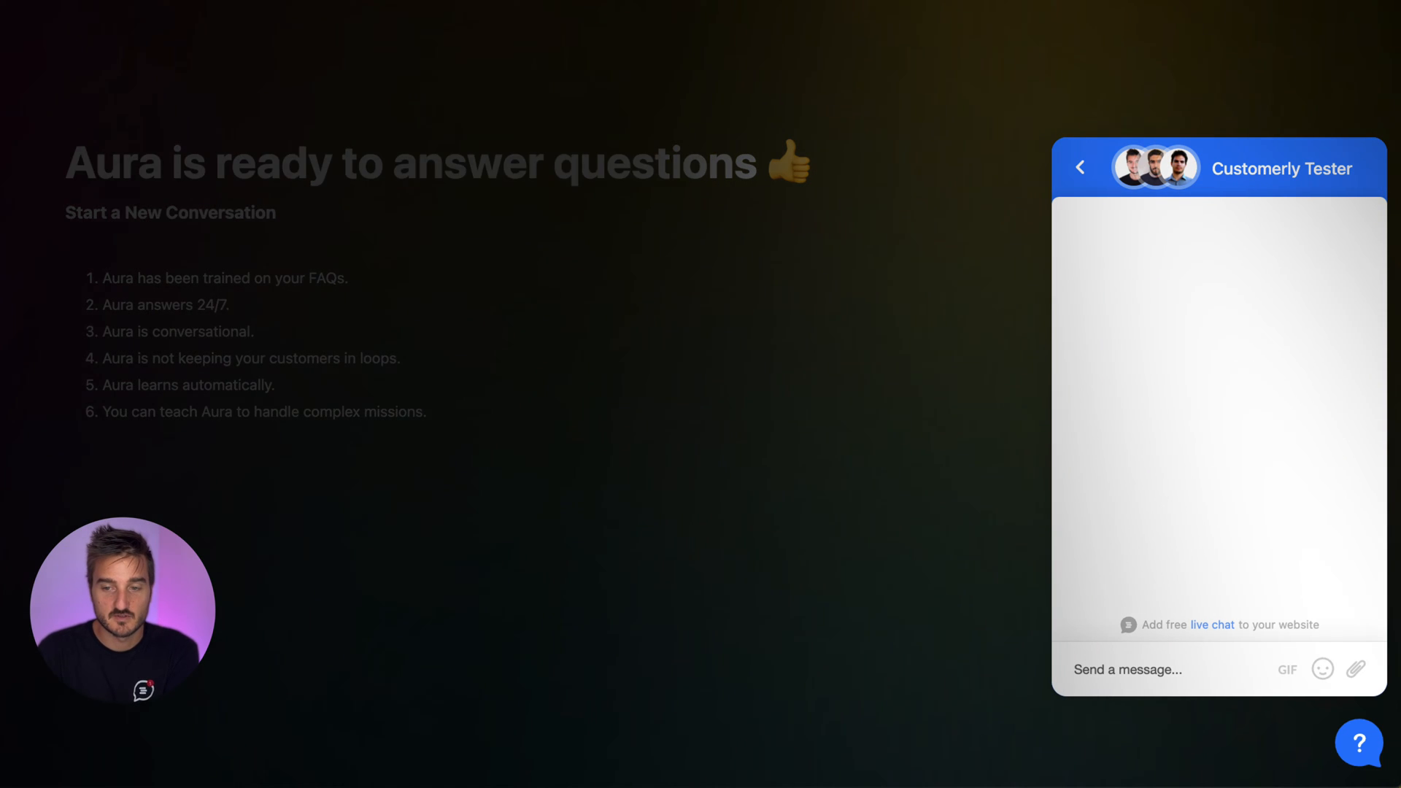
pyautogui.moveTo(1148, 630)
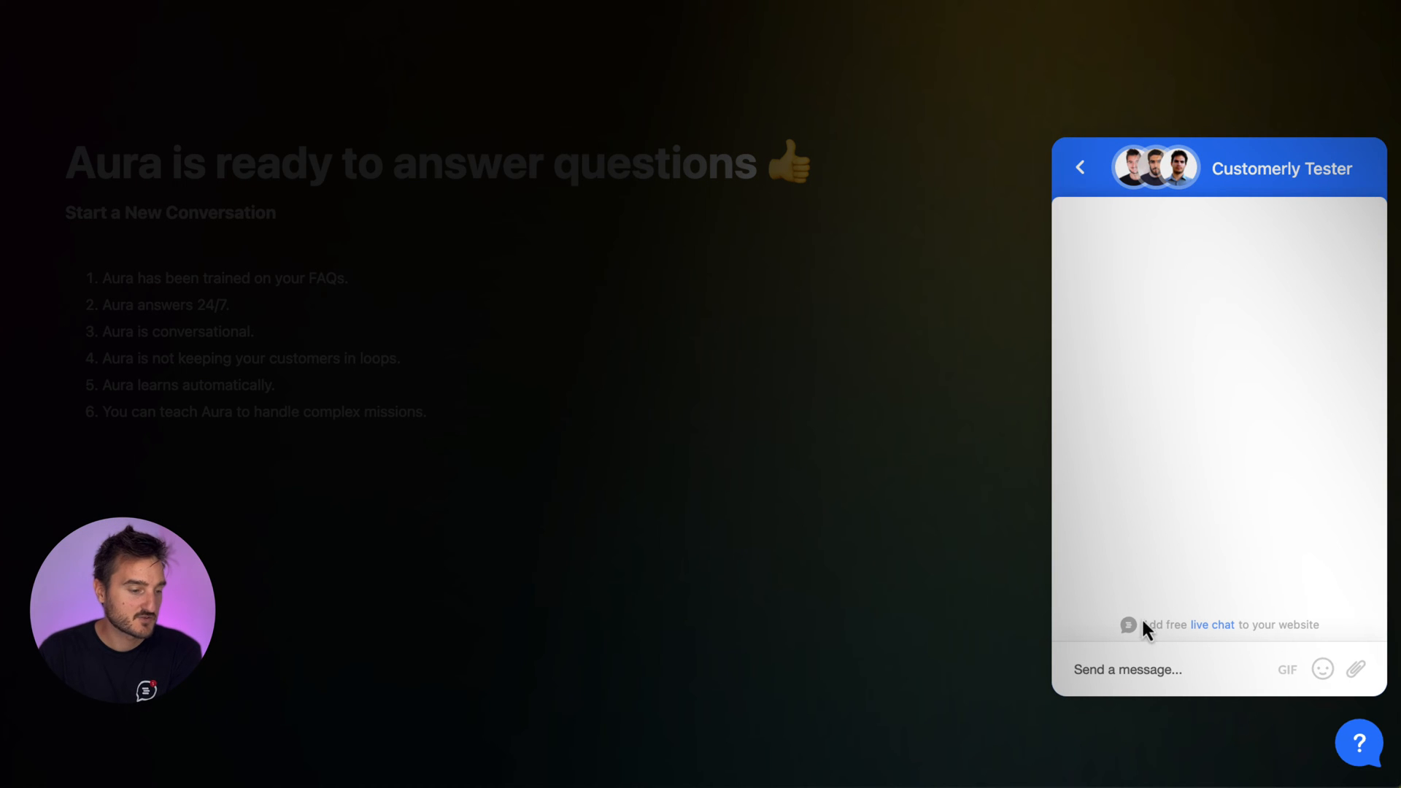
# Ask Aura 'How can I install the live chat on my wordpress?' and read its installation steps
pyautogui.write('How can I install the live chat on my wordpress?')
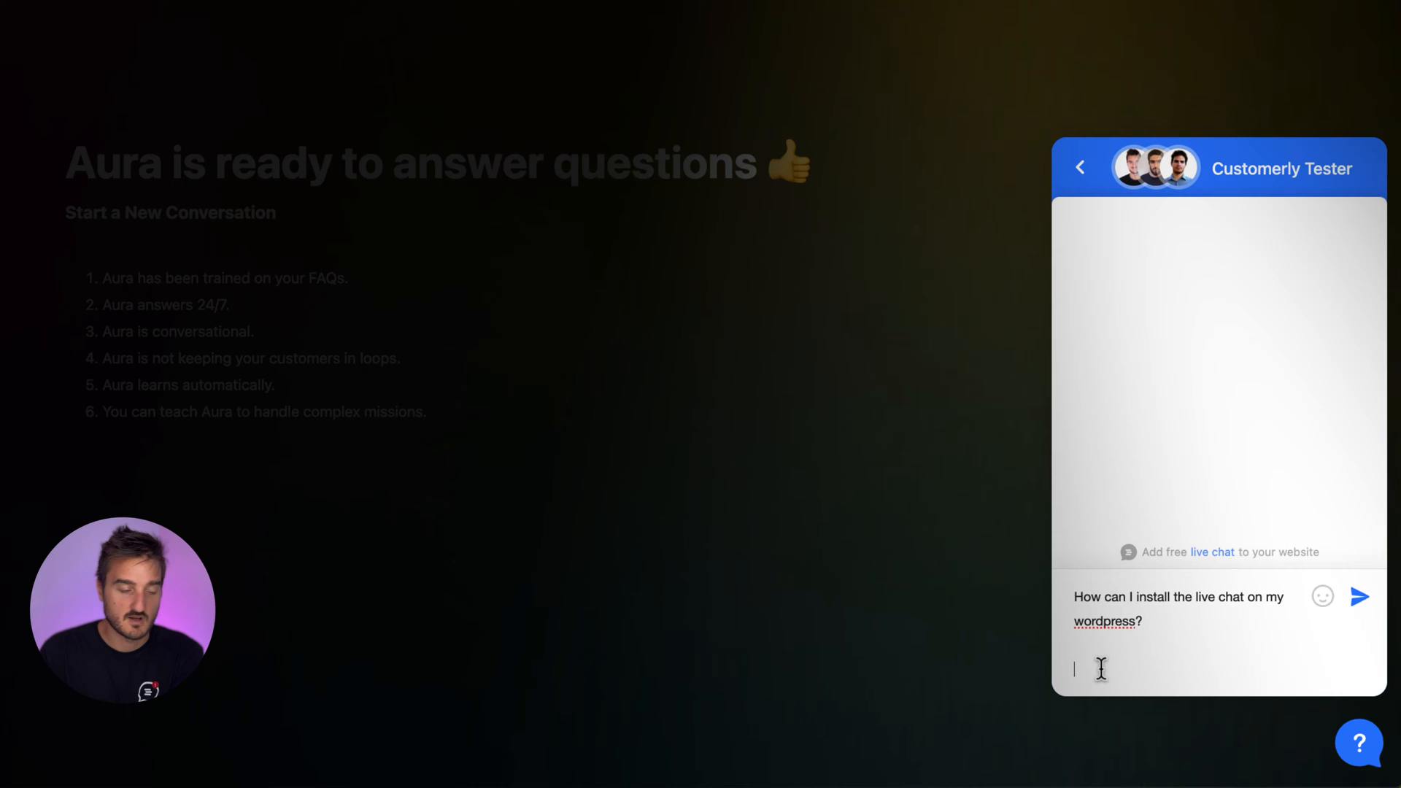
pyautogui.click(1359, 597)
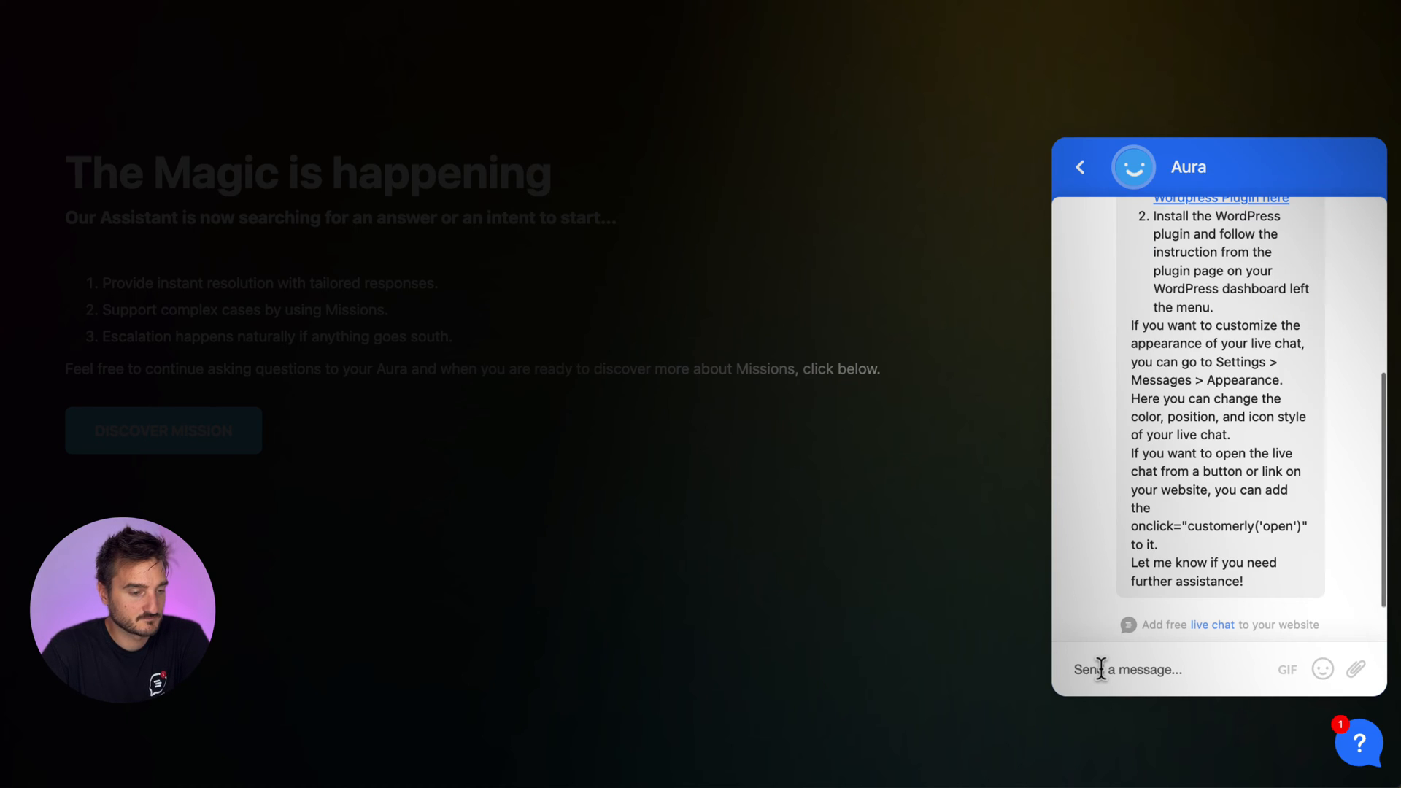
pyautogui.scroll(3)
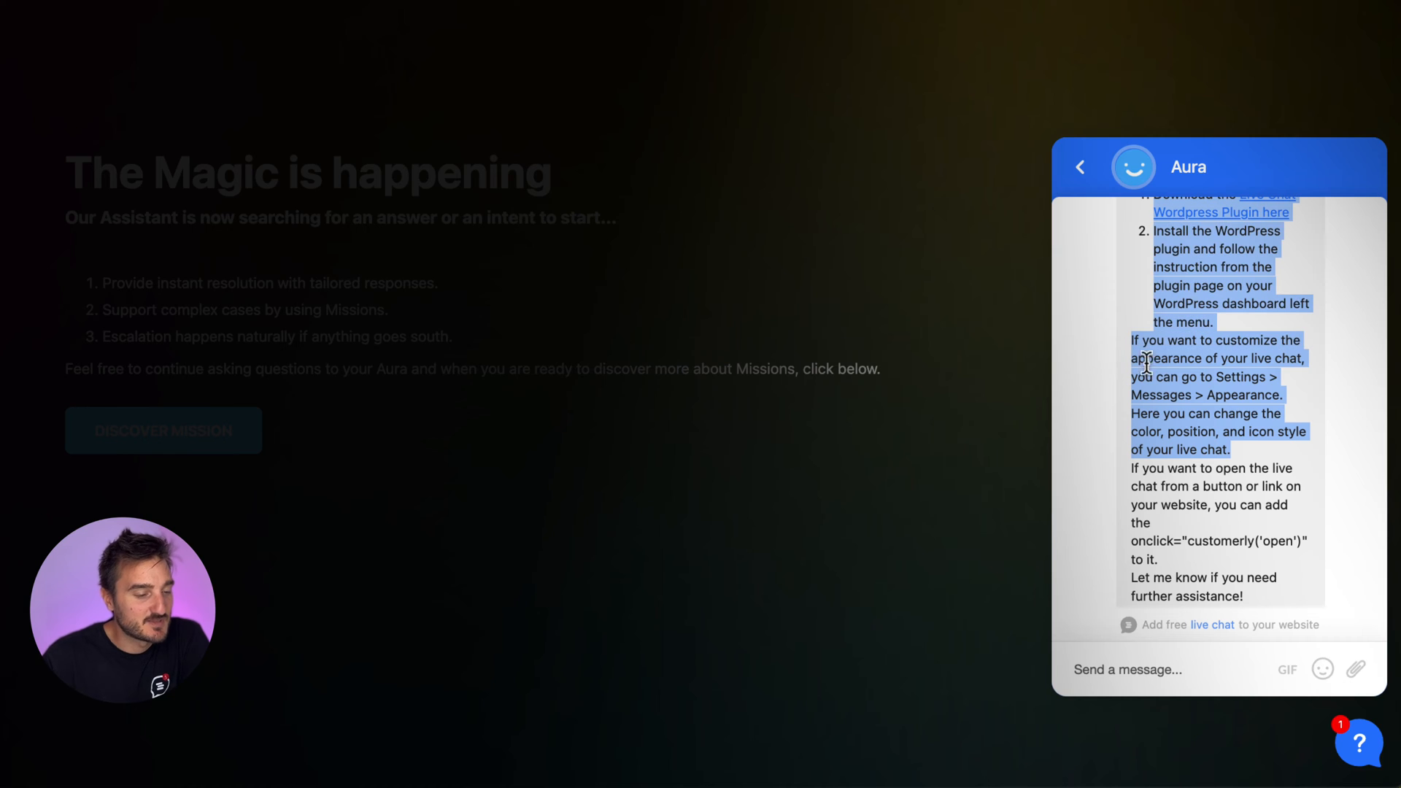
pyautogui.scroll(3)
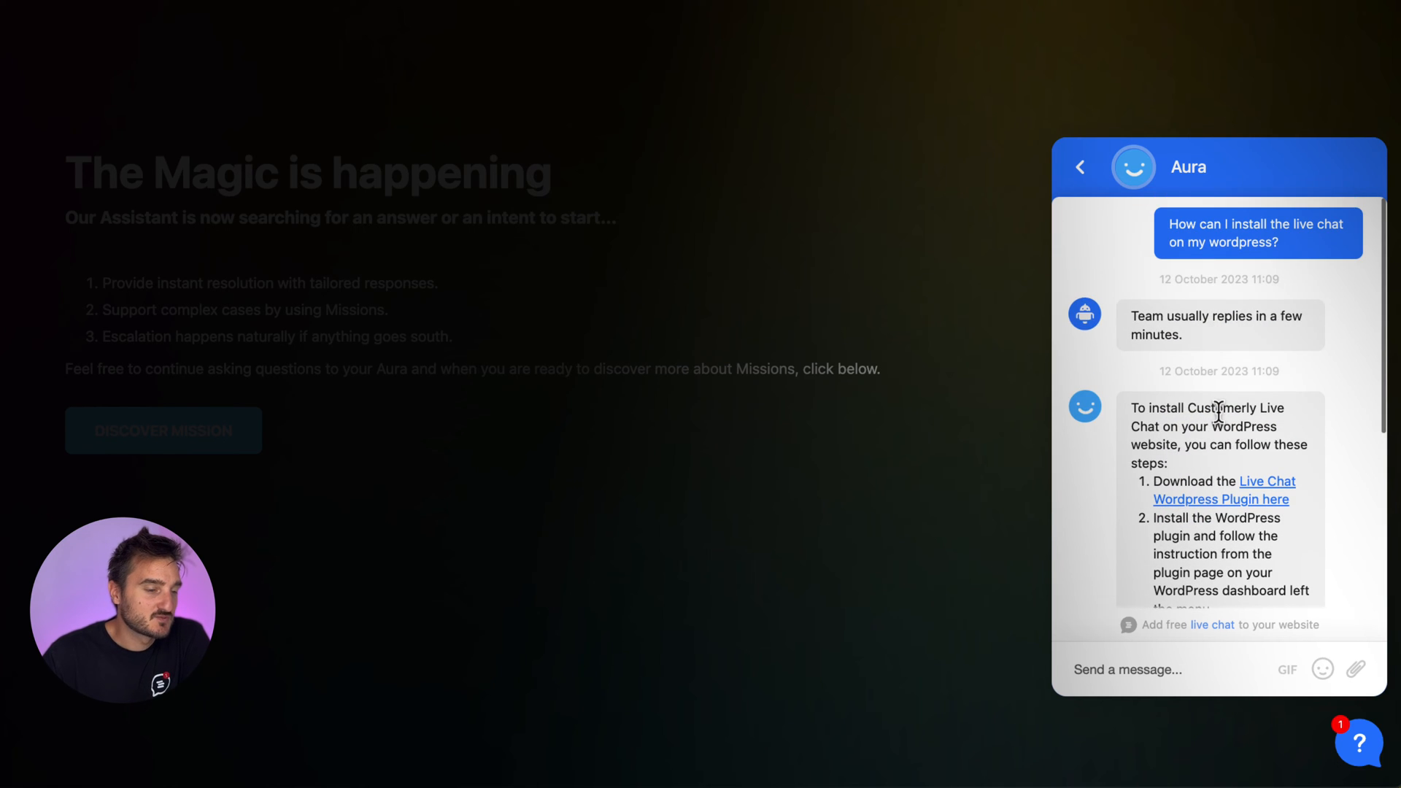
pyautogui.scroll(-3)
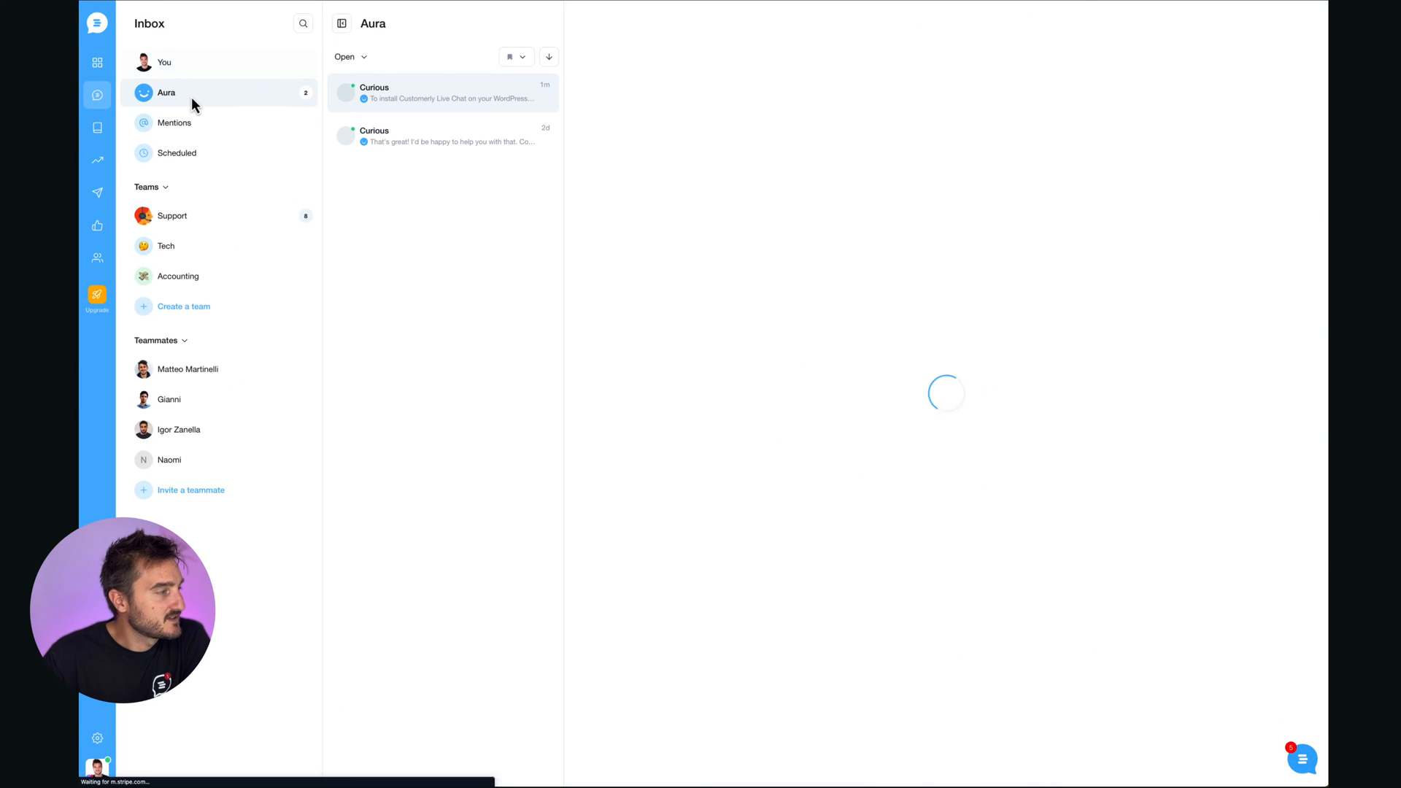
# Review the Curious WordPress conversation in the Aura inbox with its answer and source articles
pyautogui.click(443, 92)
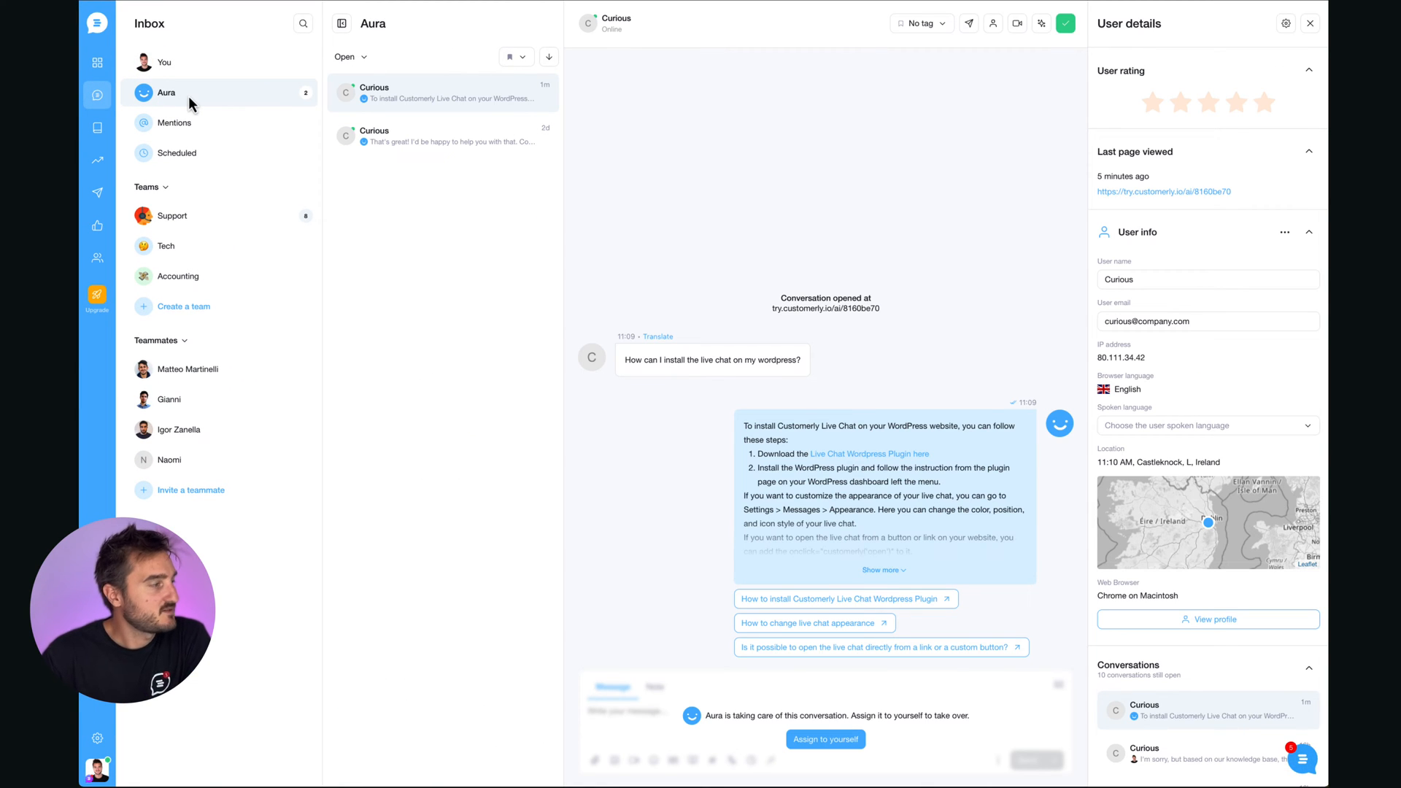
pyautogui.moveTo(264, 112)
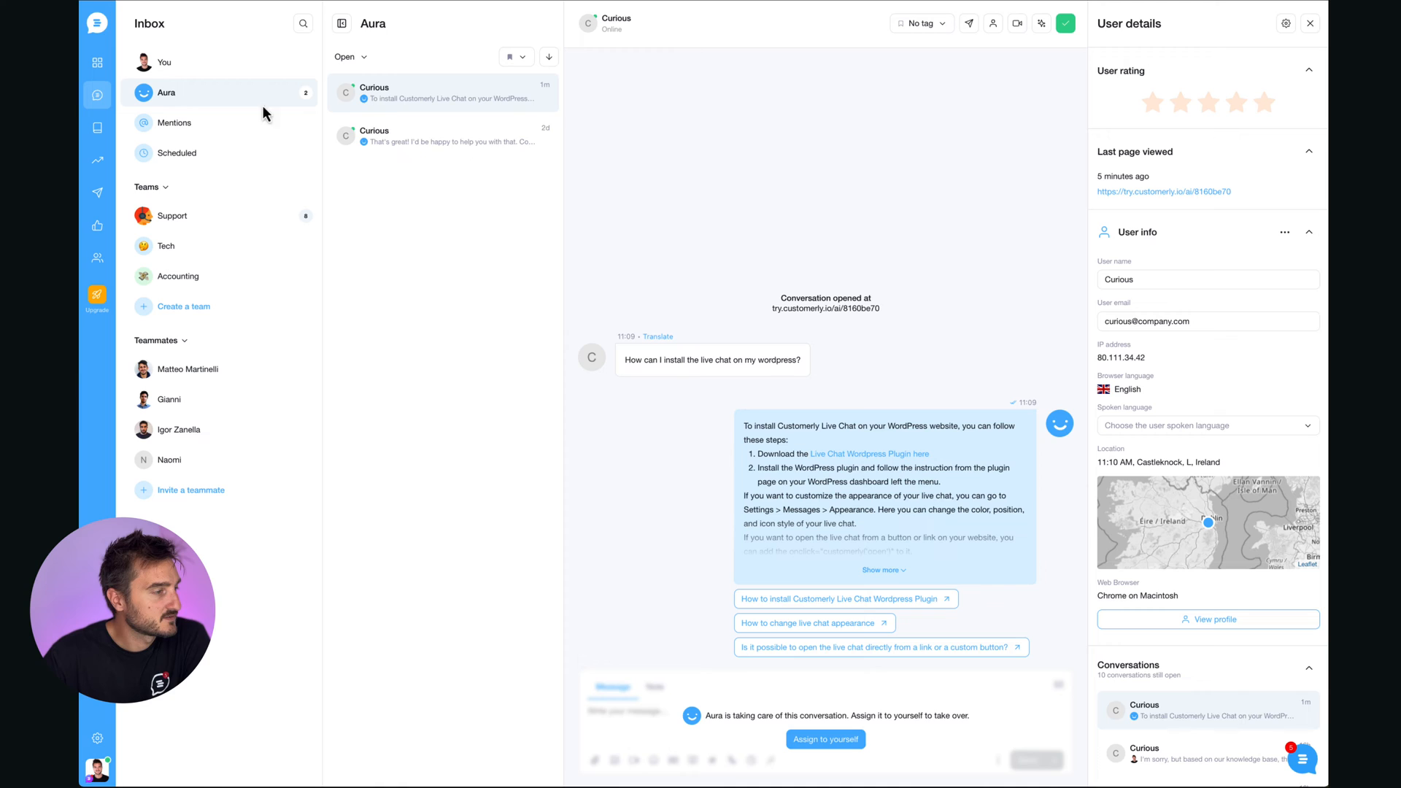
pyautogui.moveTo(642, 238)
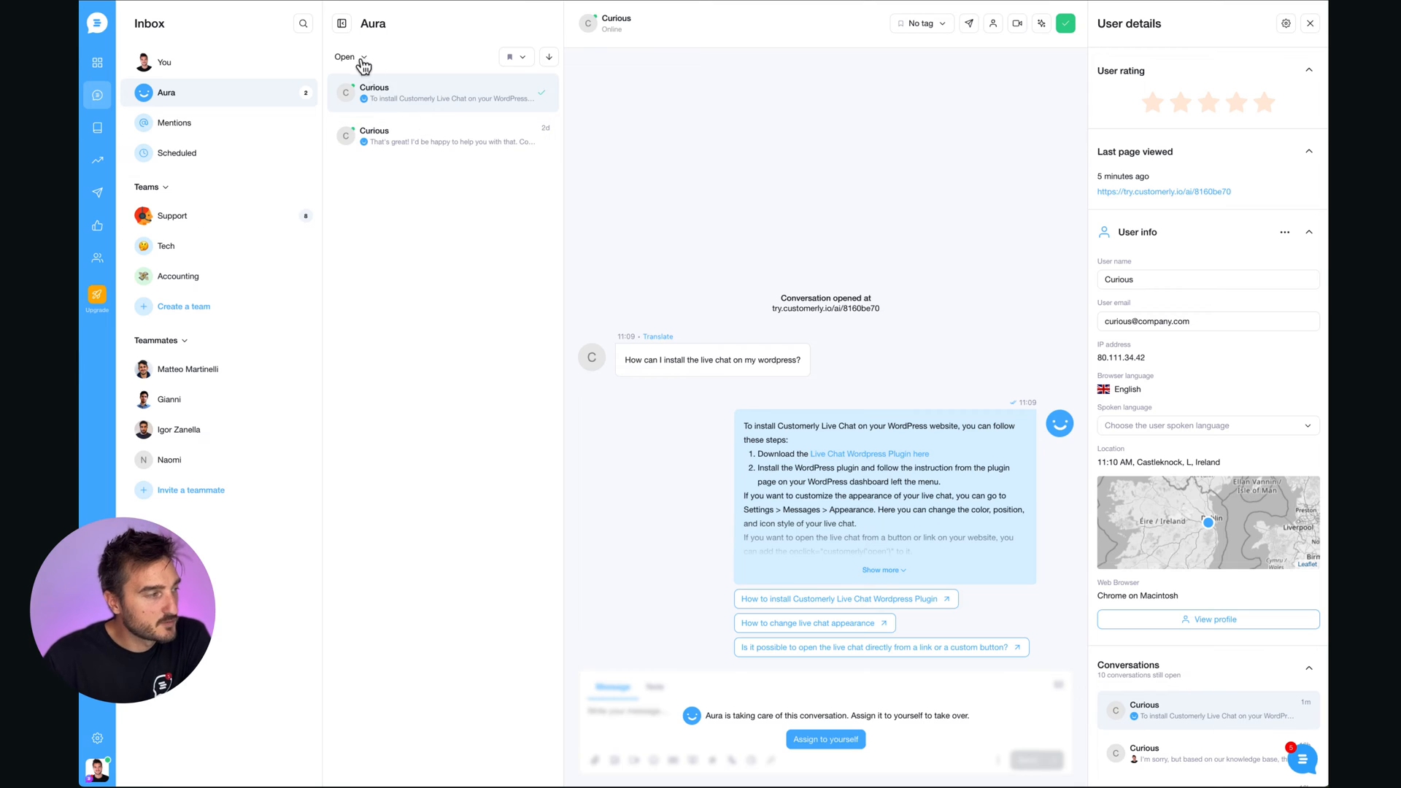
pyautogui.click(349, 57)
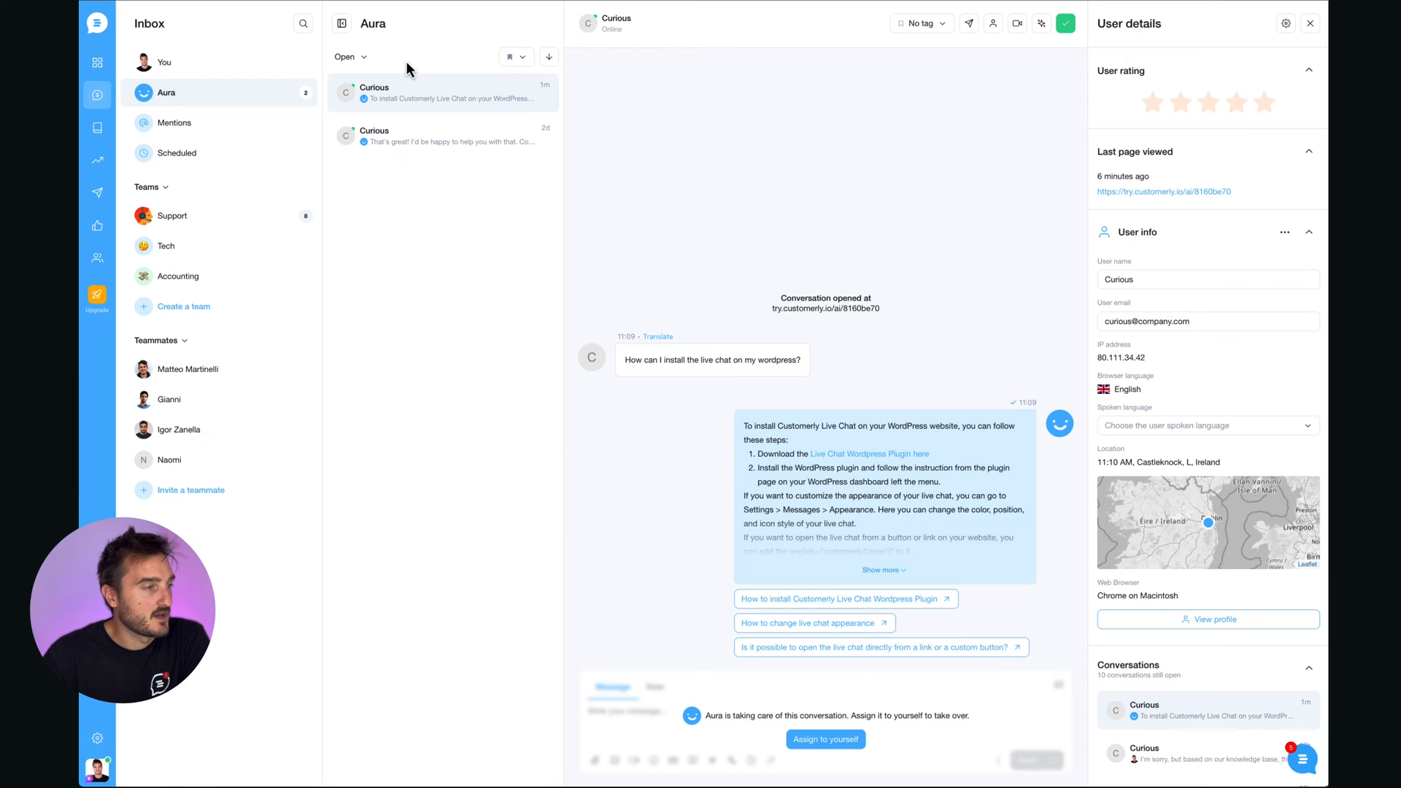
pyautogui.moveTo(692, 338)
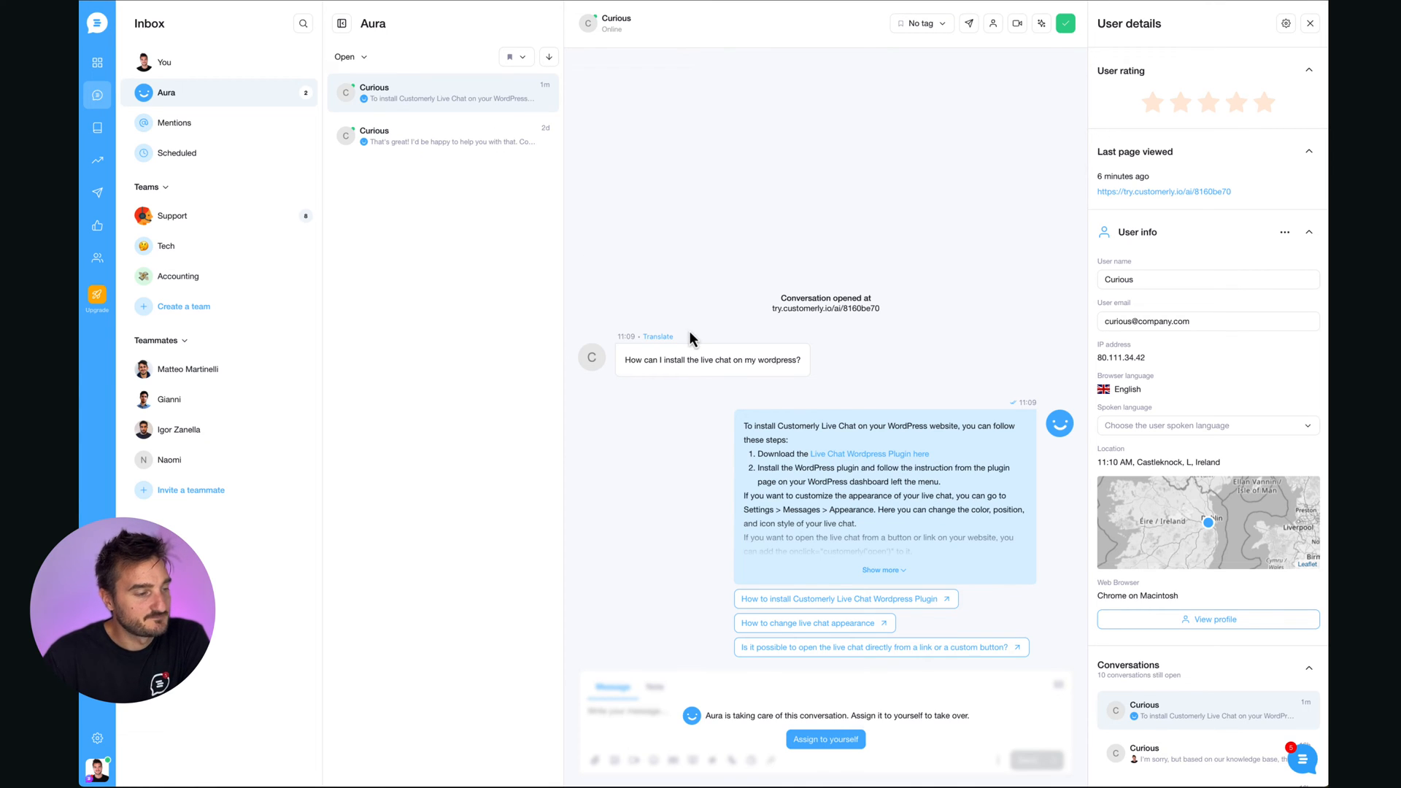
pyautogui.moveTo(826, 543)
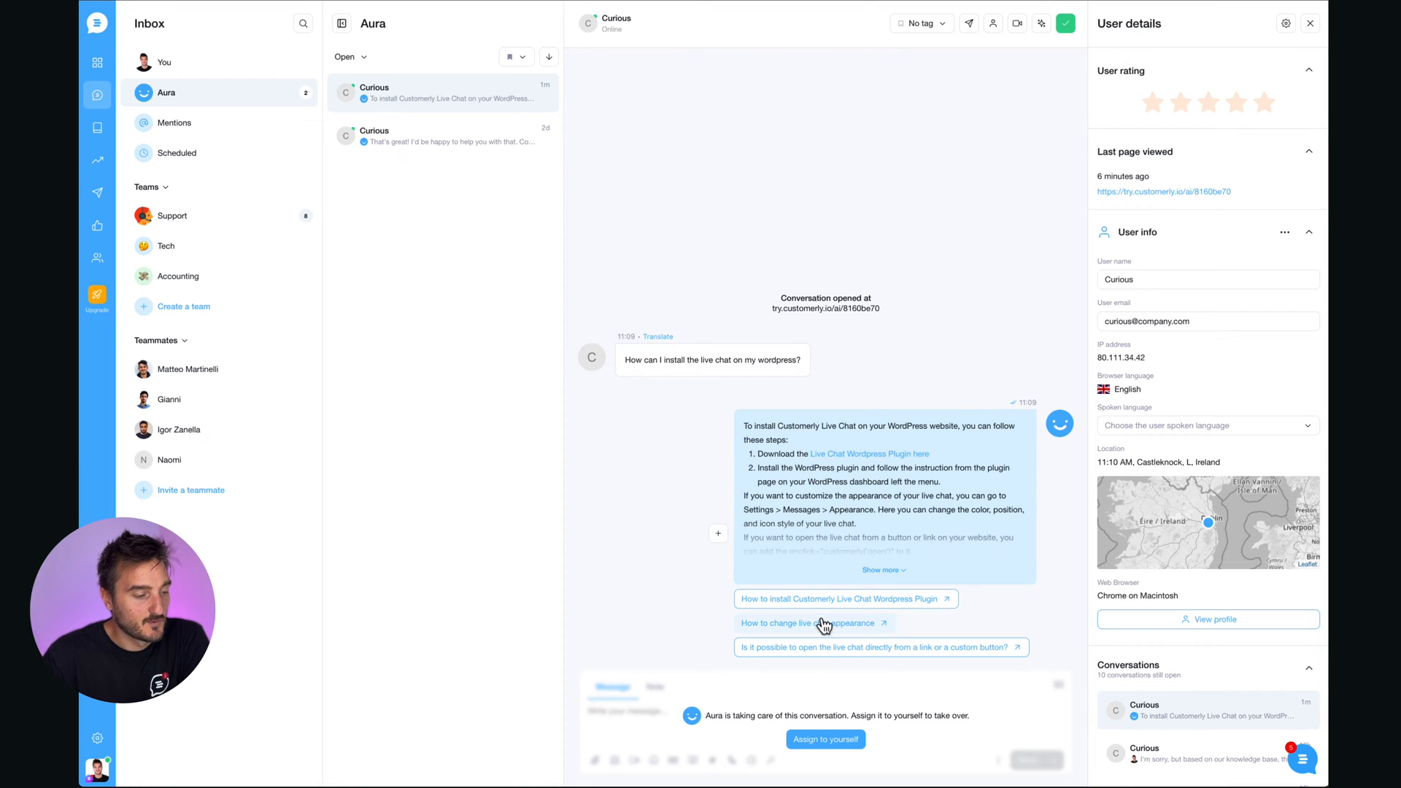
pyautogui.moveTo(815, 610)
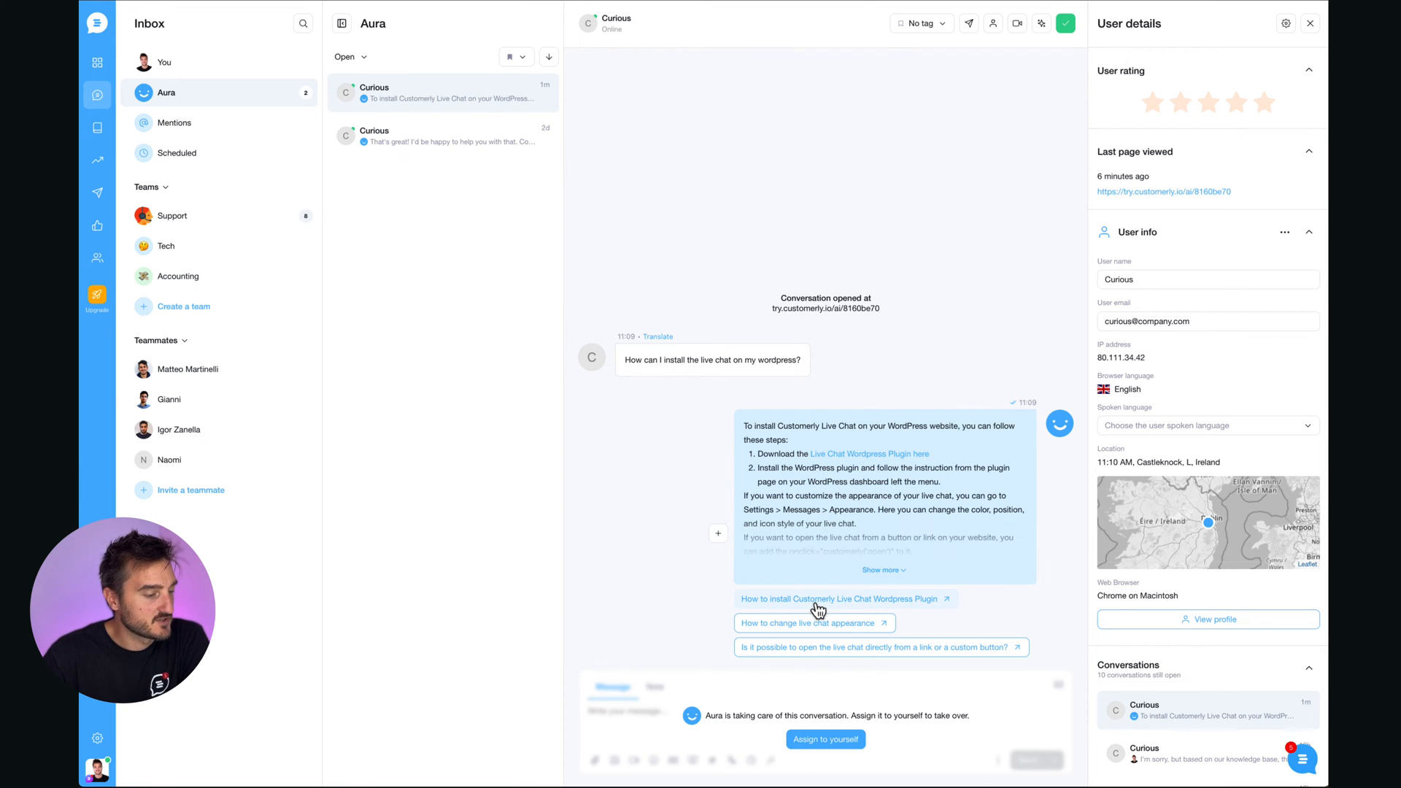
pyautogui.click(839, 599)
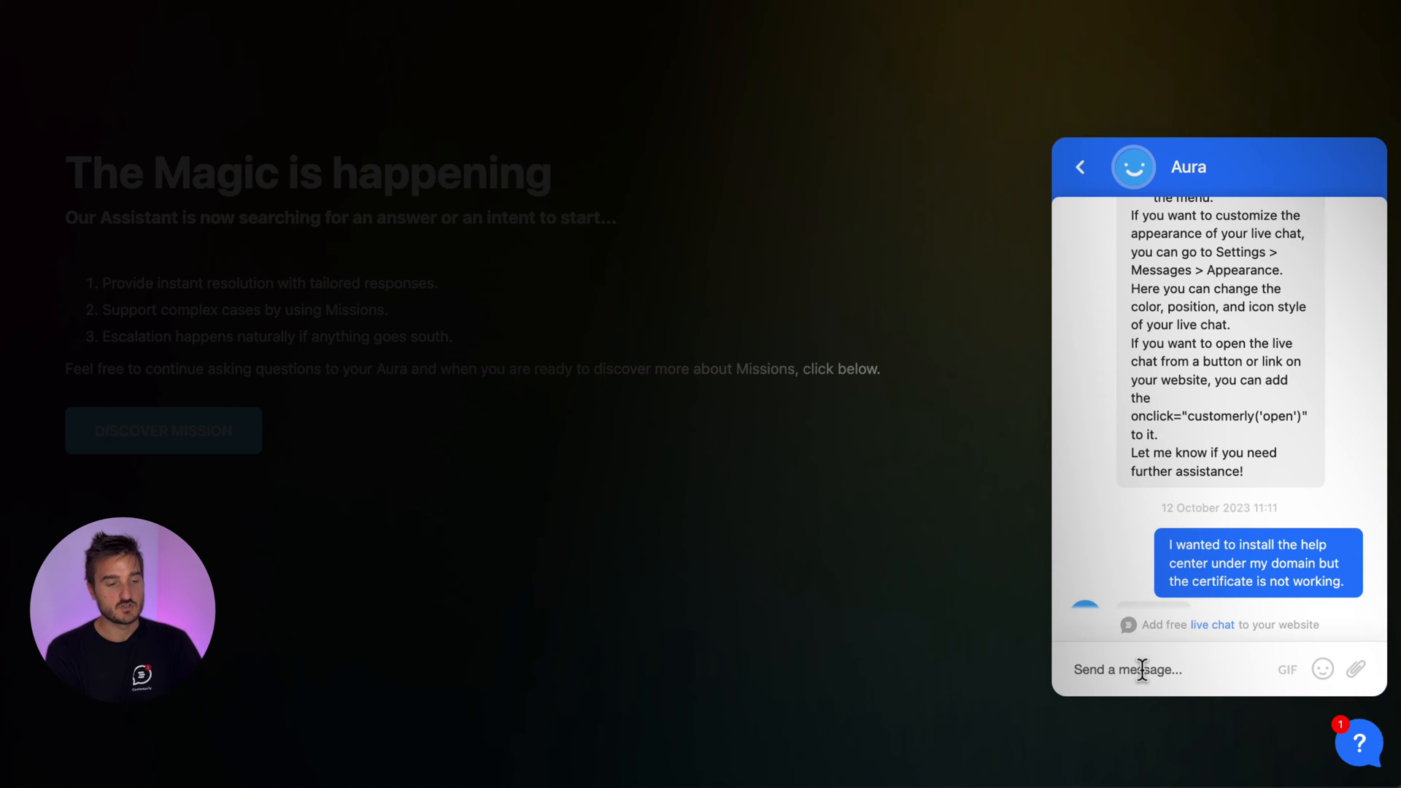
# Read through Aura's five-step custom domain, CNAME and SSL guide for the certificate issue
pyautogui.scroll(-3)
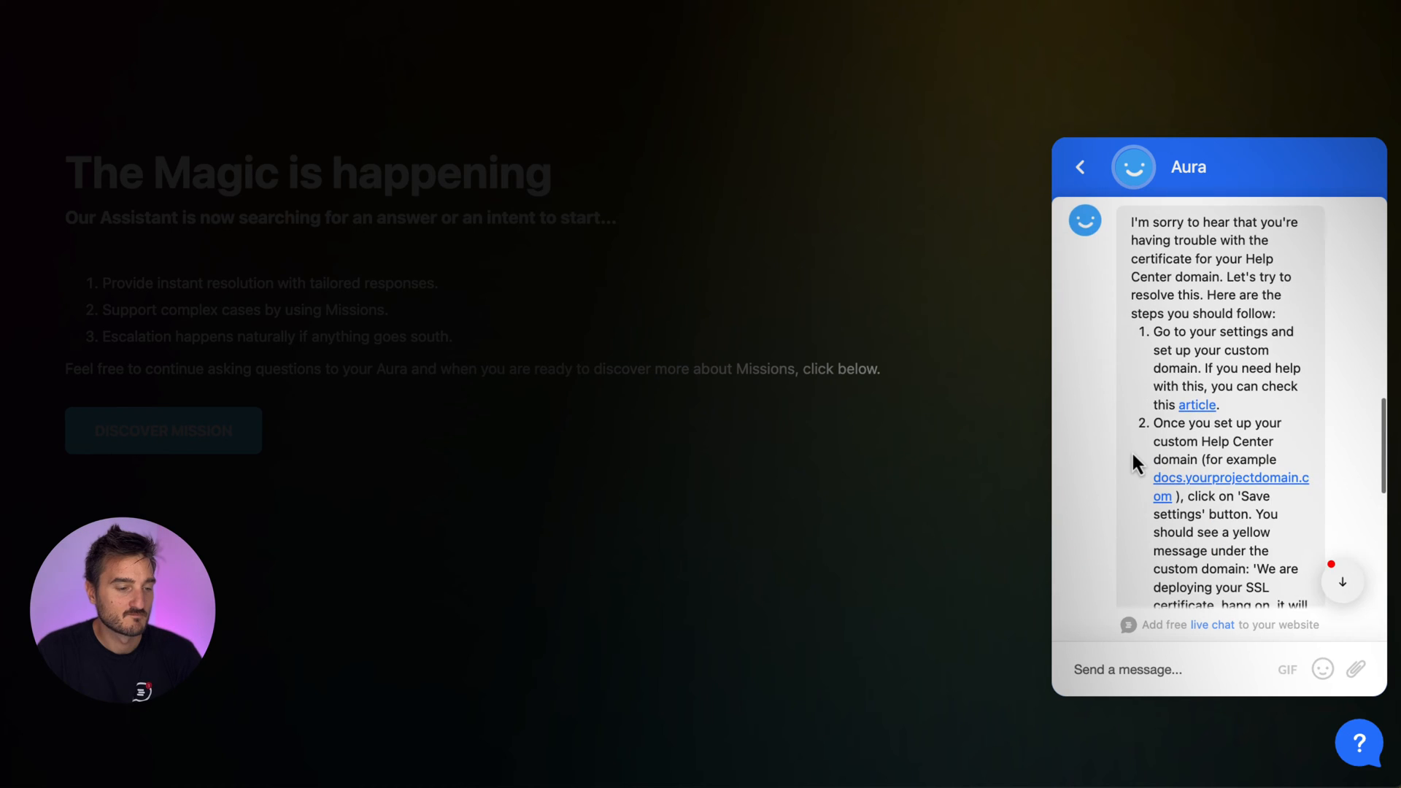
pyautogui.scroll(-3)
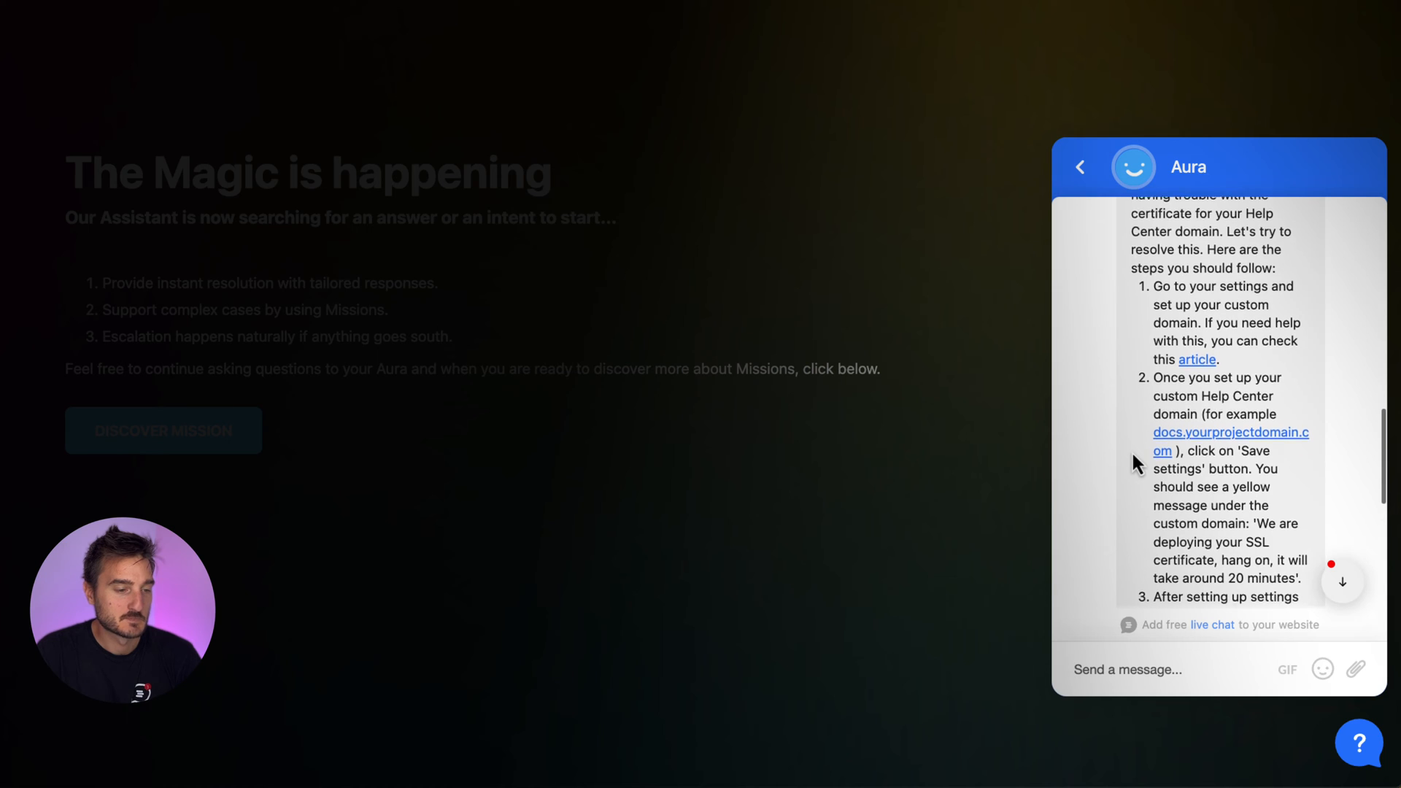
pyautogui.scroll(-3)
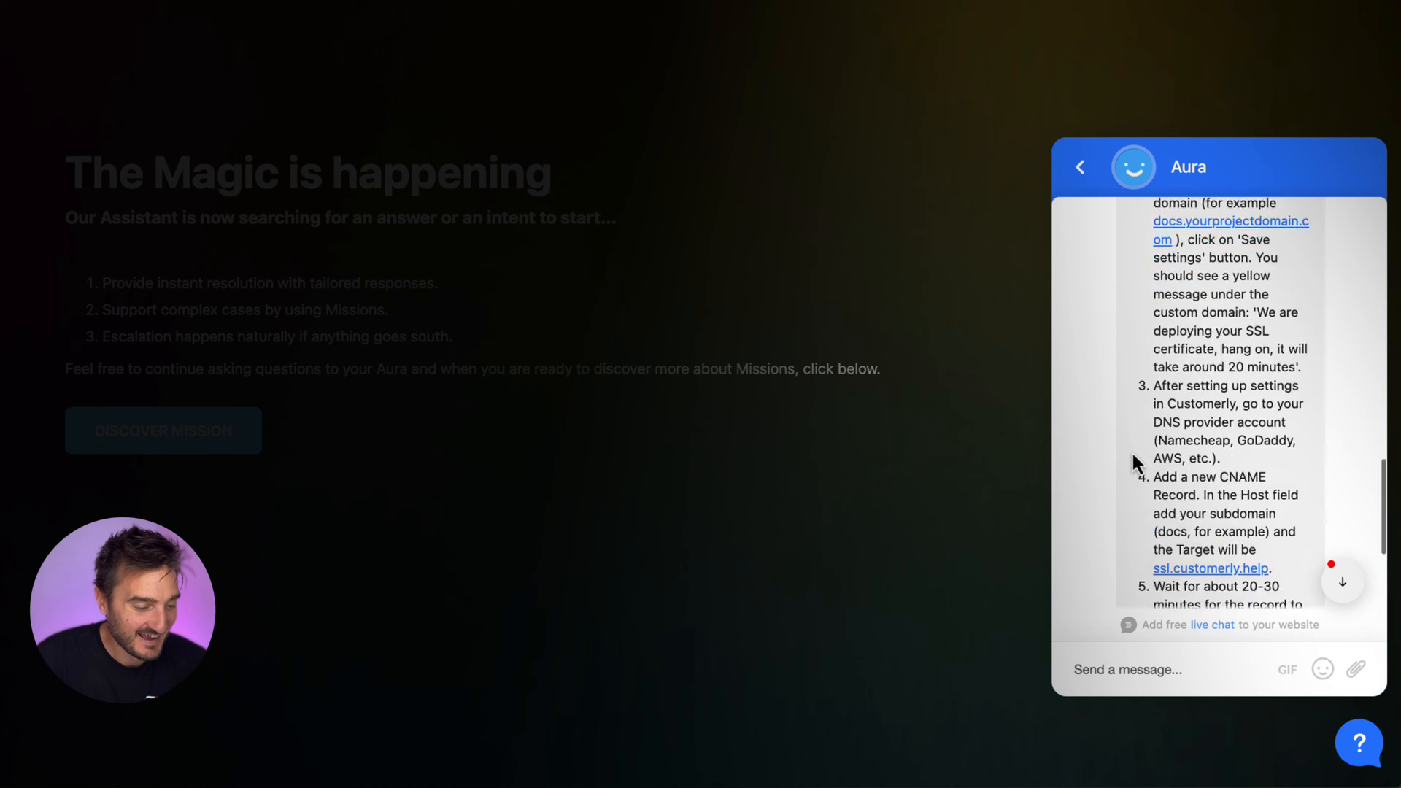
pyautogui.scroll(-3)
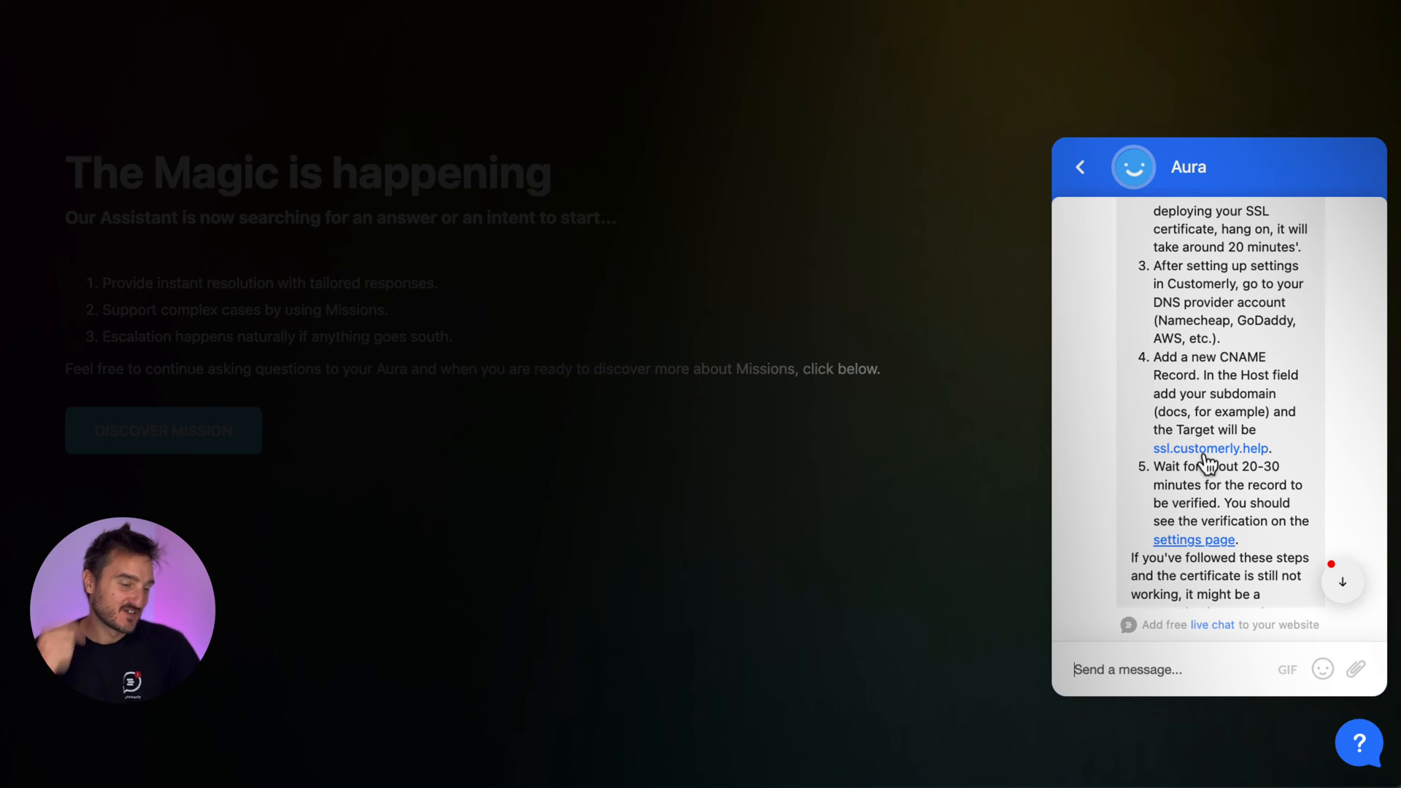
pyautogui.moveTo(1283, 459)
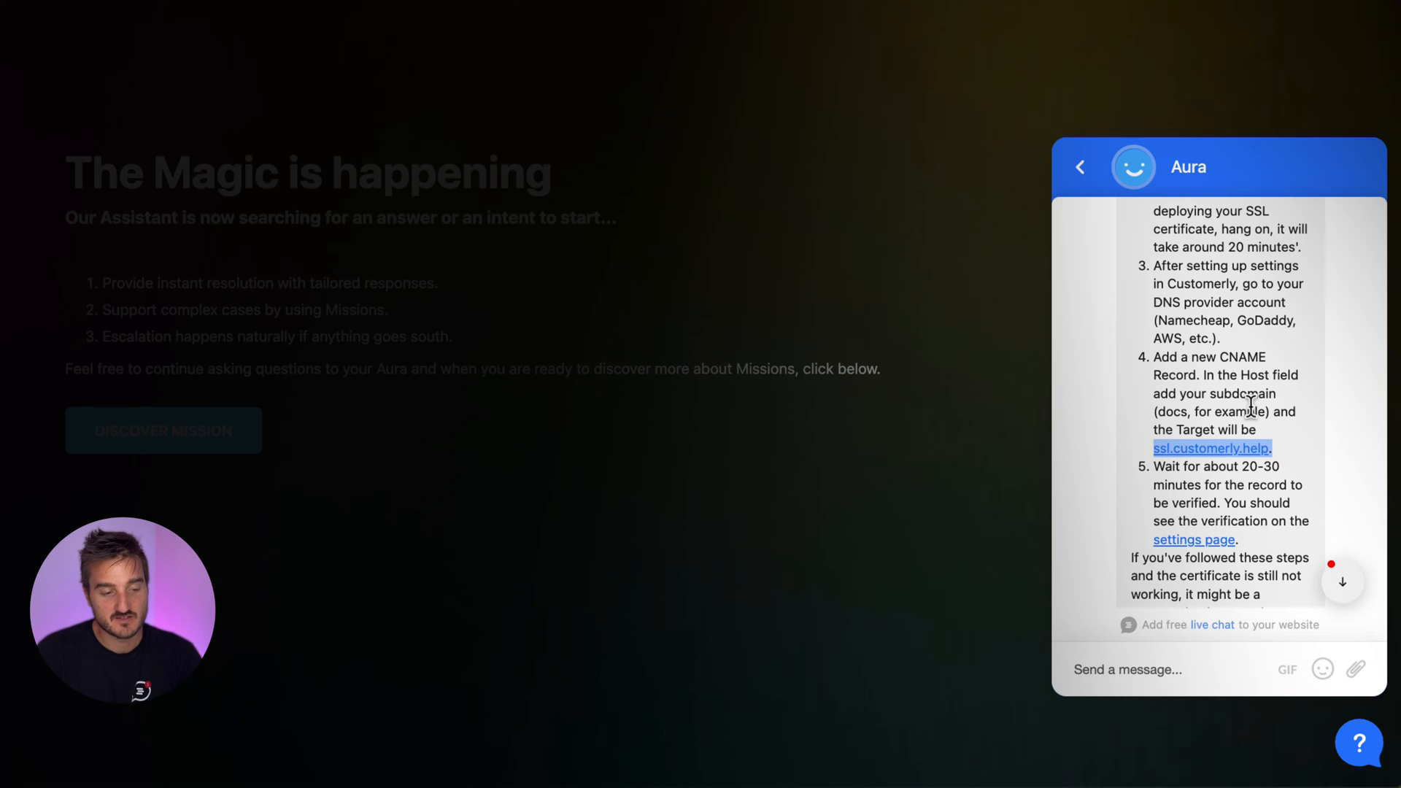
pyautogui.moveTo(1154, 463)
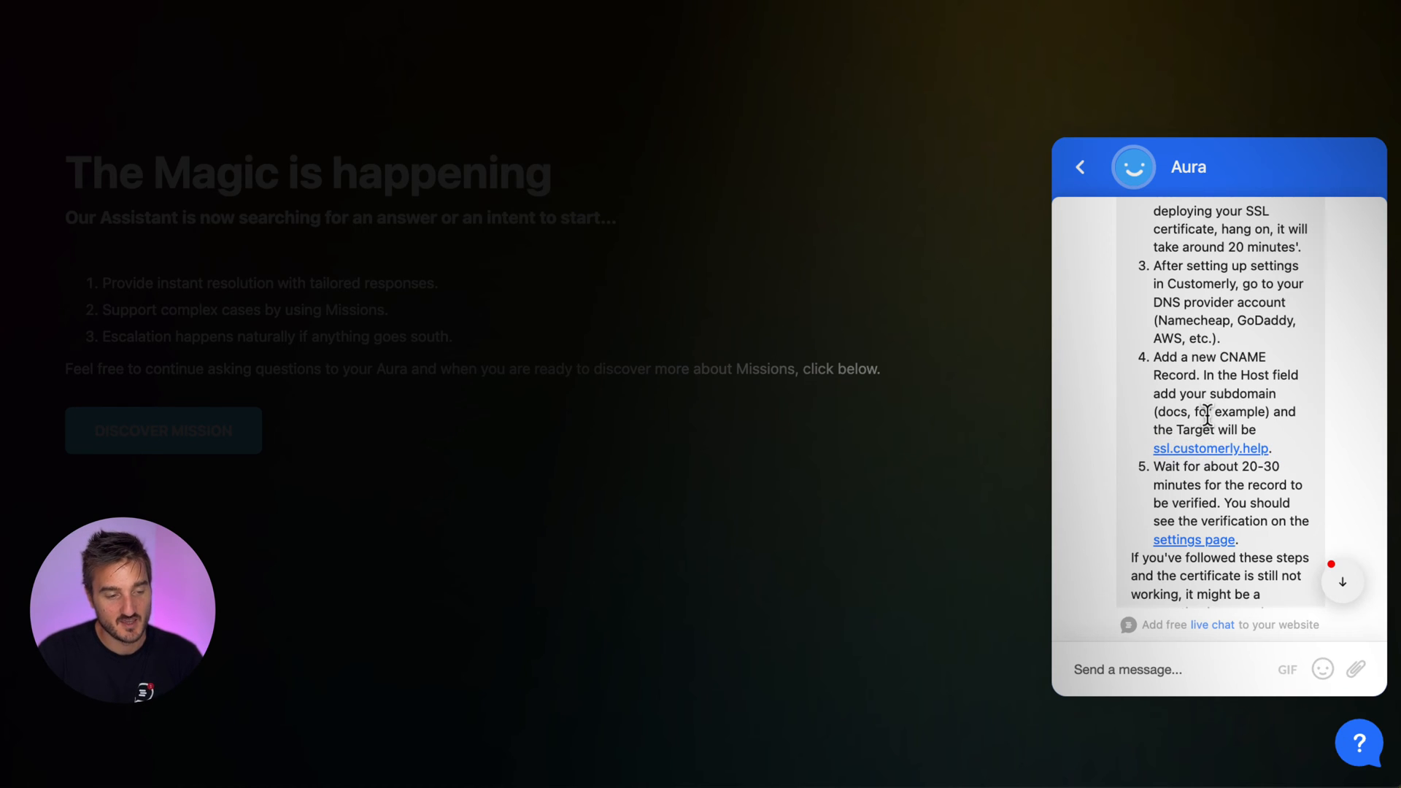
pyautogui.scroll(3)
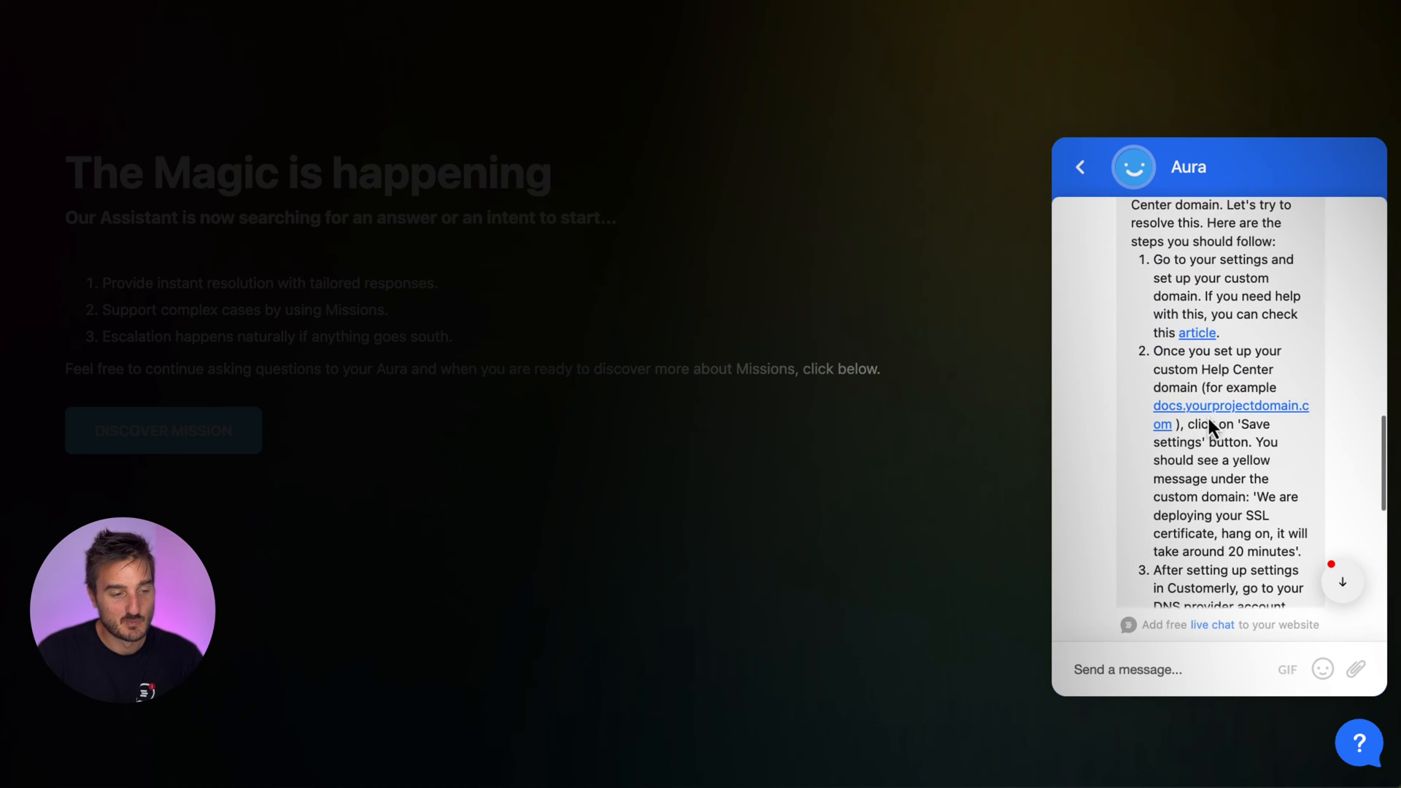
pyautogui.scroll(3)
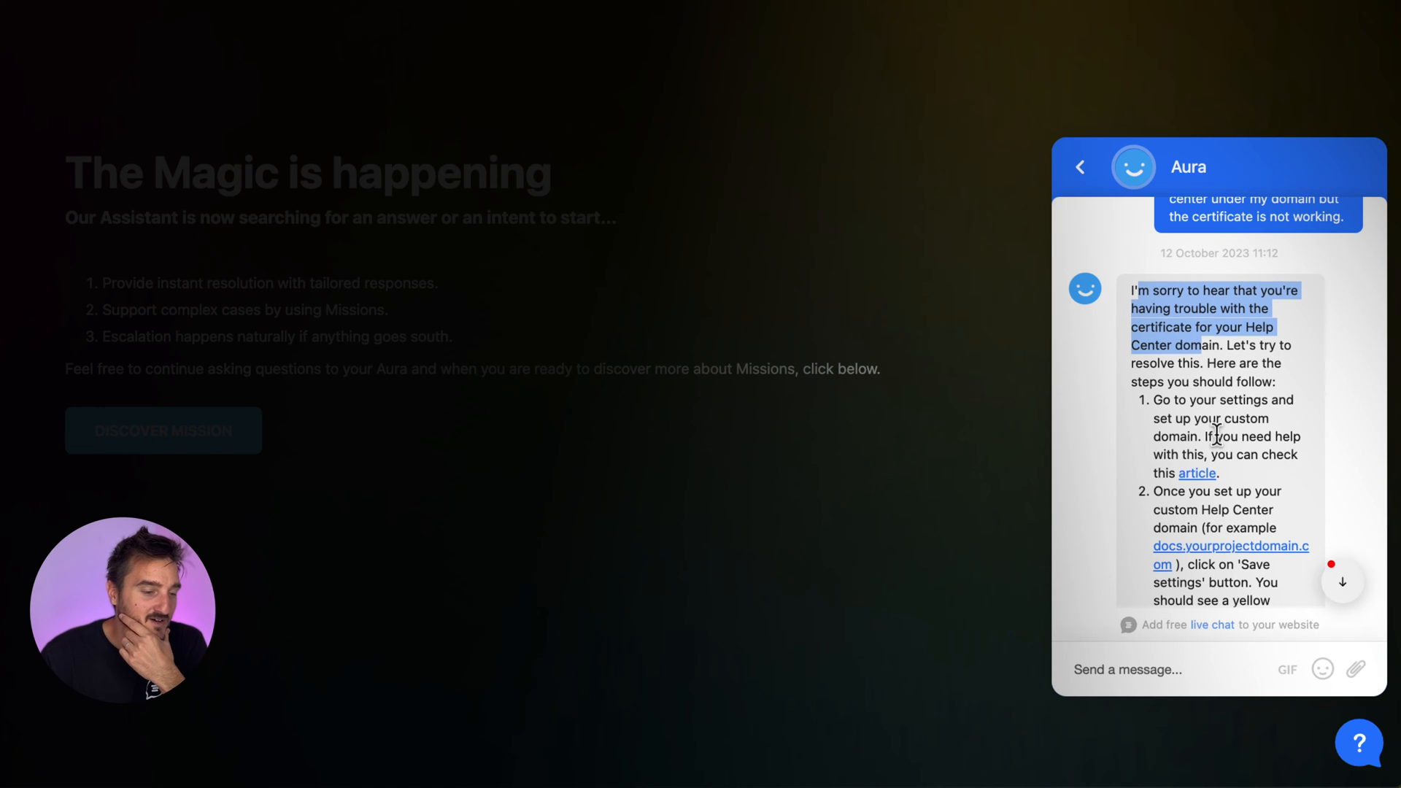
pyautogui.scroll(-3)
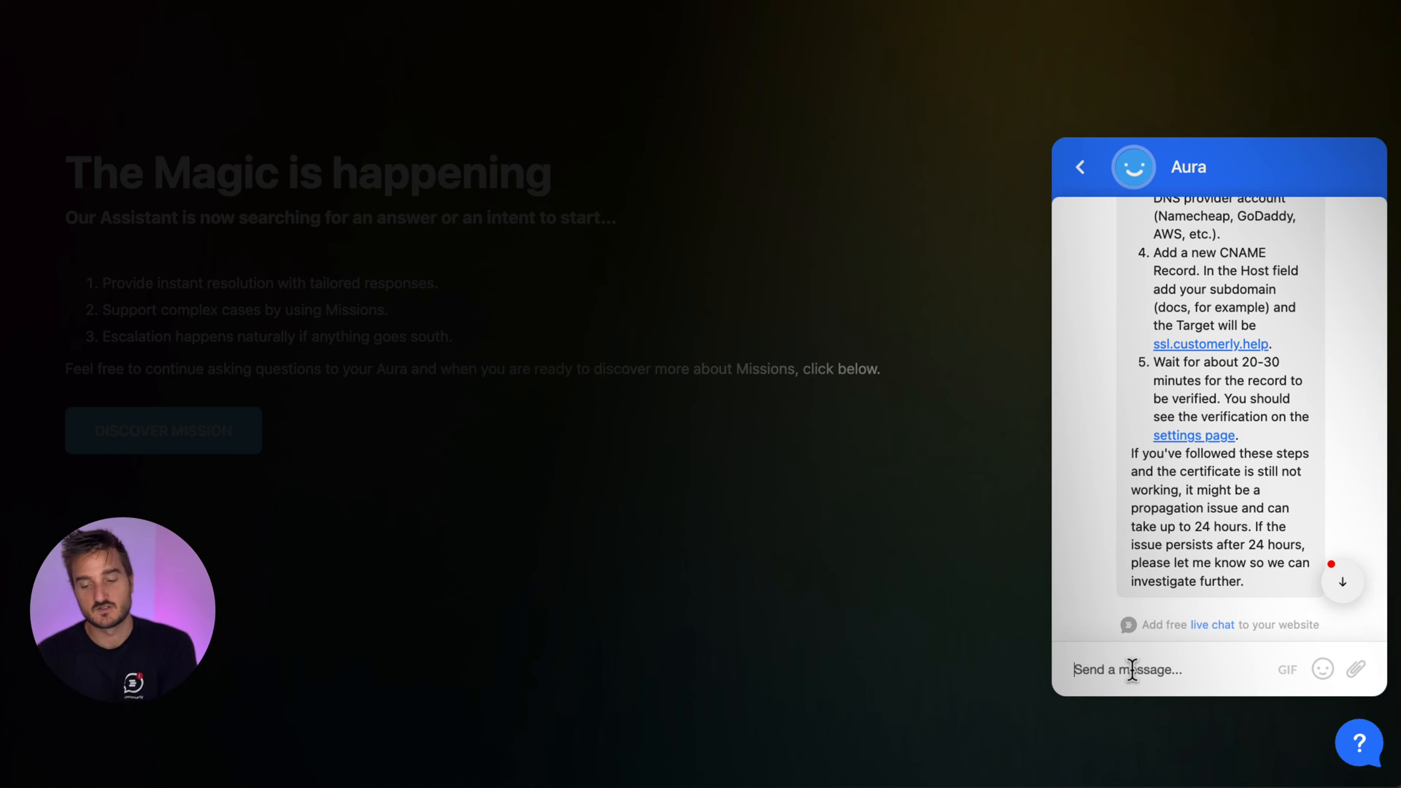
# Send 'I've done ever' and then 'yes please' to accept the handover to technical support
pyautogui.write("I've done ever")
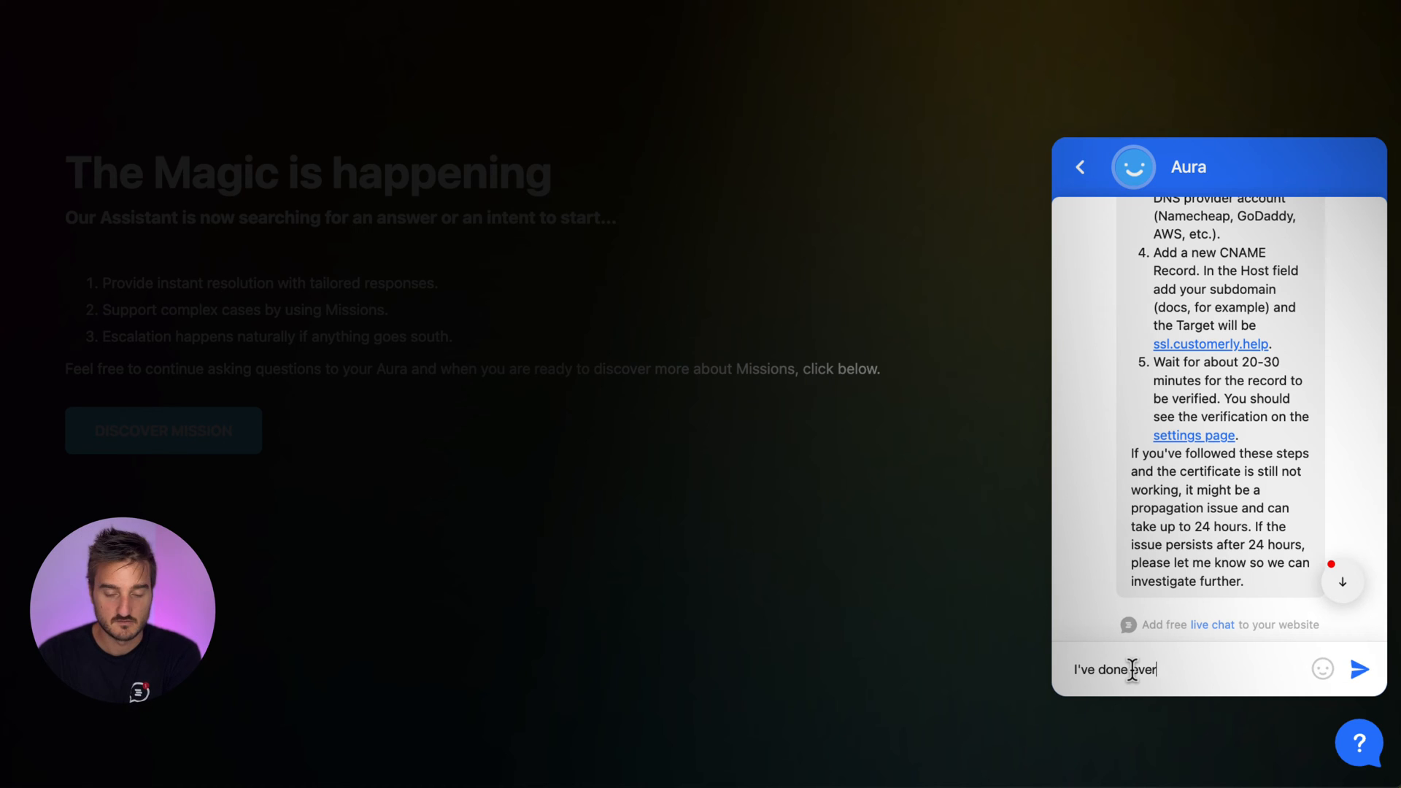
pyautogui.click(1359, 668)
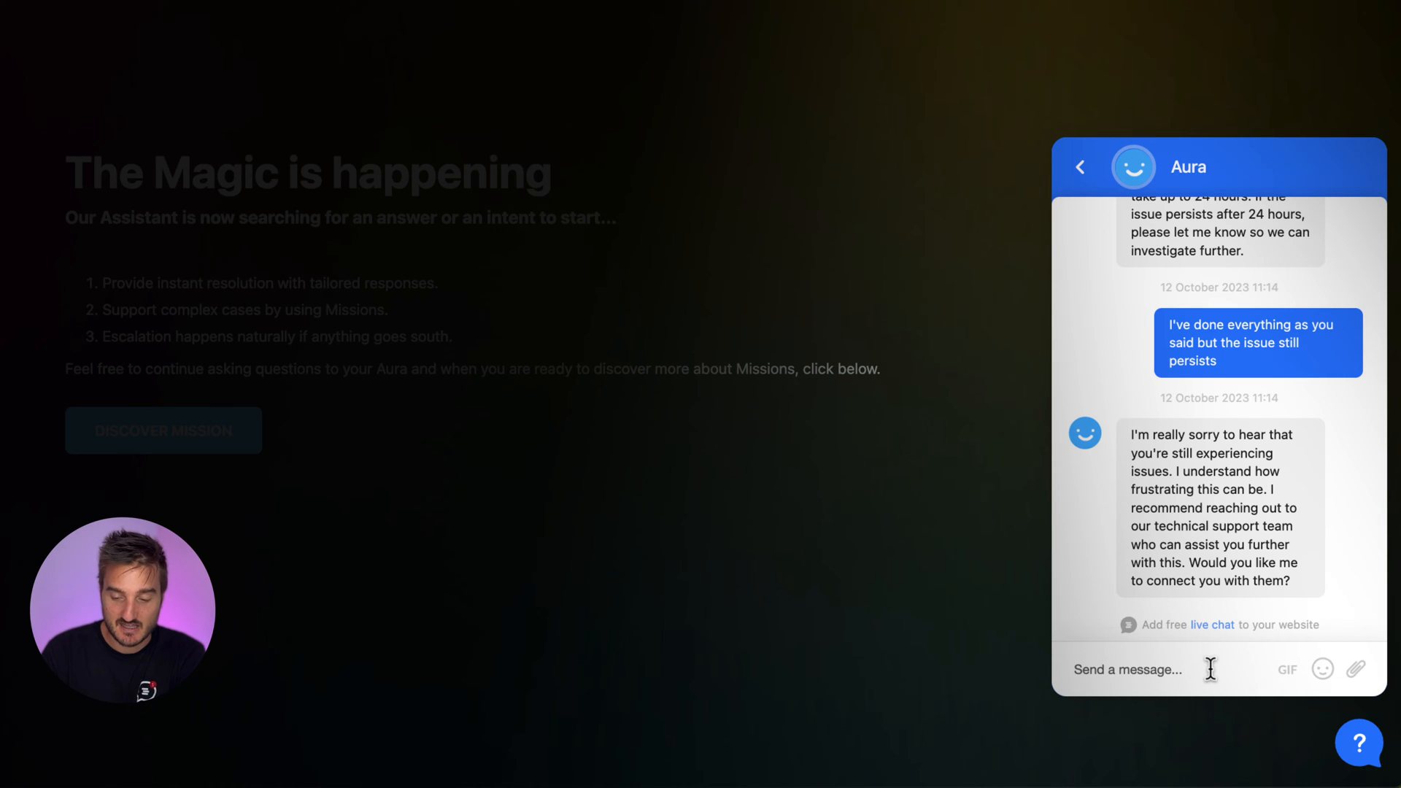
pyautogui.write('yes please')
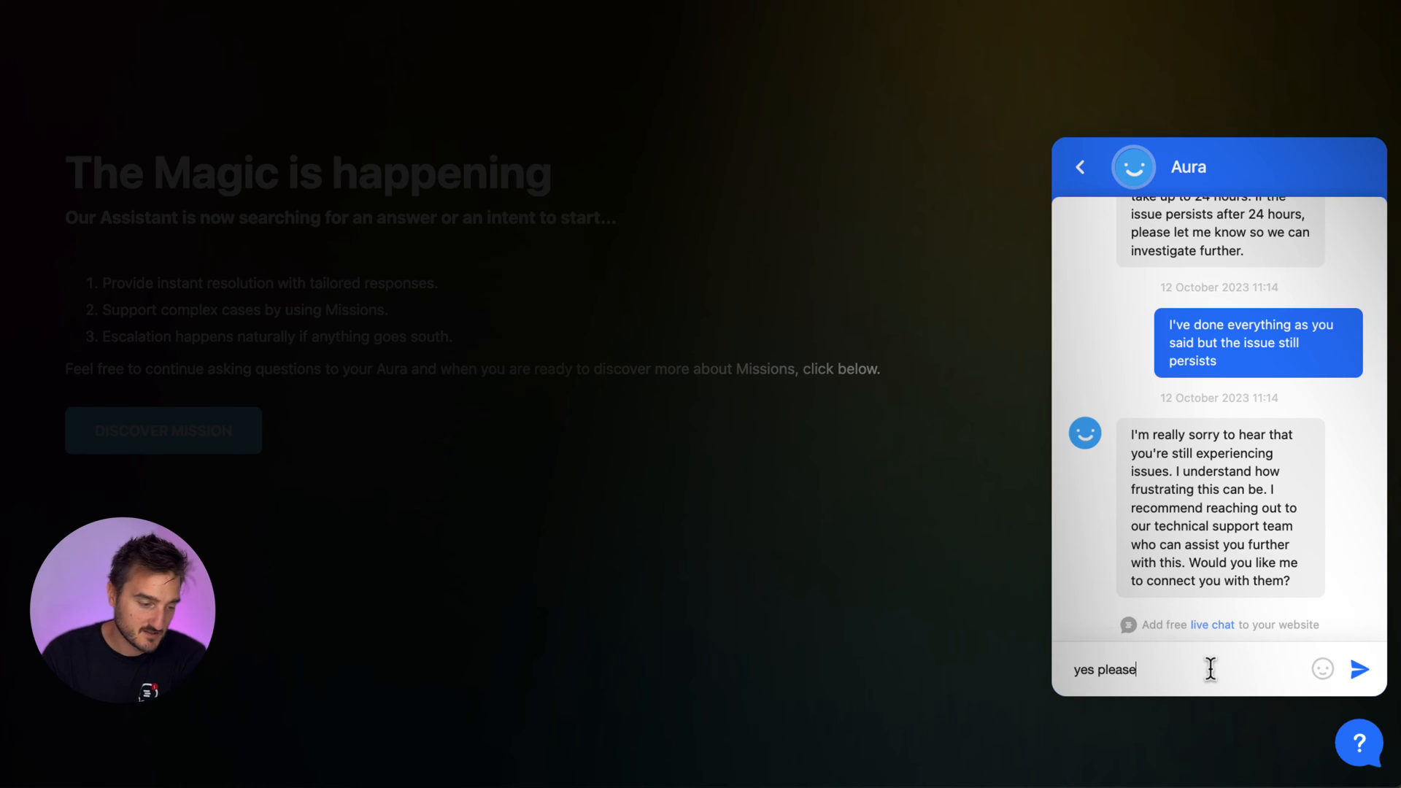
pyautogui.click(1361, 668)
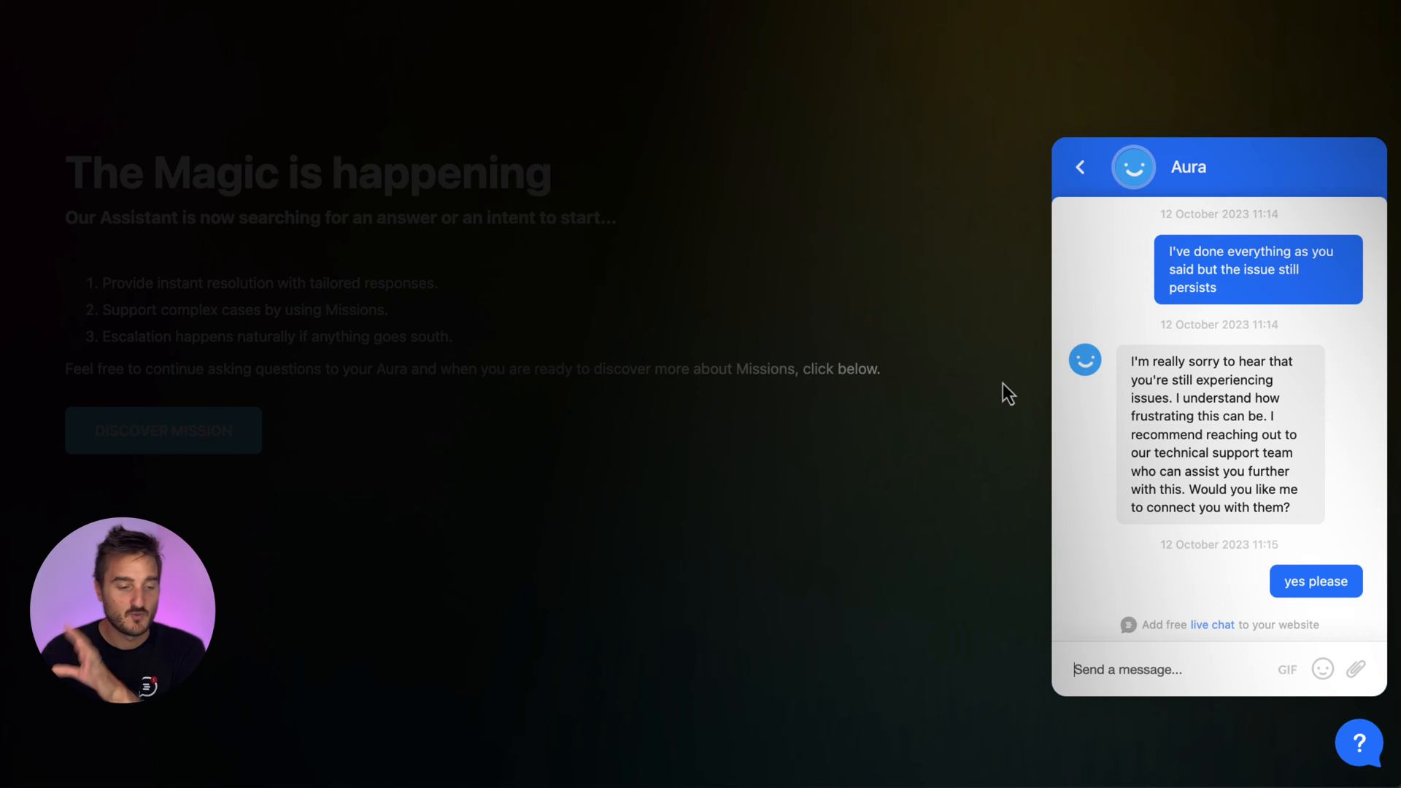
pyautogui.moveTo(1139, 400)
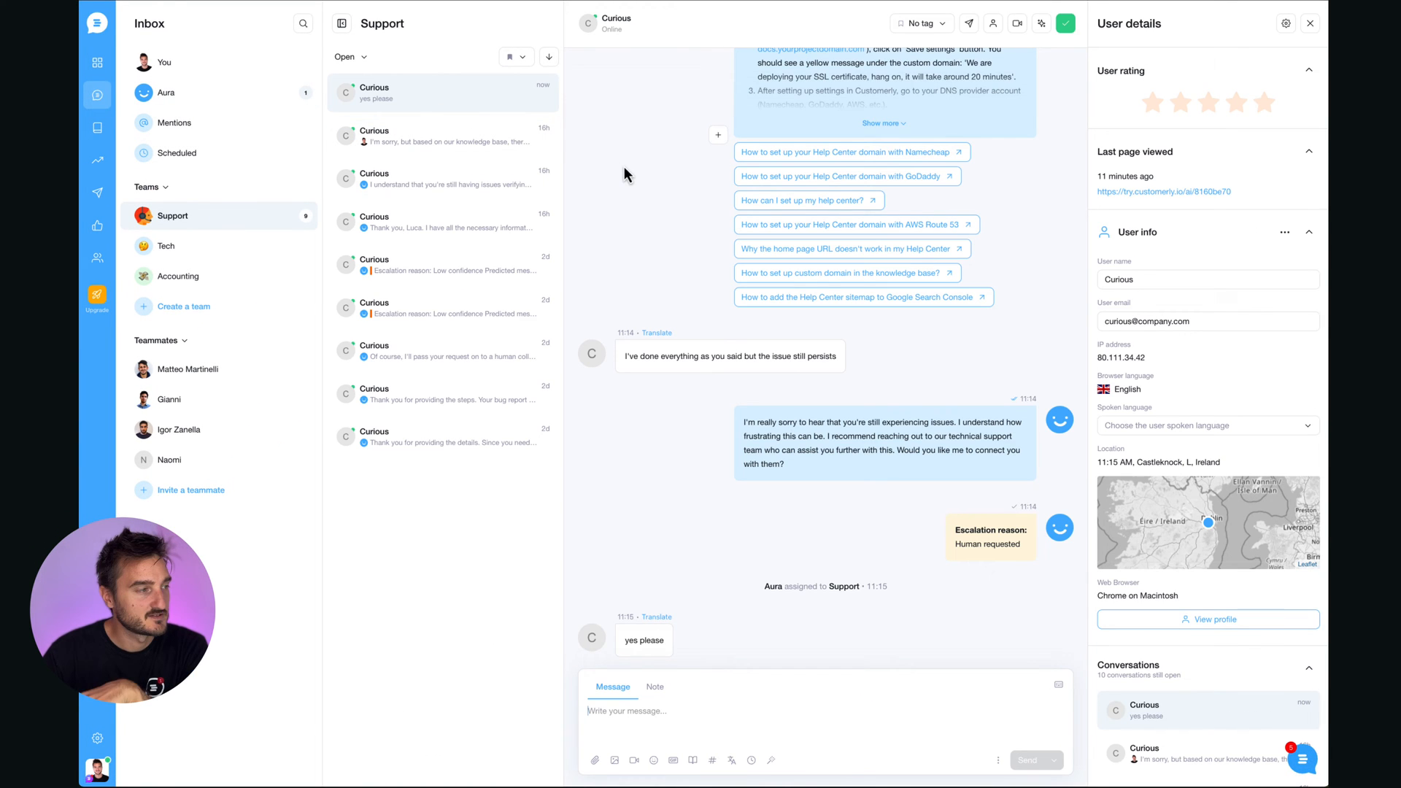
pyautogui.moveTo(1022, 544)
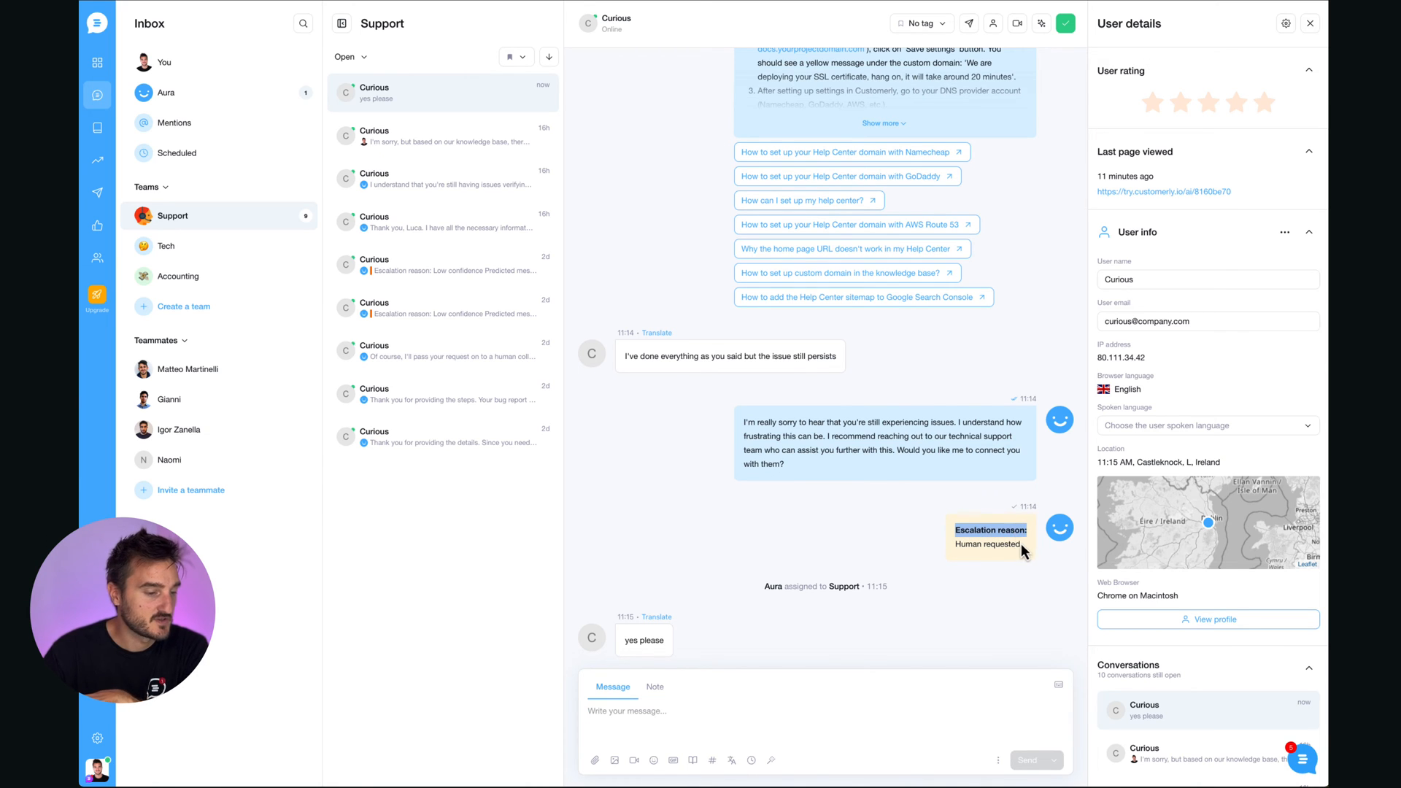
# Scroll to the 'Human requested' escalation note assigning the conversation to Support
pyautogui.scroll(3)
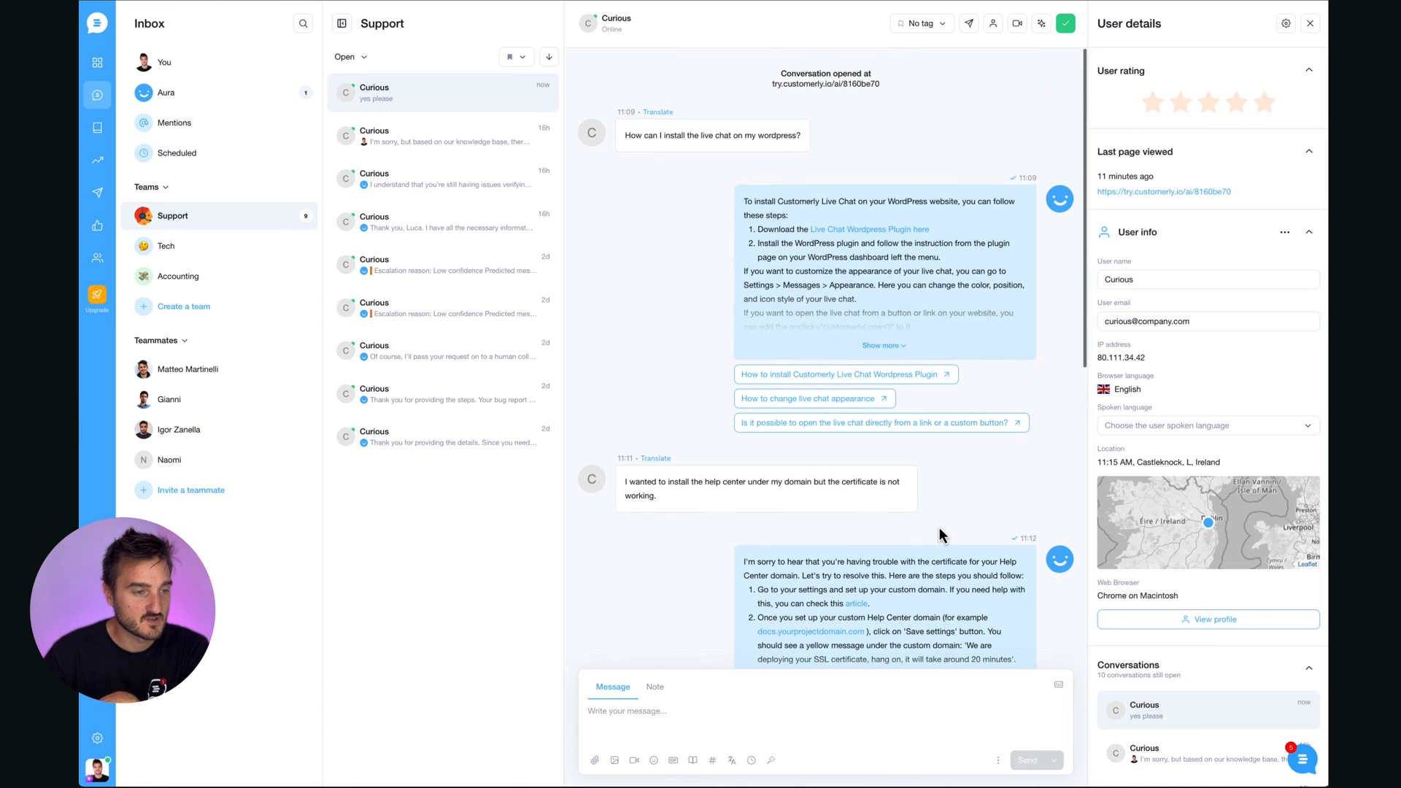
pyautogui.scroll(-3)
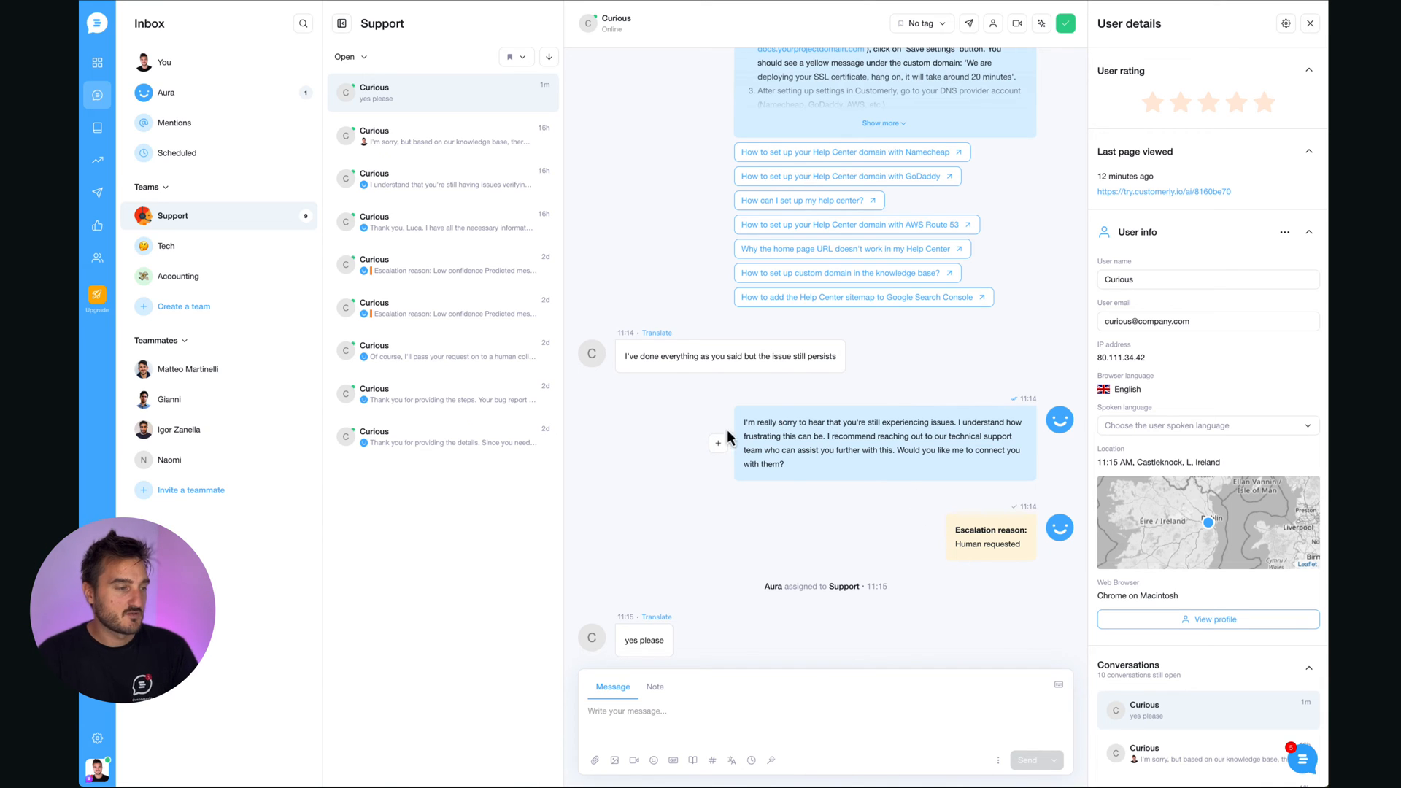
pyautogui.moveTo(670, 324)
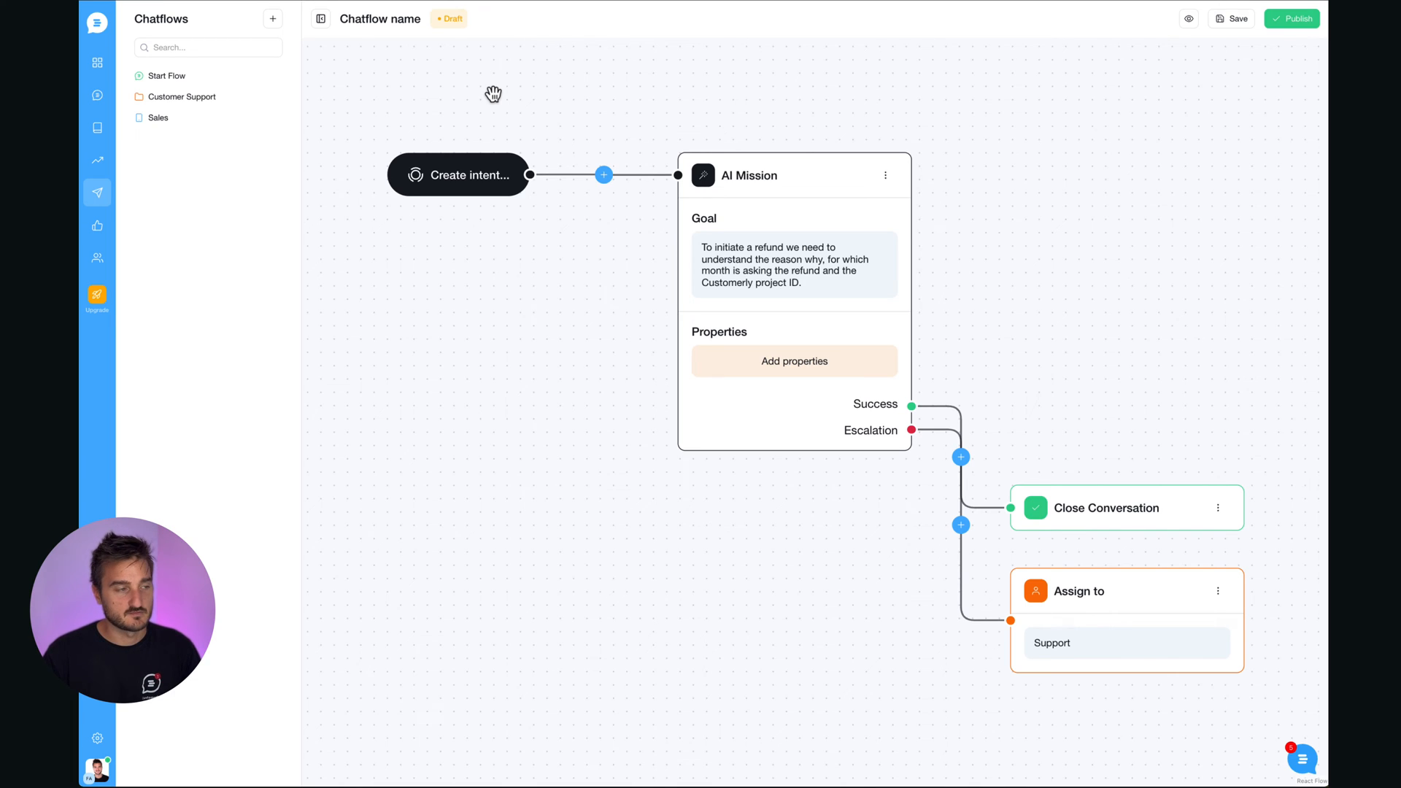
# Name the entry intent 'Refund', describe it as 'The user wants to have a refund' with an 'I've been billed' phrase
pyautogui.click(460, 174)
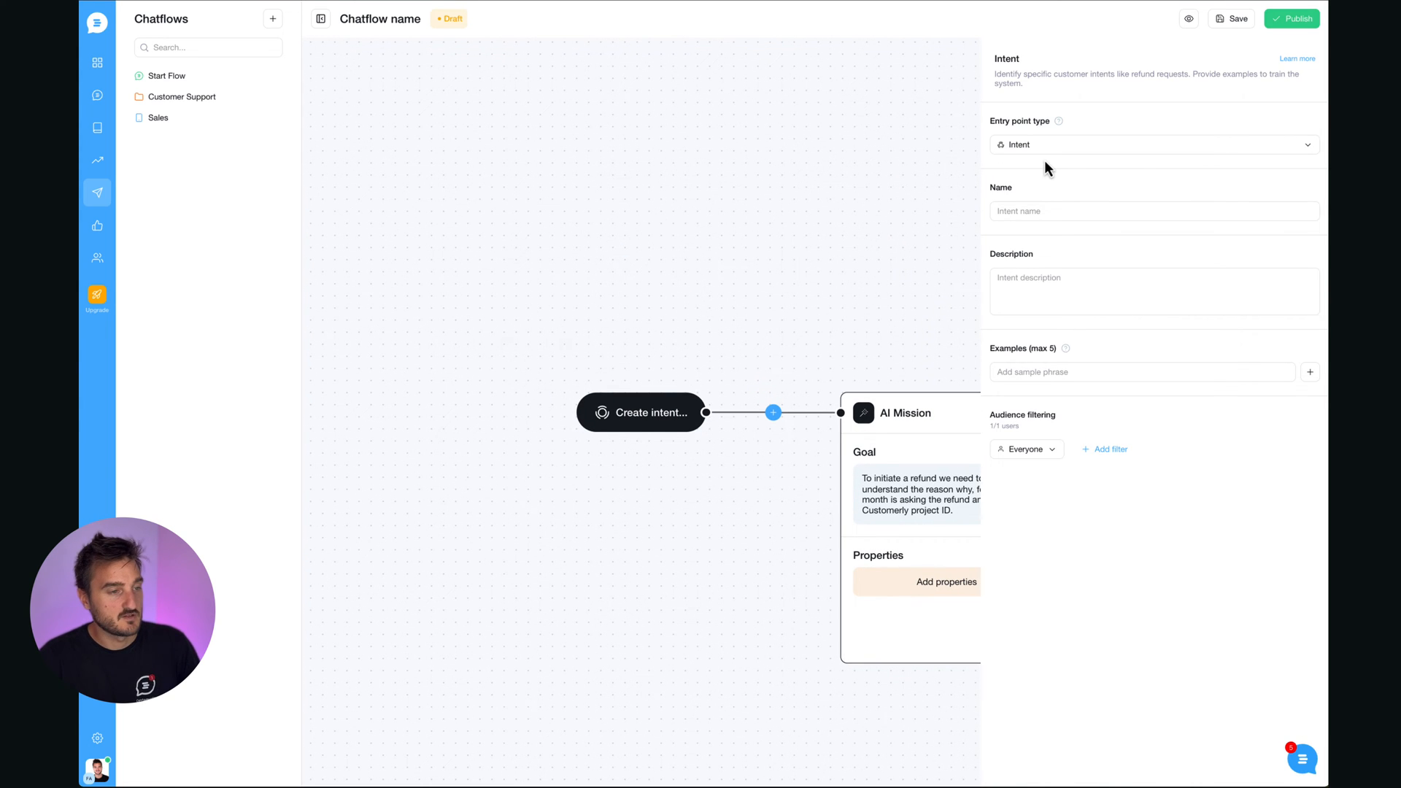
pyautogui.click(1153, 210)
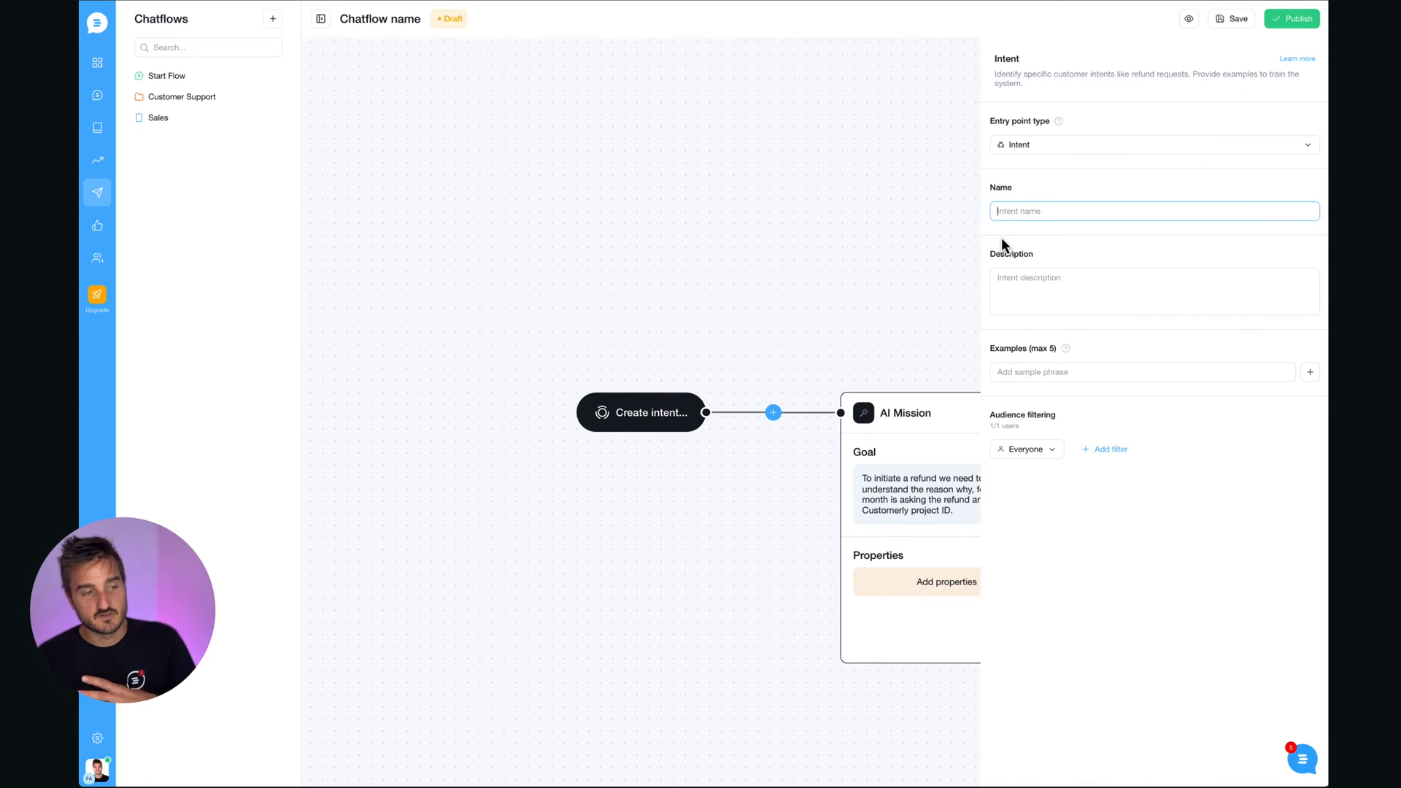
pyautogui.write('Ref')
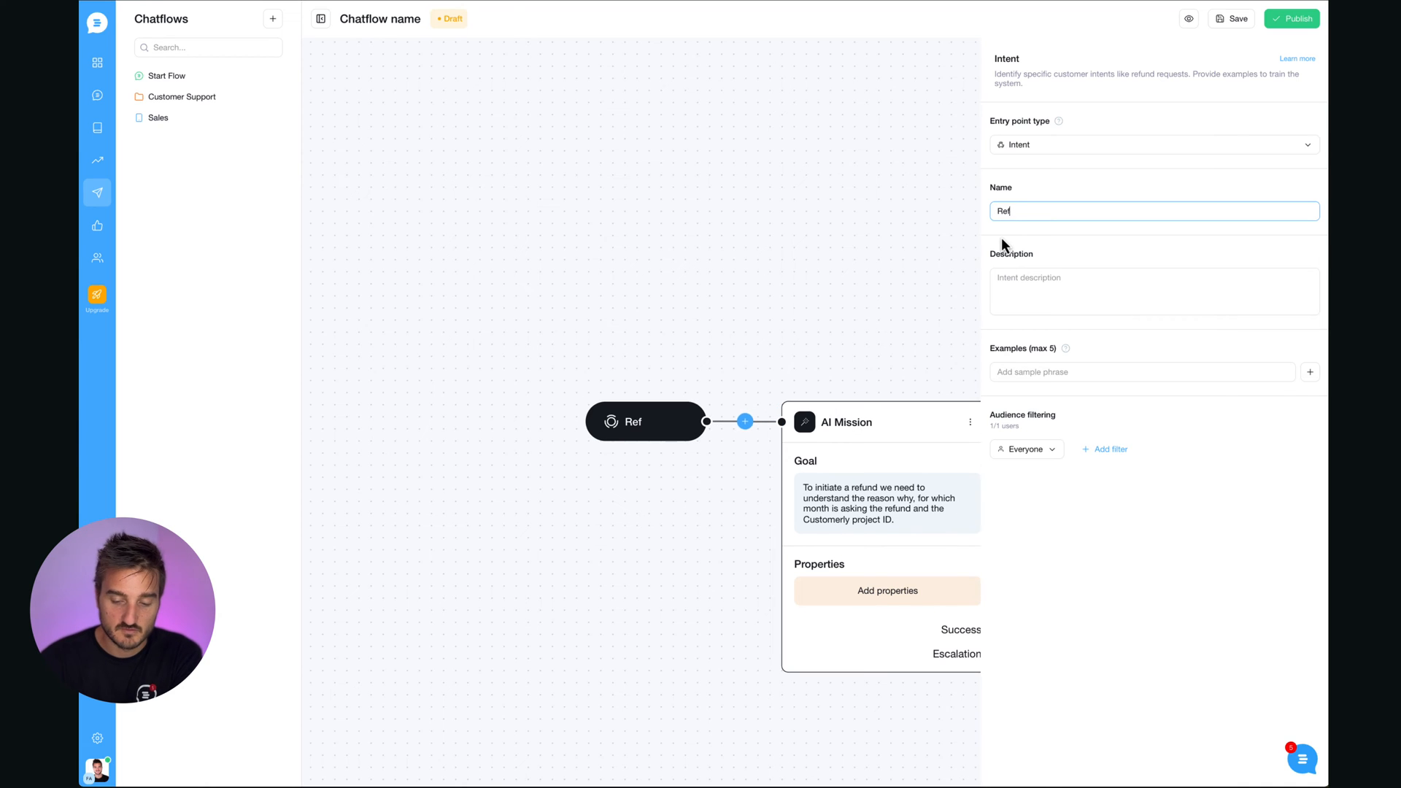
pyautogui.write('und')
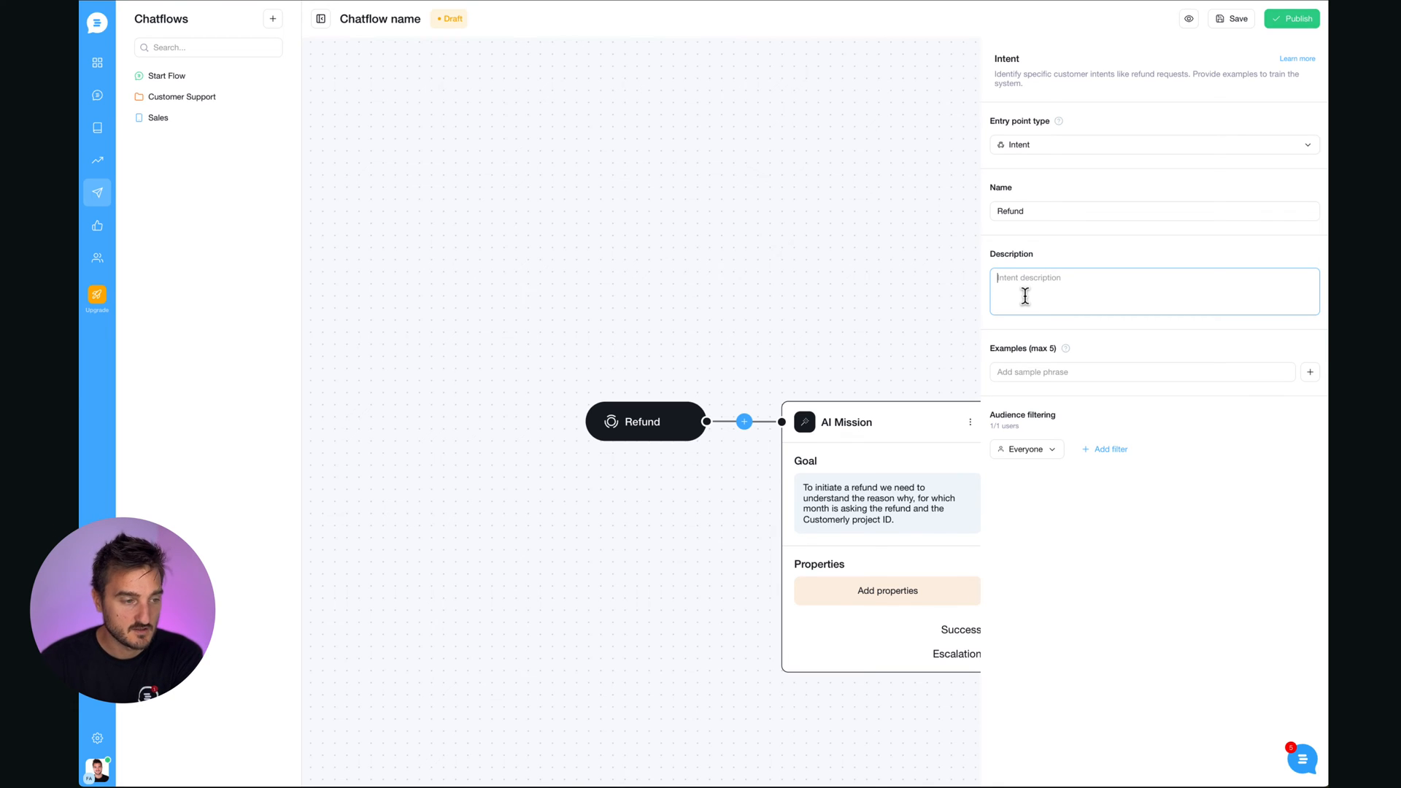
pyautogui.write('The user wants to have a refund')
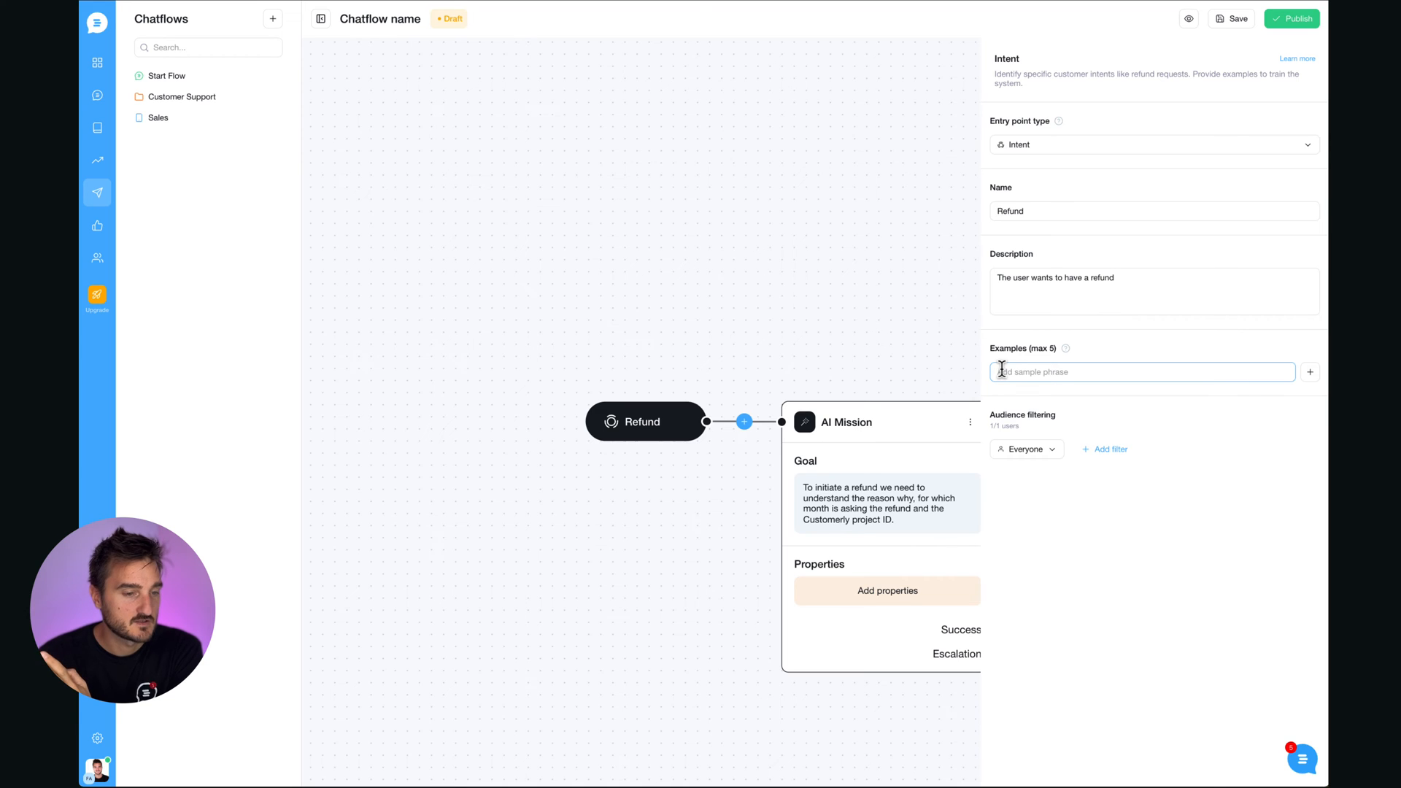
pyautogui.write("I've been billed")
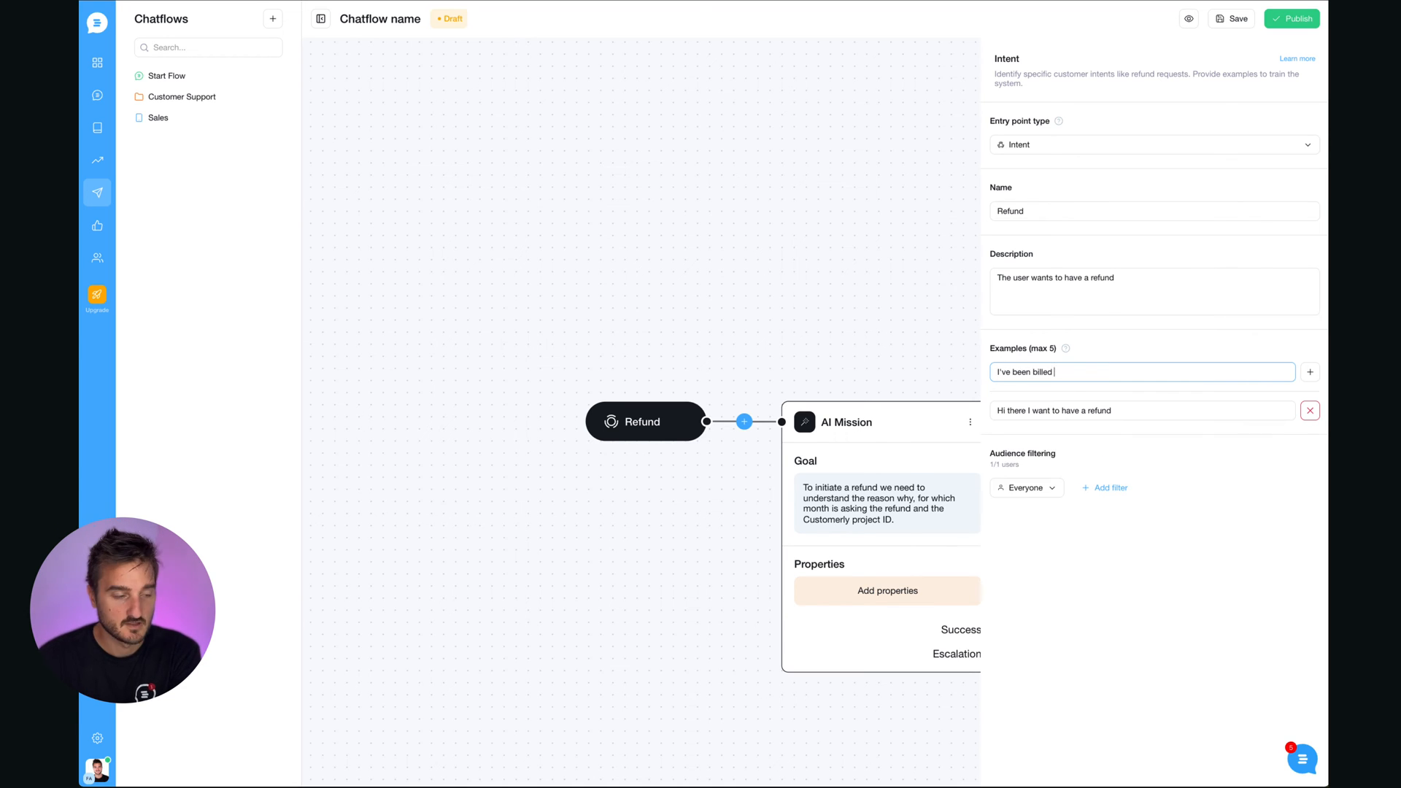
pyautogui.click(1311, 372)
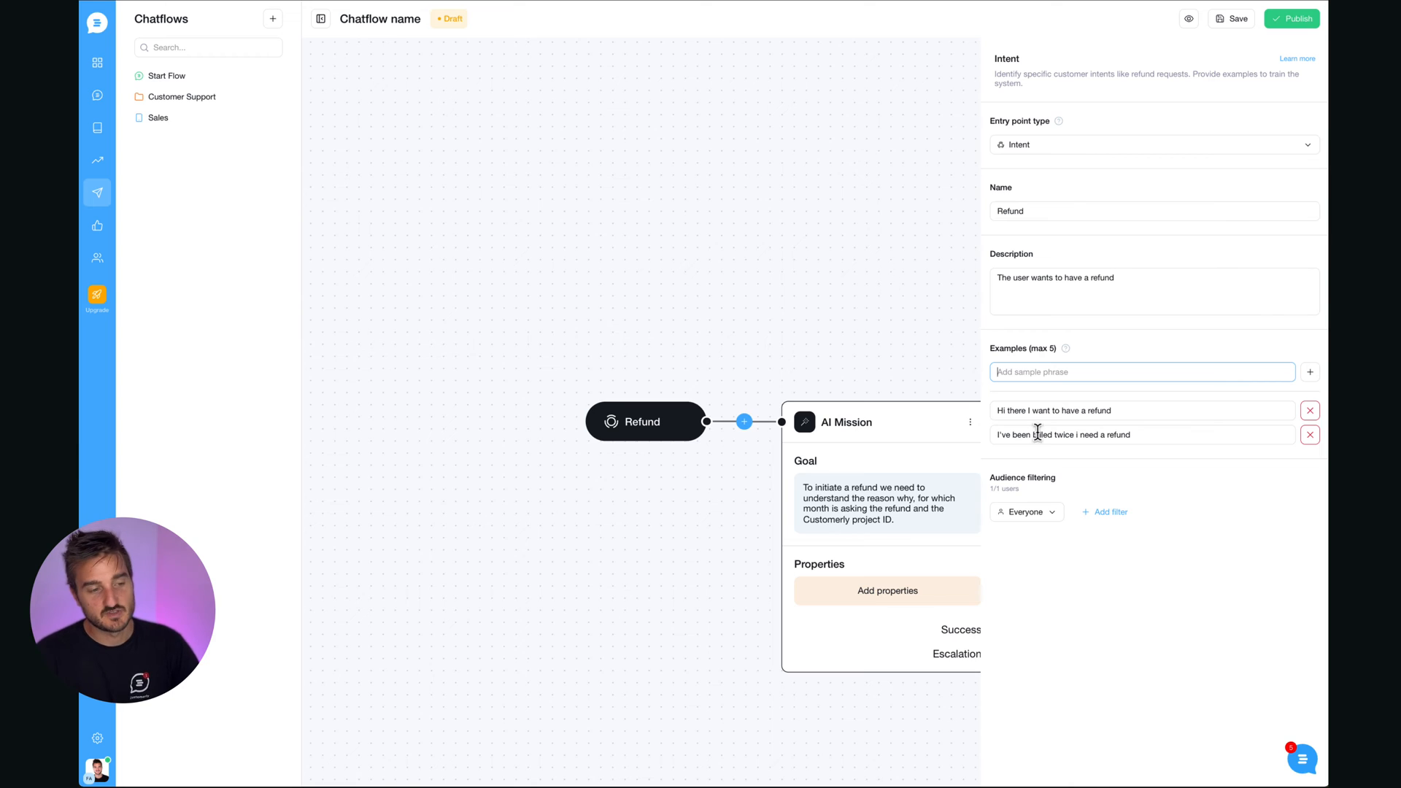
pyautogui.moveTo(890, 363)
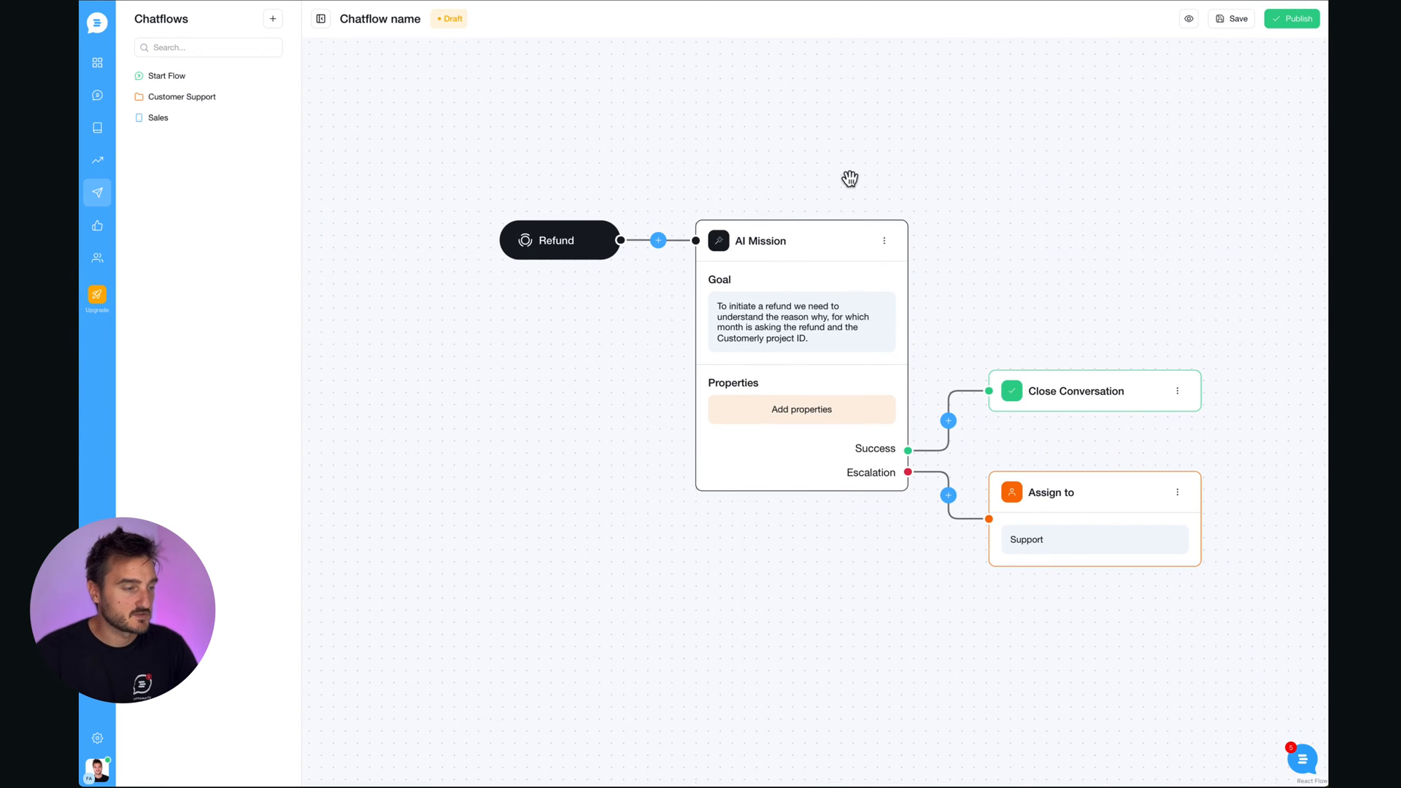
pyautogui.moveTo(555, 250)
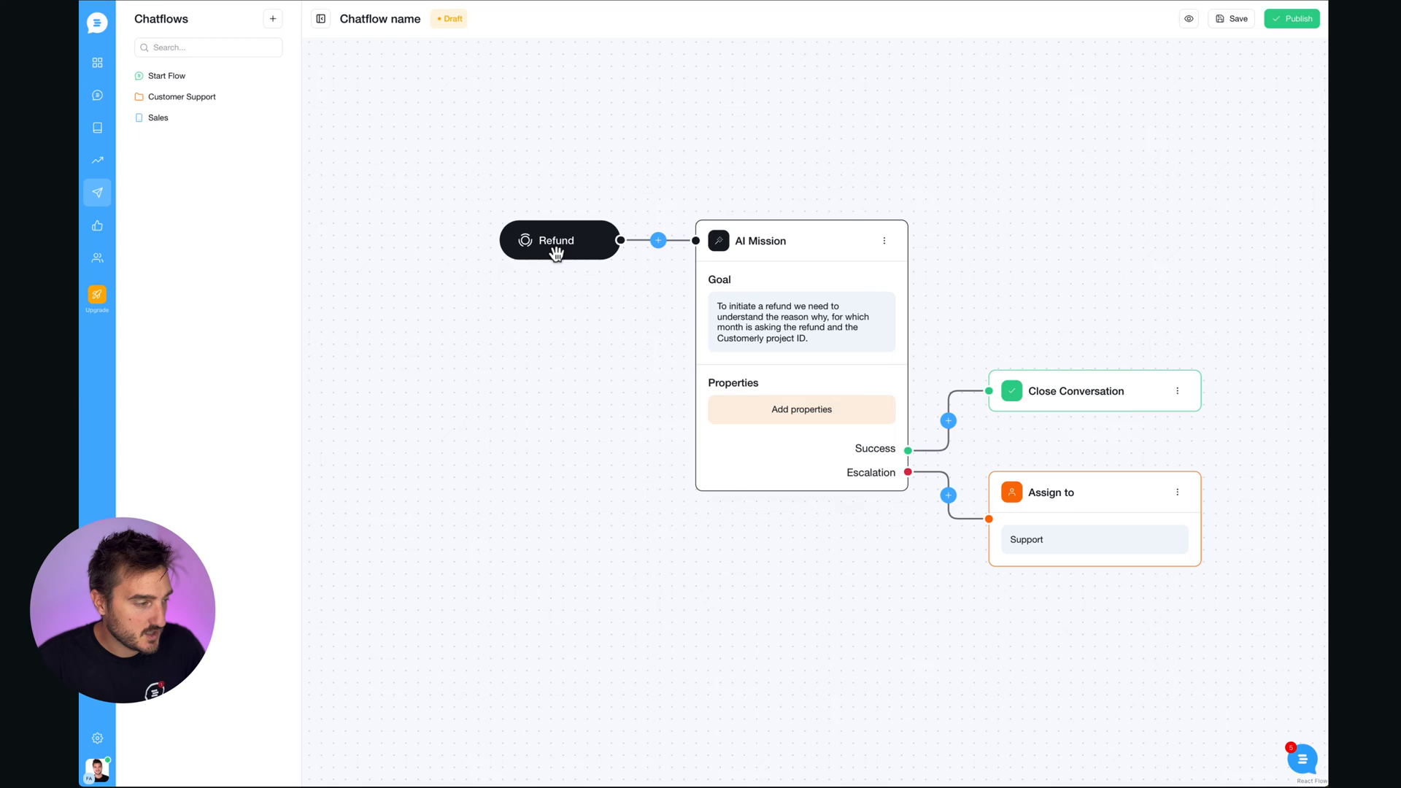
pyautogui.moveTo(559, 259)
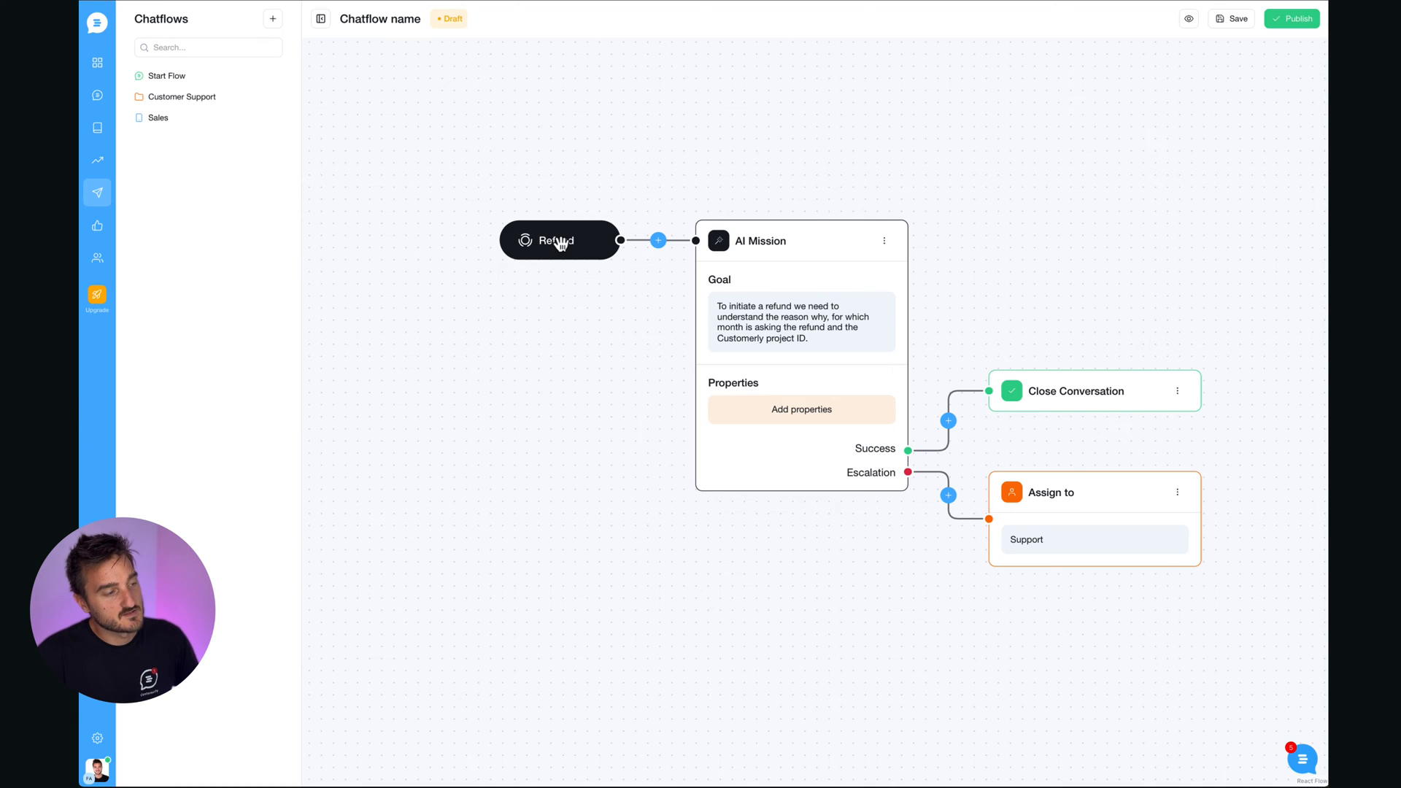
pyautogui.moveTo(556, 271)
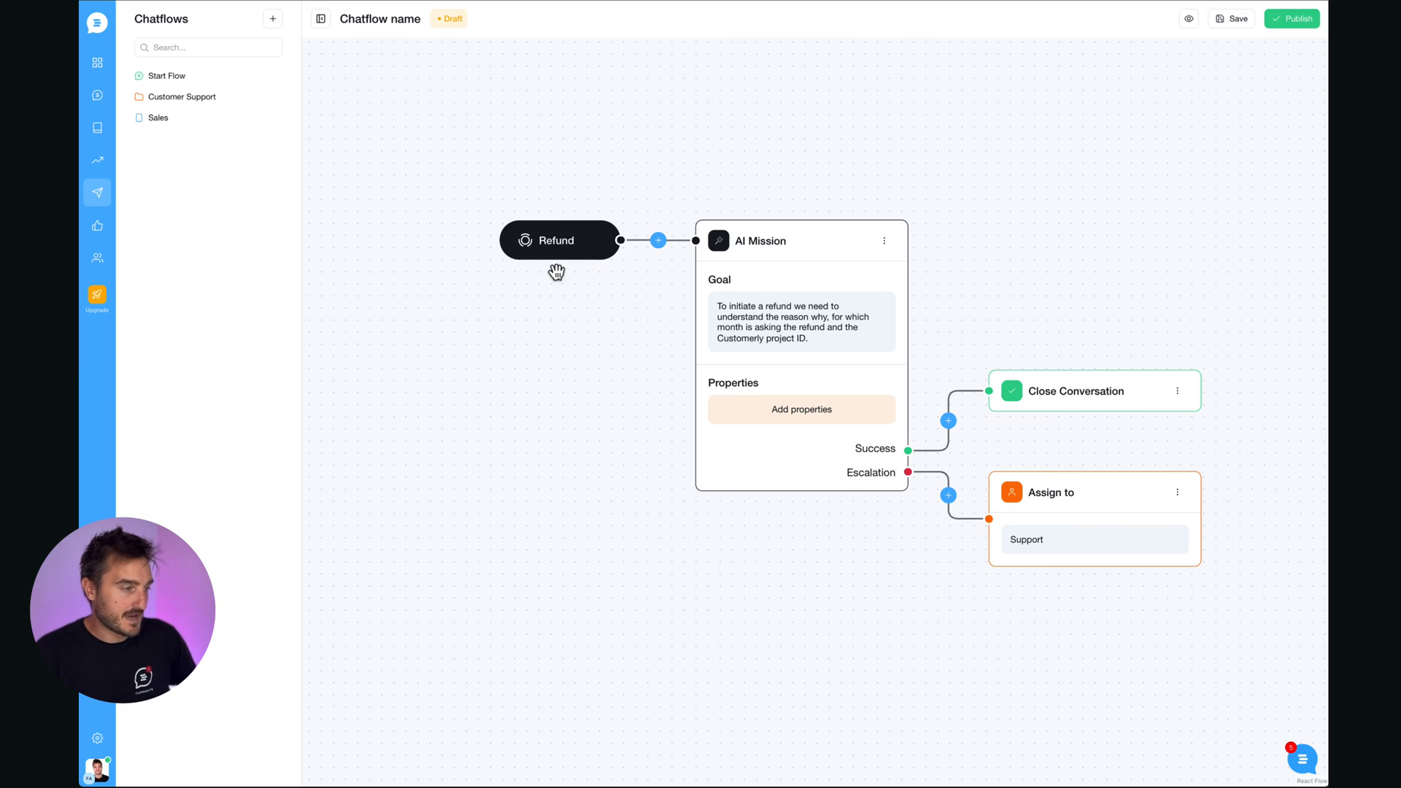
pyautogui.moveTo(790, 264)
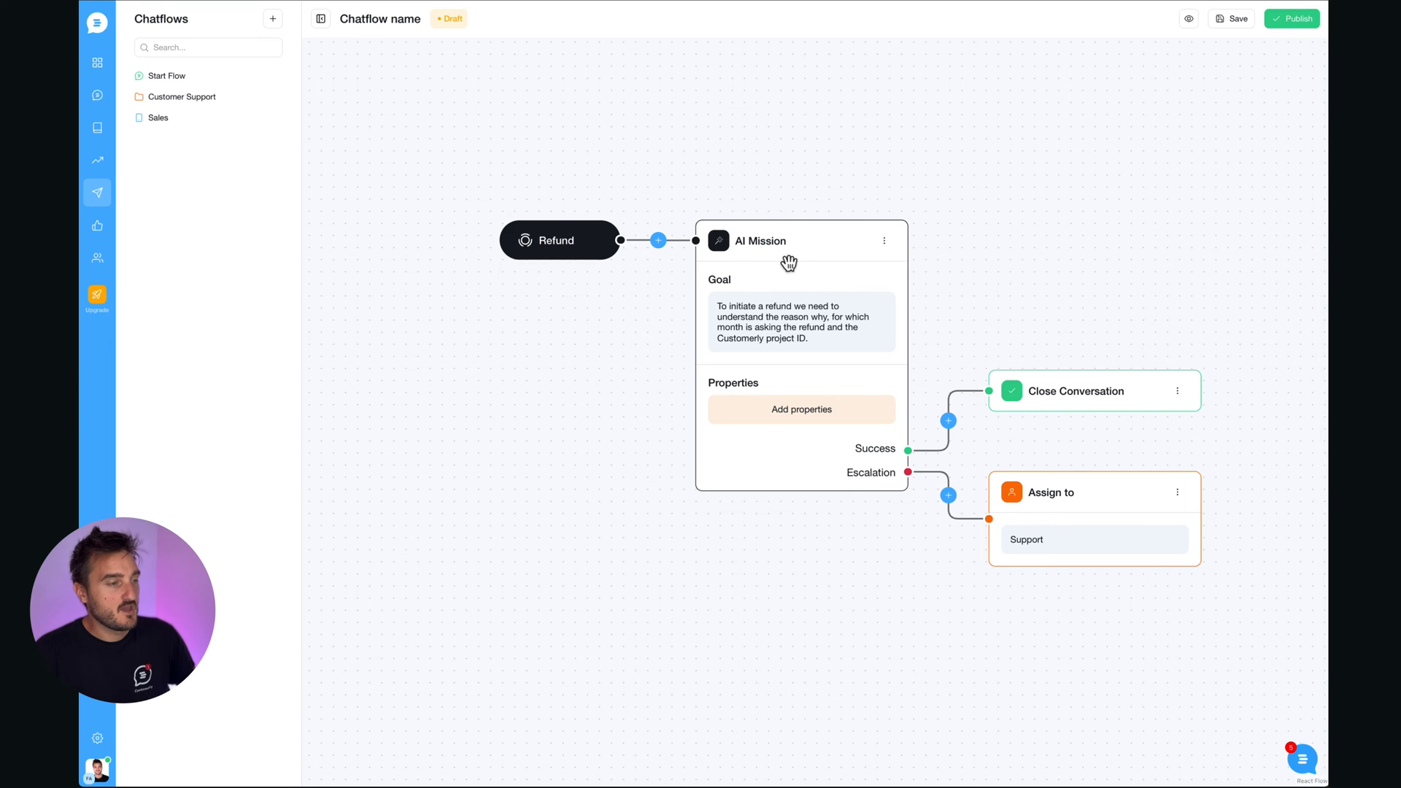
pyautogui.moveTo(784, 273)
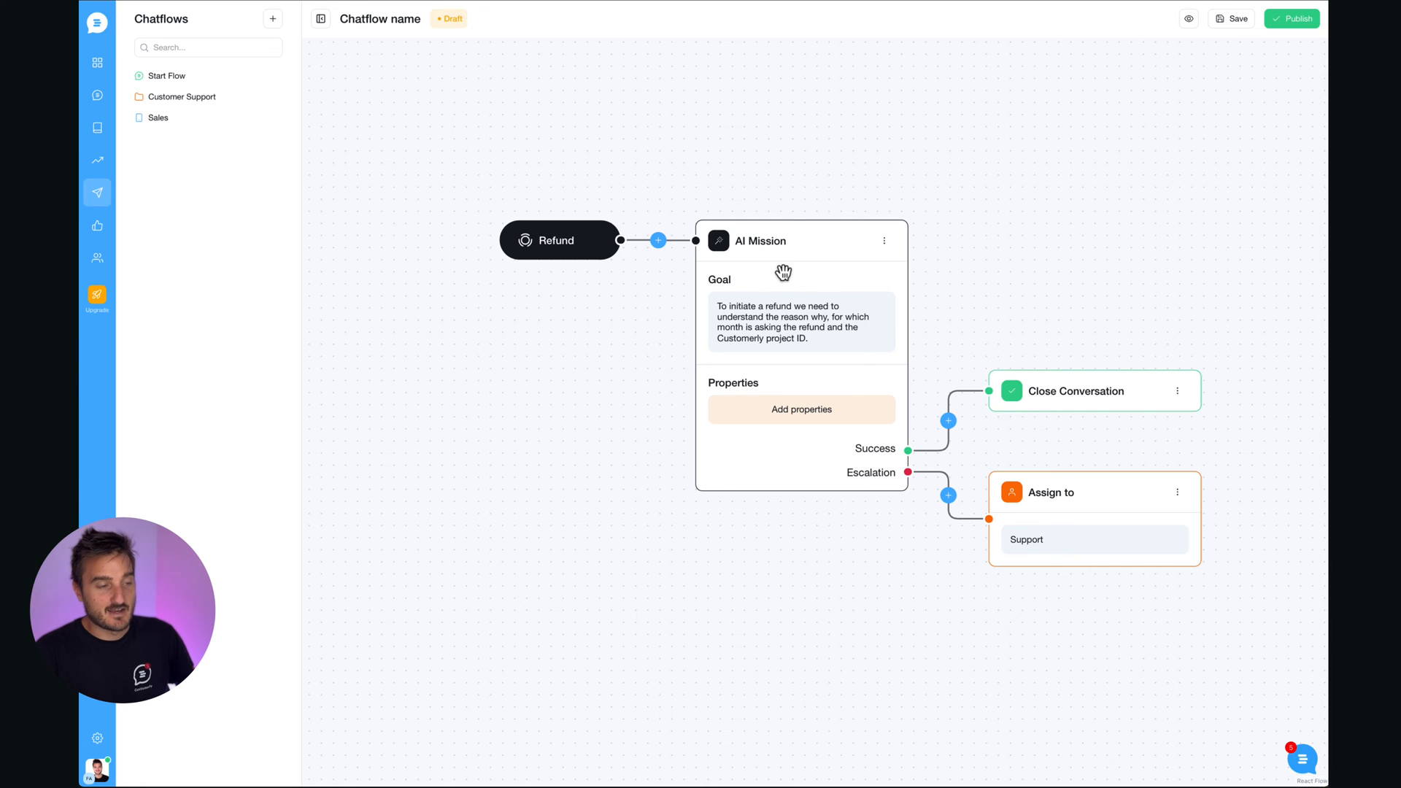
# Add Month, invoice_email and amount conversation properties to the AI Mission's refund goal
pyautogui.click(759, 240)
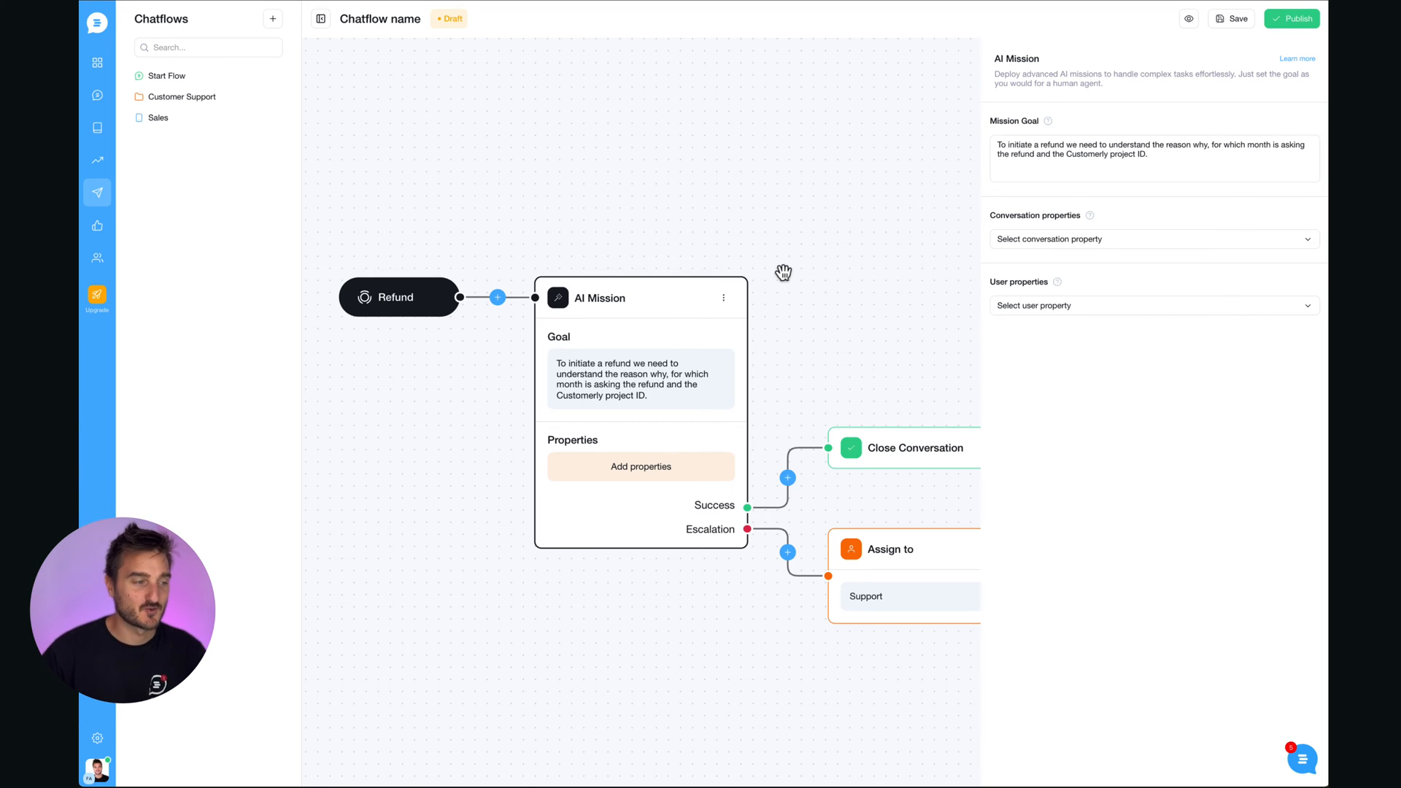
pyautogui.moveTo(1124, 144)
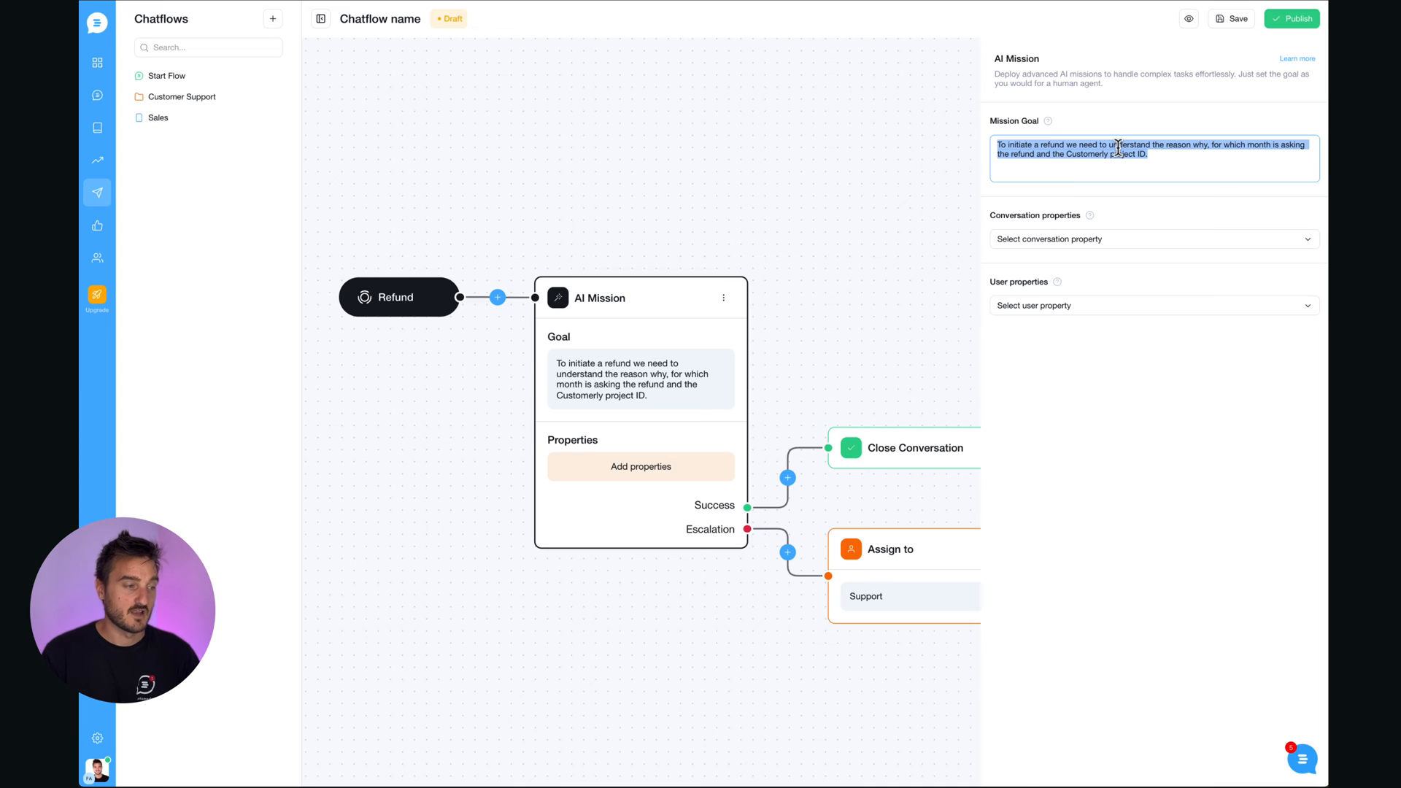
pyautogui.moveTo(1156, 210)
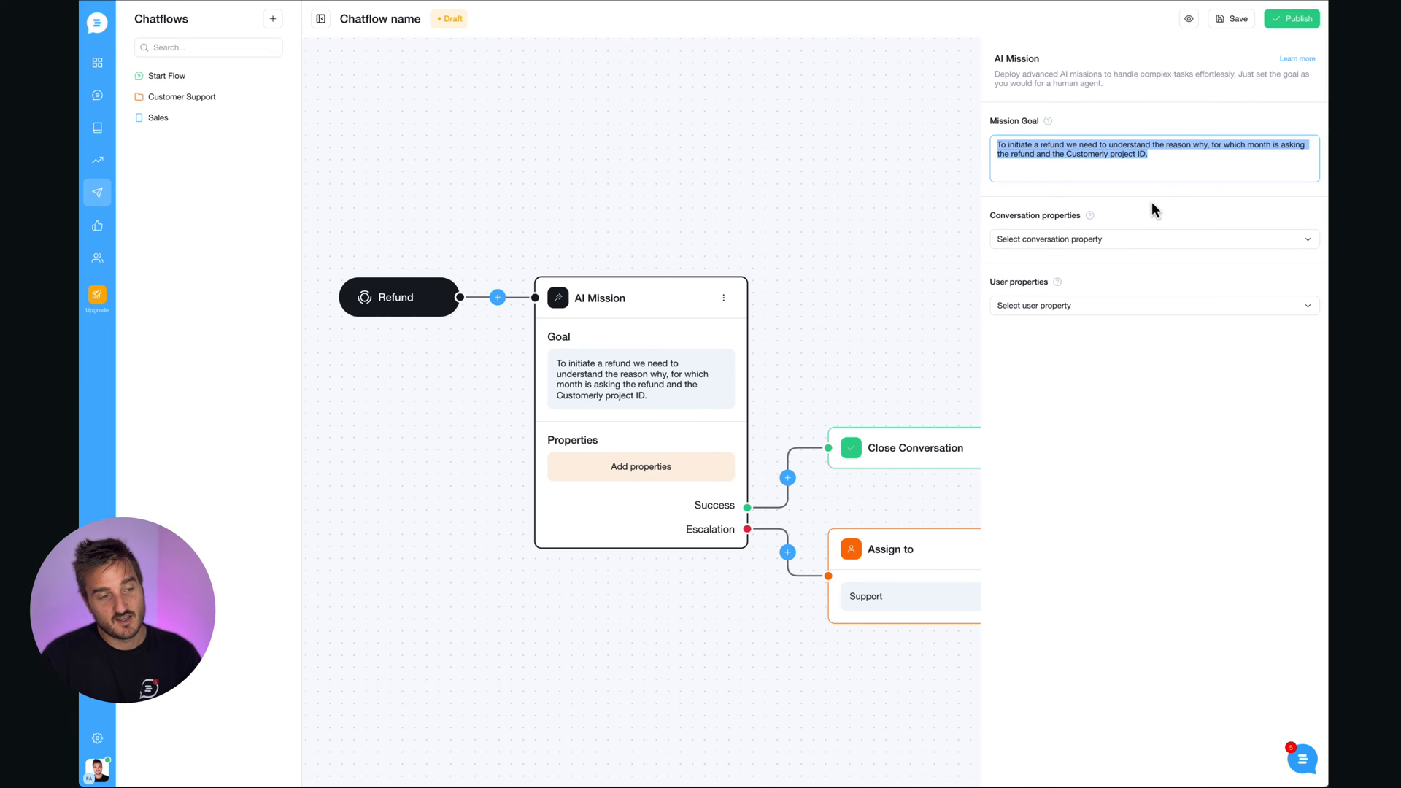
pyautogui.click(1149, 238)
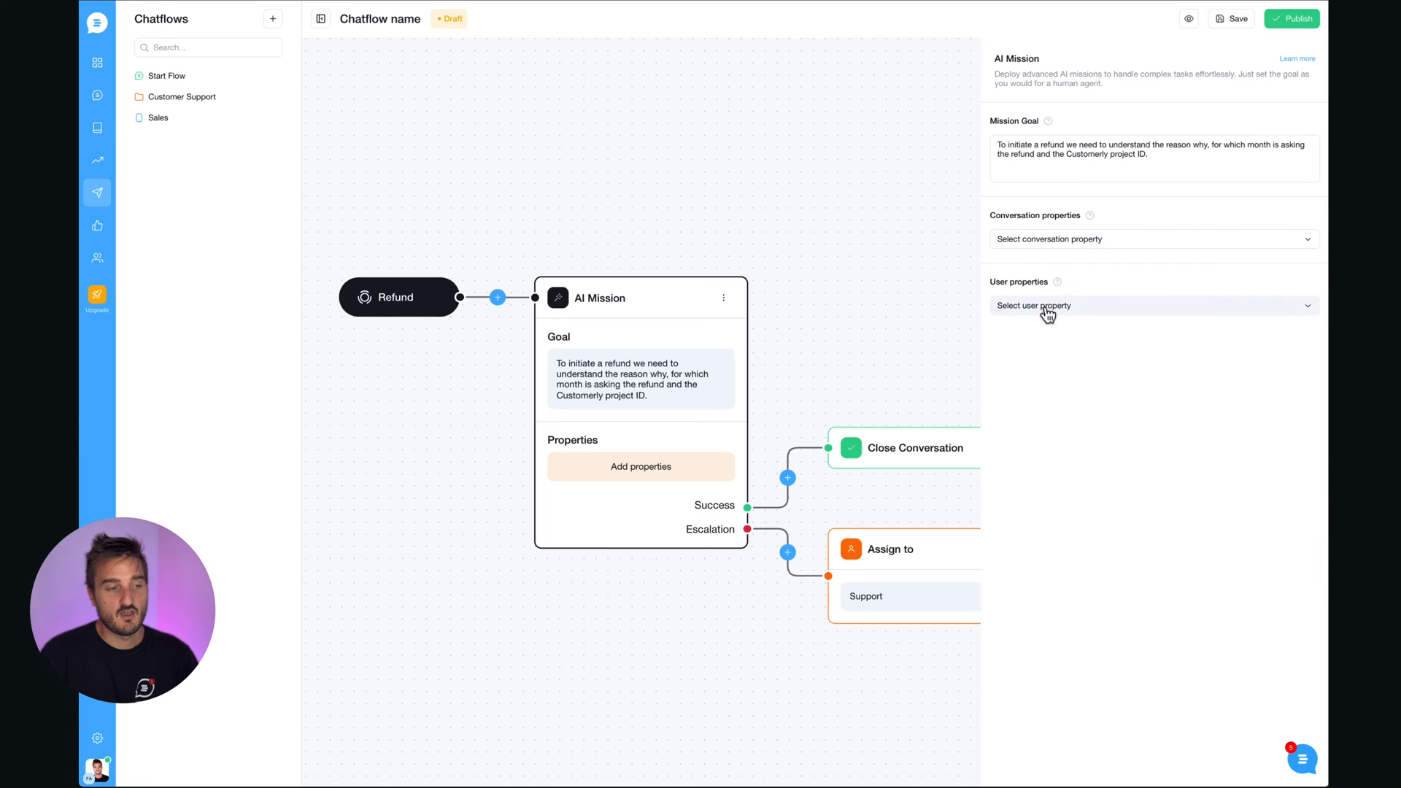
pyautogui.moveTo(1089, 249)
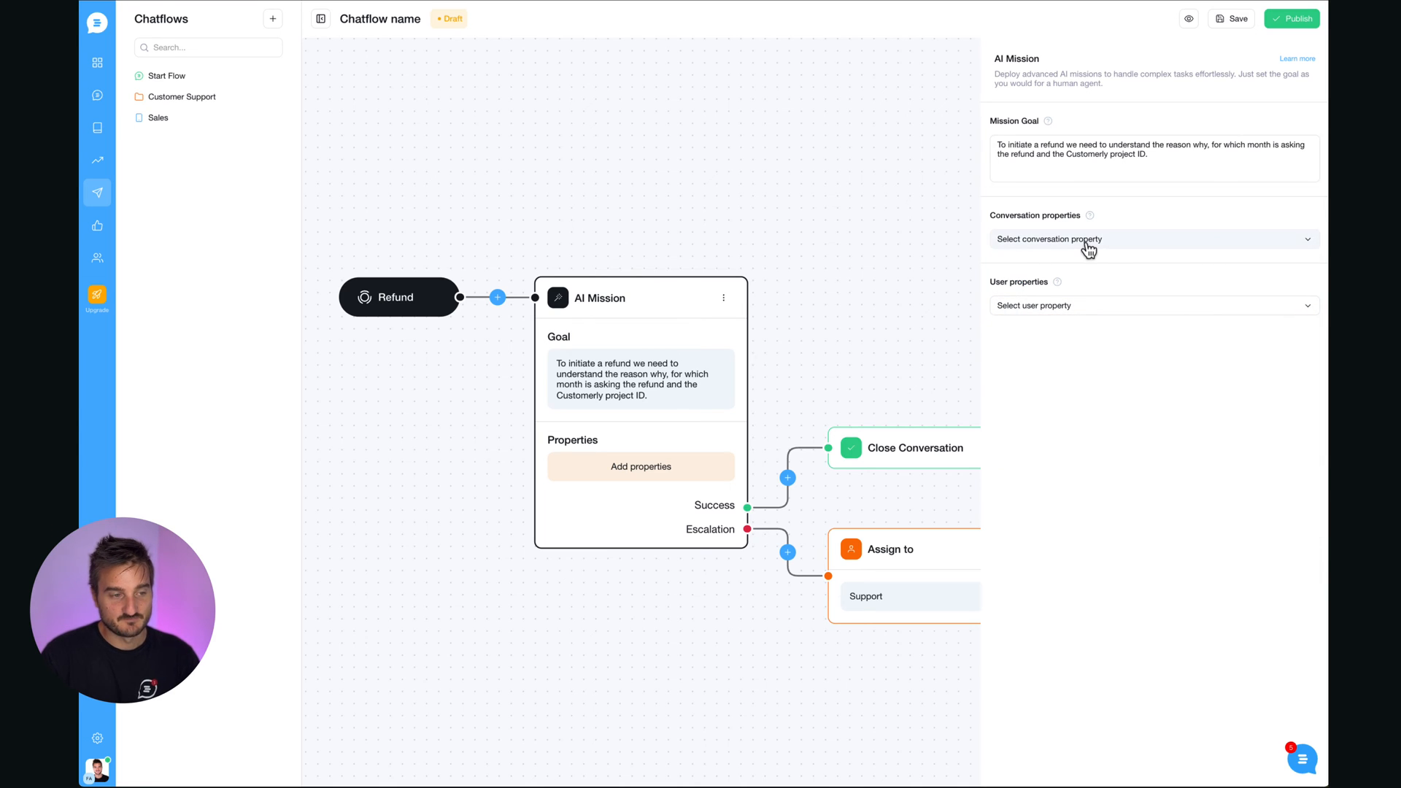
pyautogui.click(1152, 238)
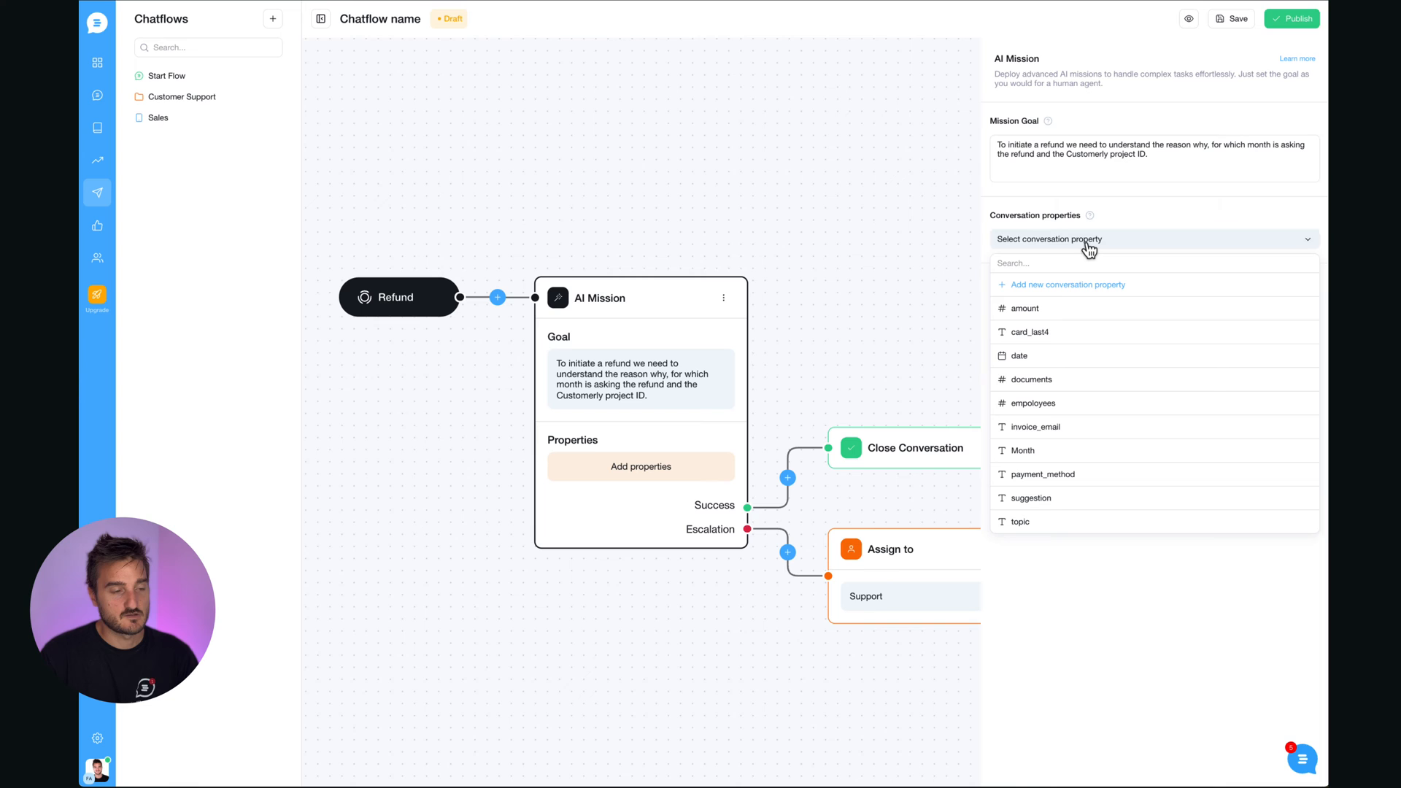
pyautogui.moveTo(1028, 451)
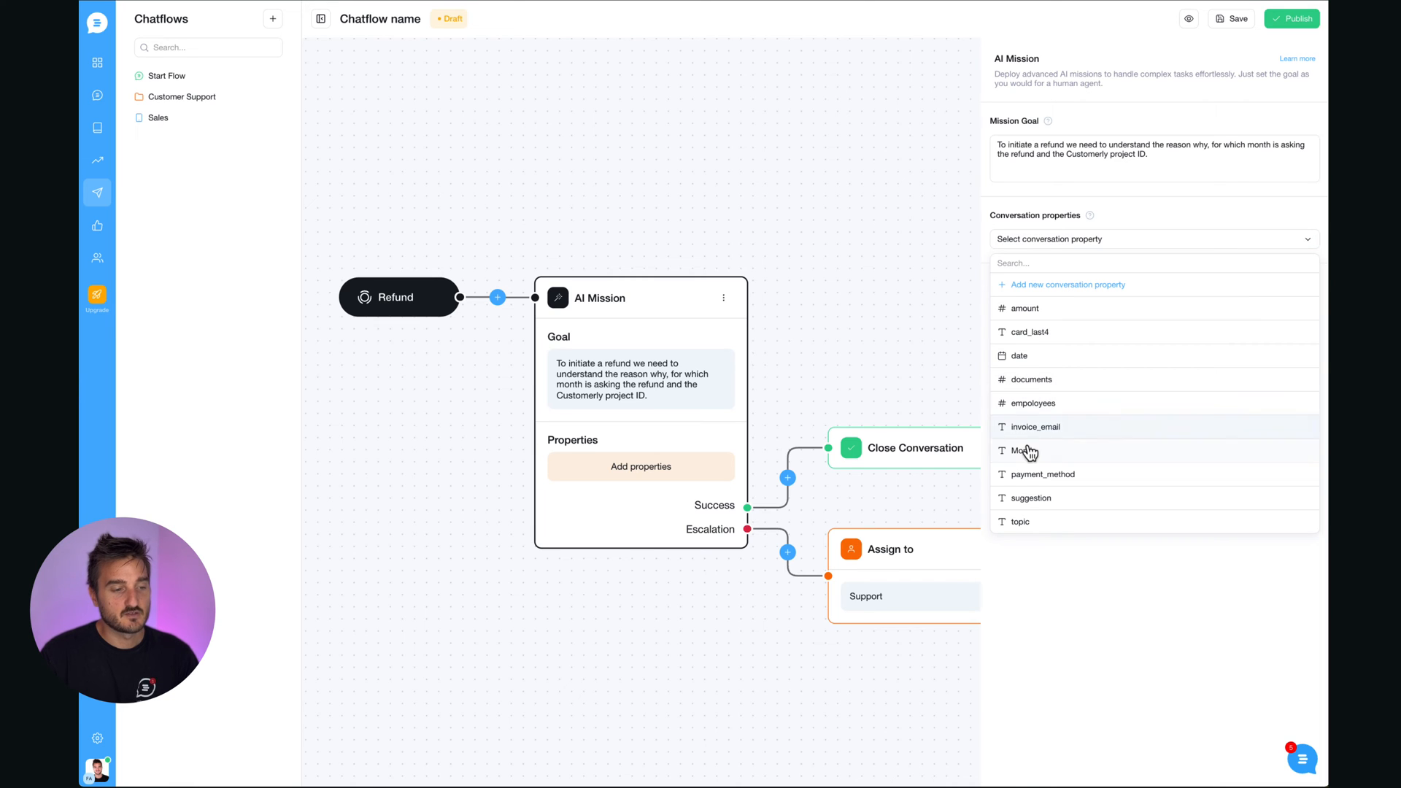
pyautogui.click(1023, 451)
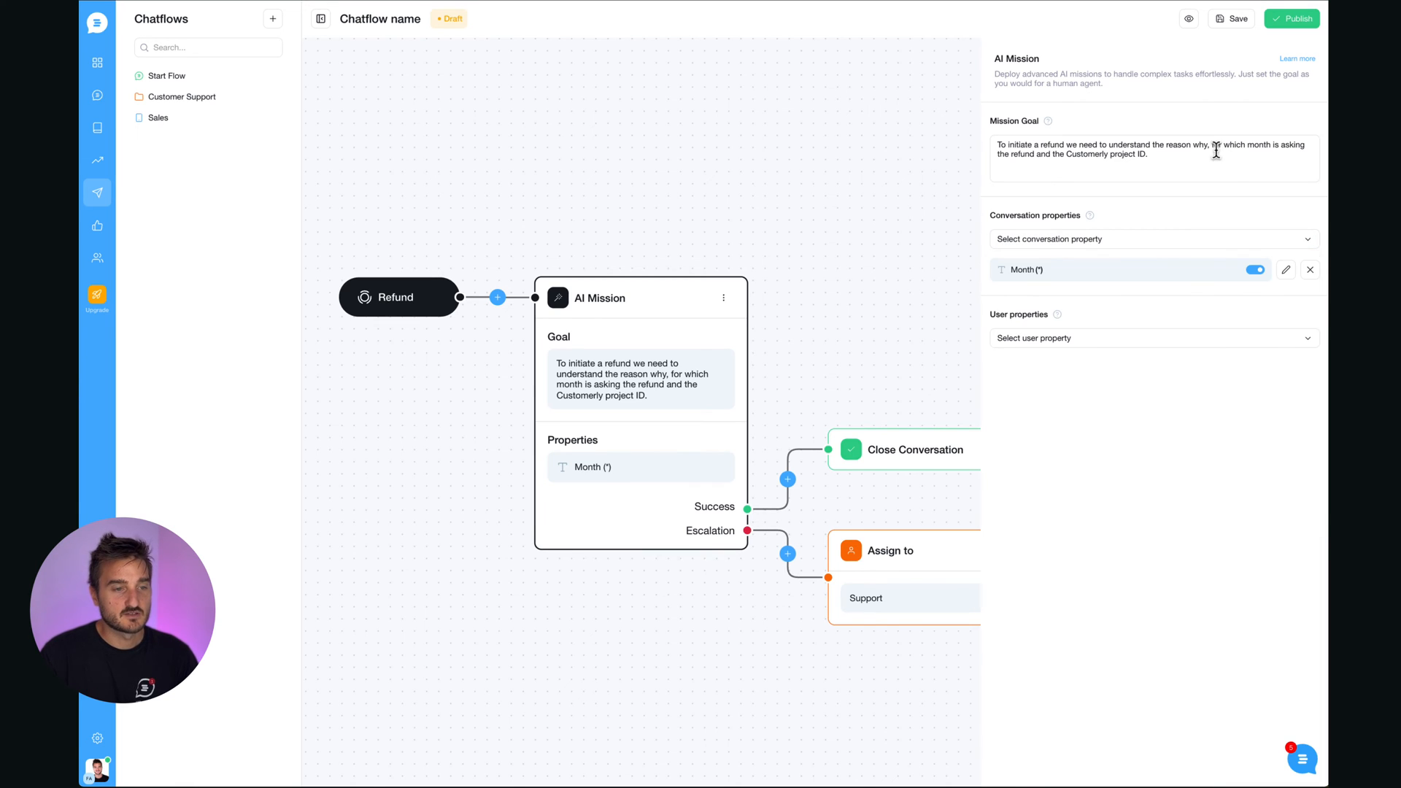
pyautogui.click(1154, 238)
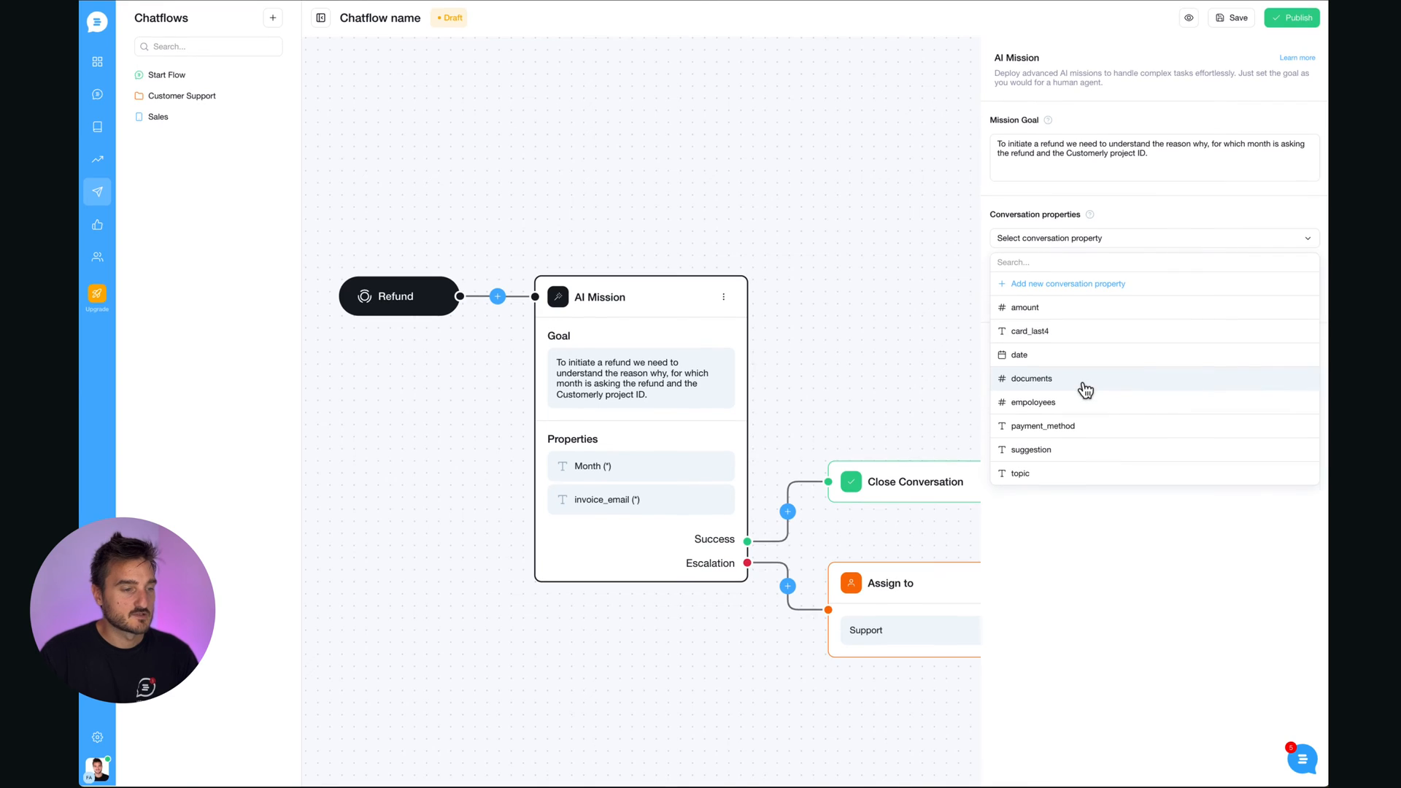
pyautogui.click(1025, 308)
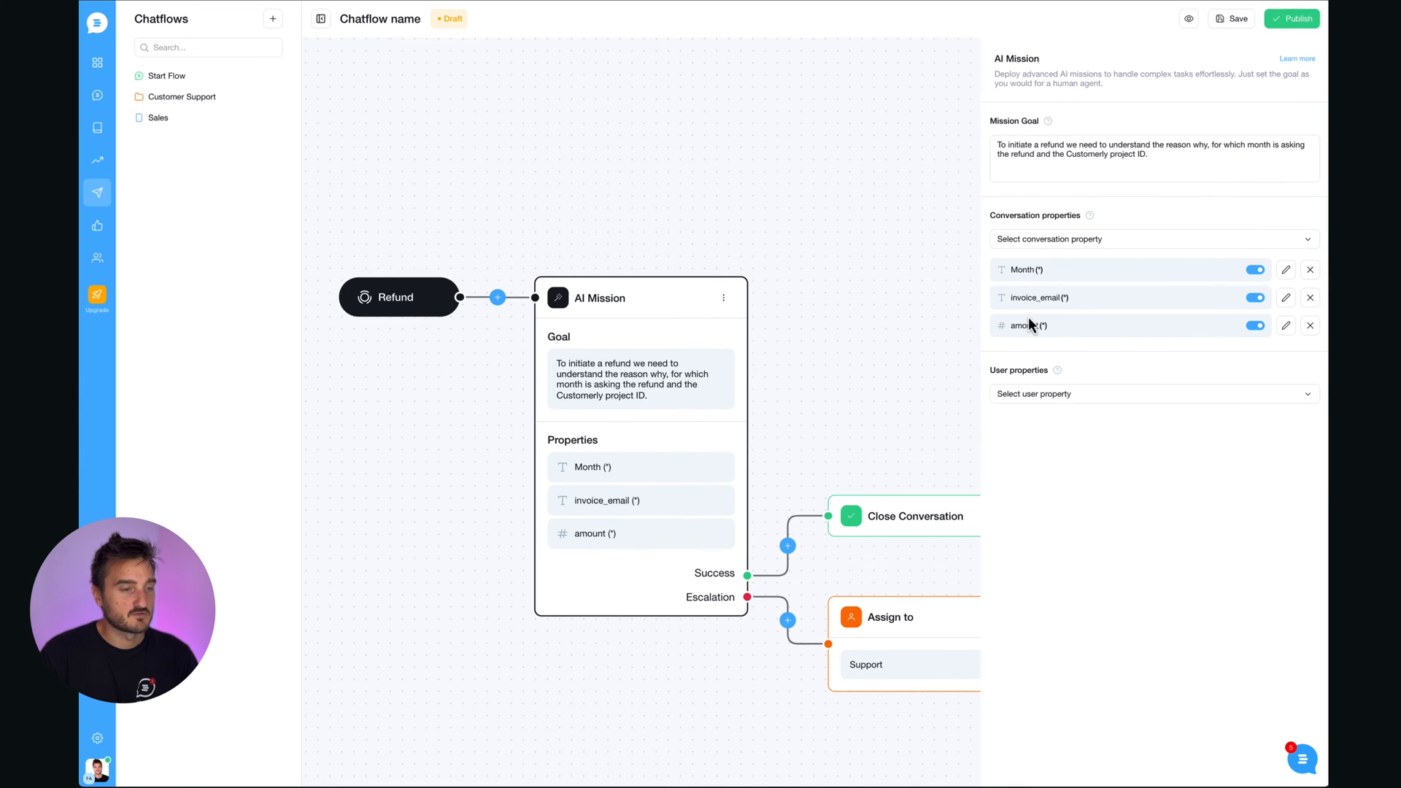
pyautogui.moveTo(1018, 393)
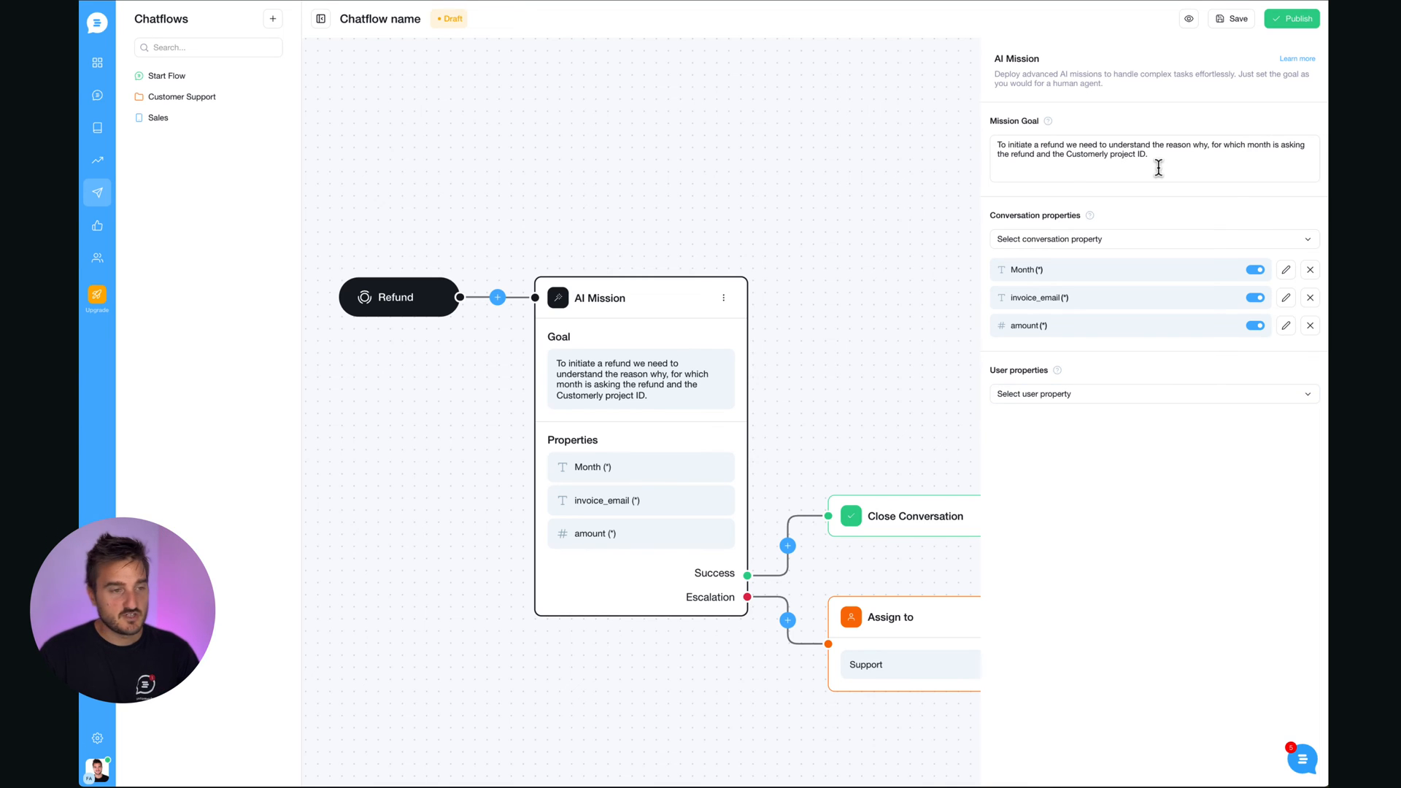
pyautogui.moveTo(499, 19)
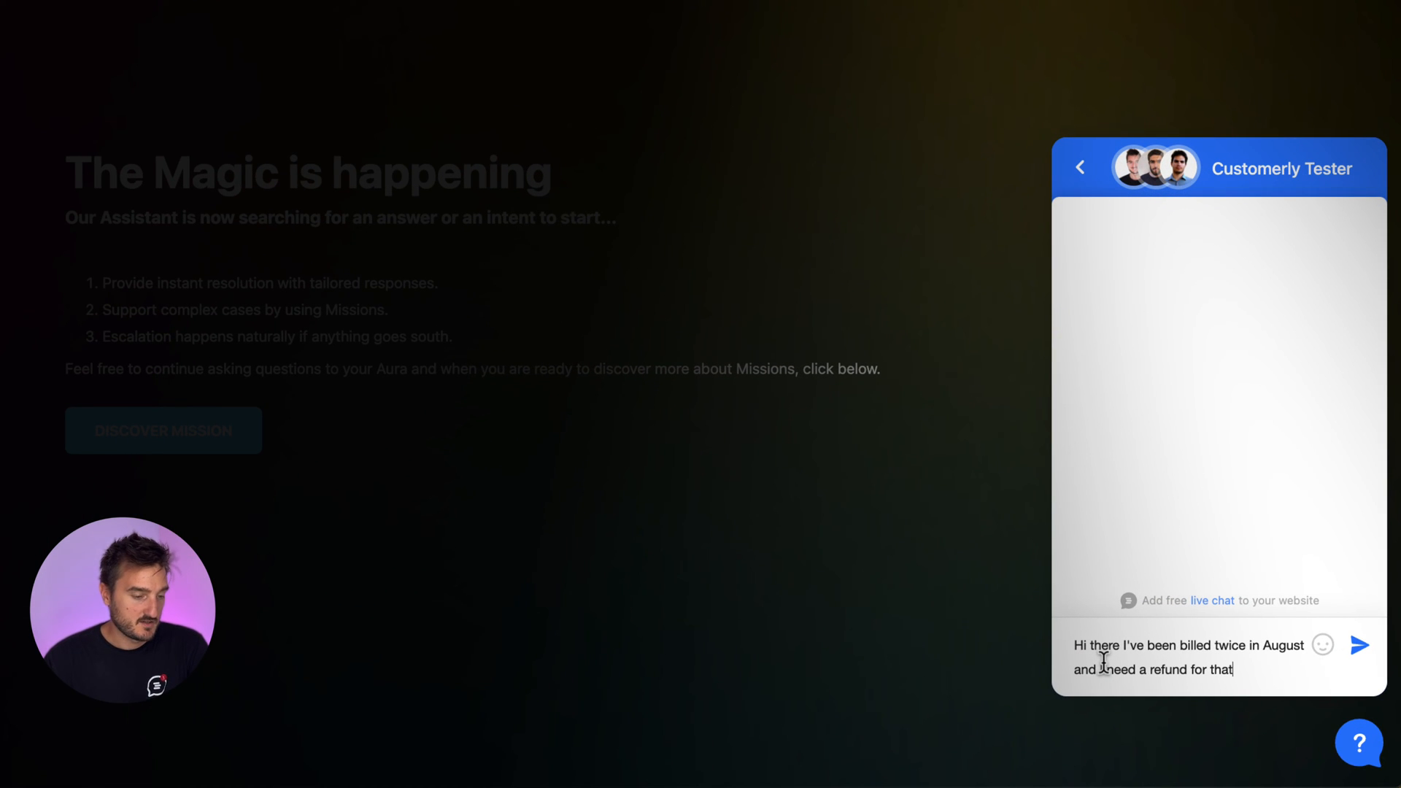
pyautogui.click(1359, 645)
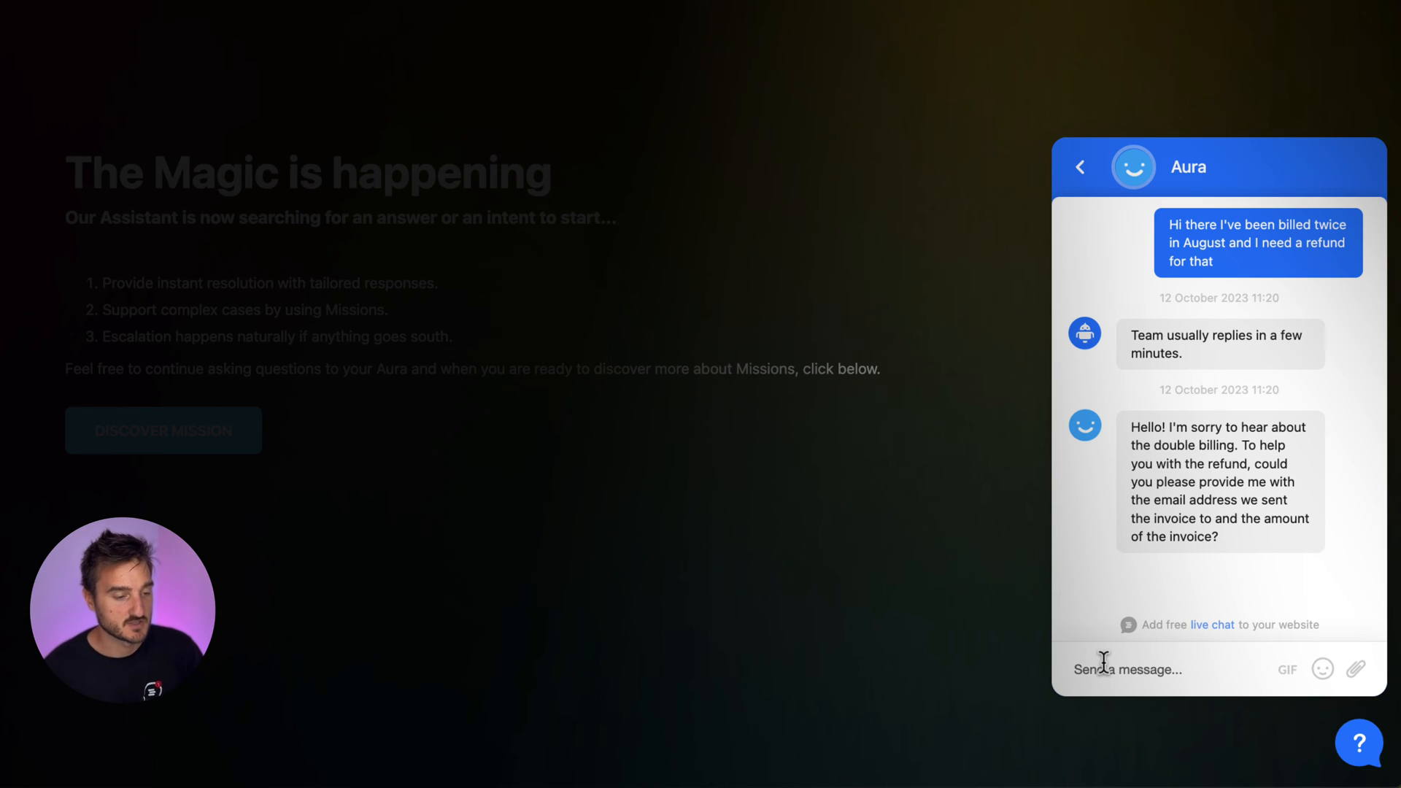
pyautogui.moveTo(1223, 467)
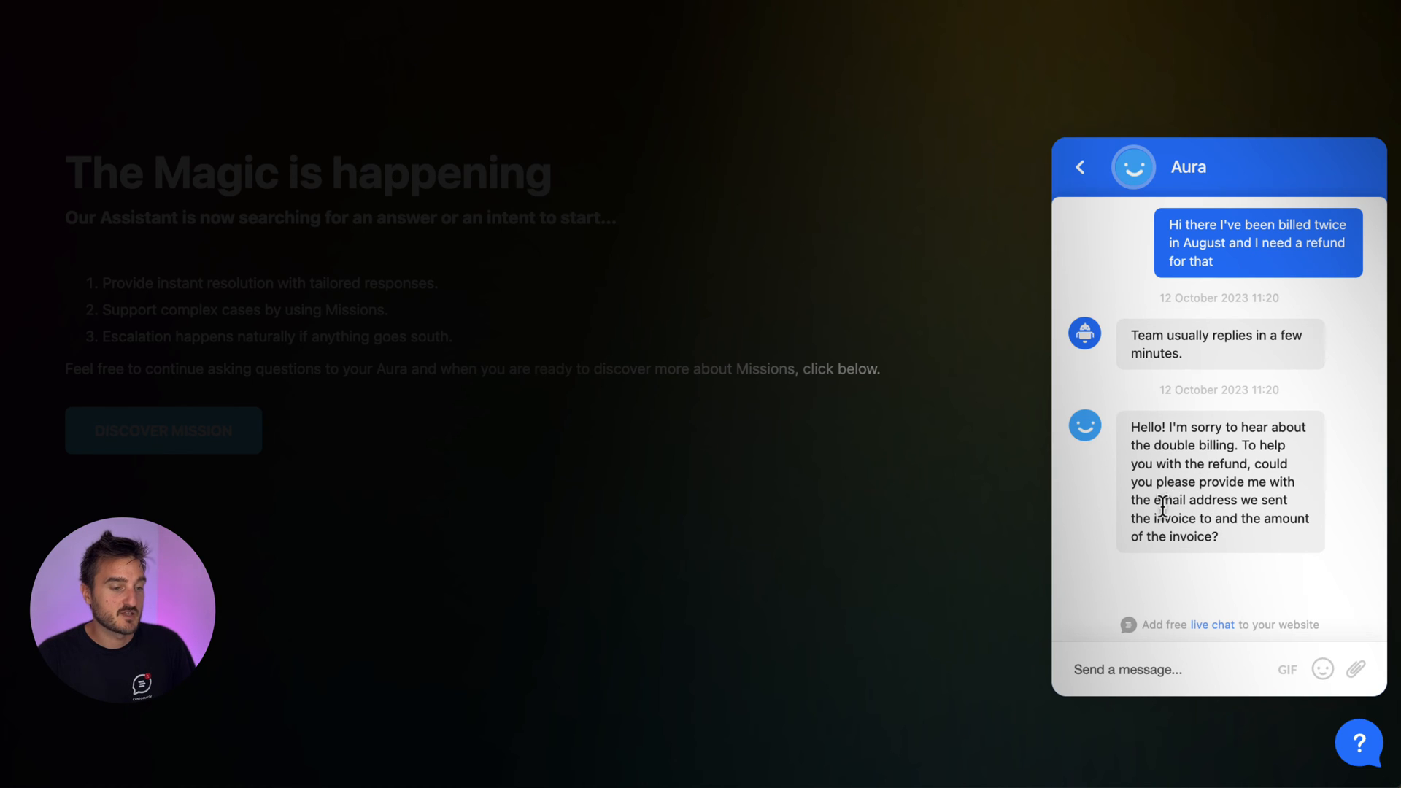
pyautogui.moveTo(1251, 539)
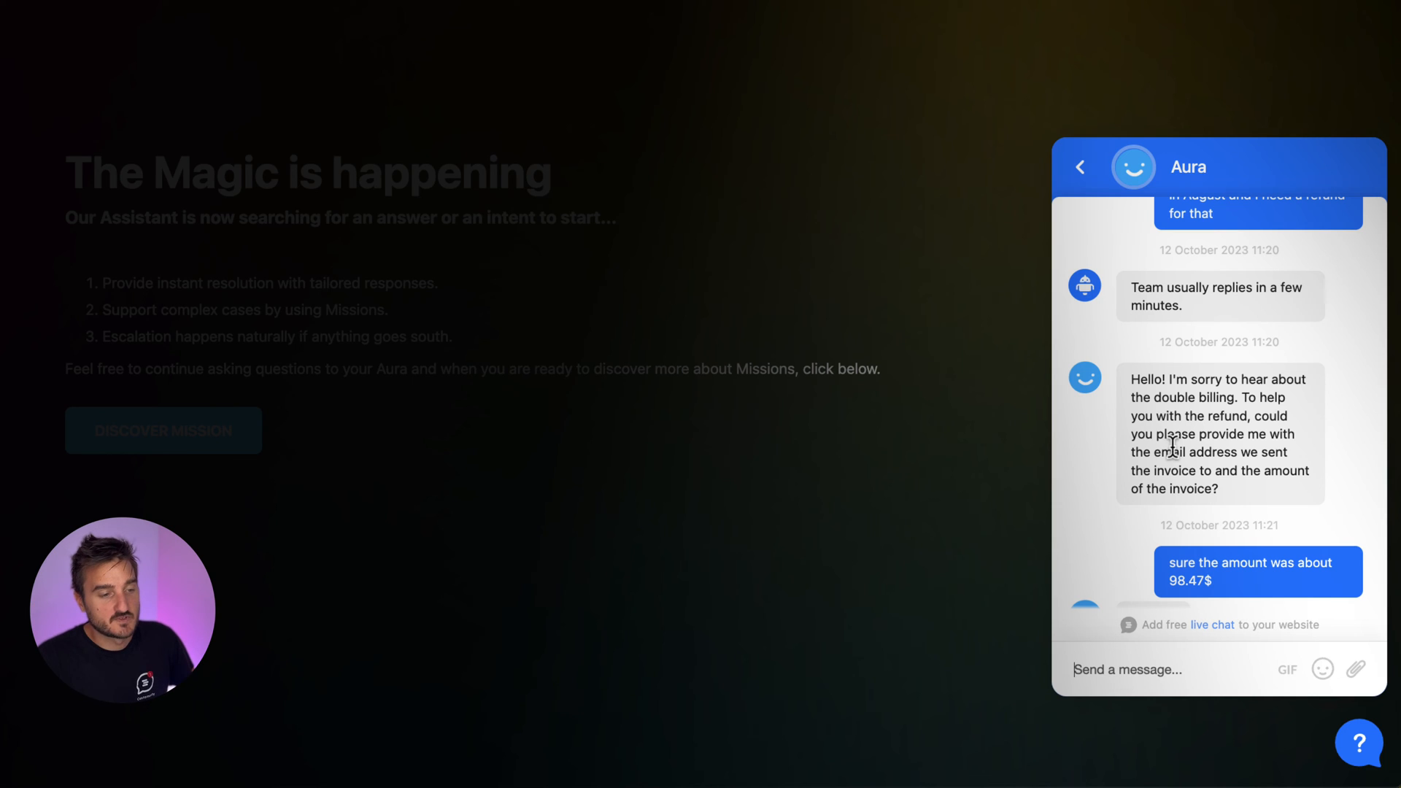
pyautogui.scroll(-3)
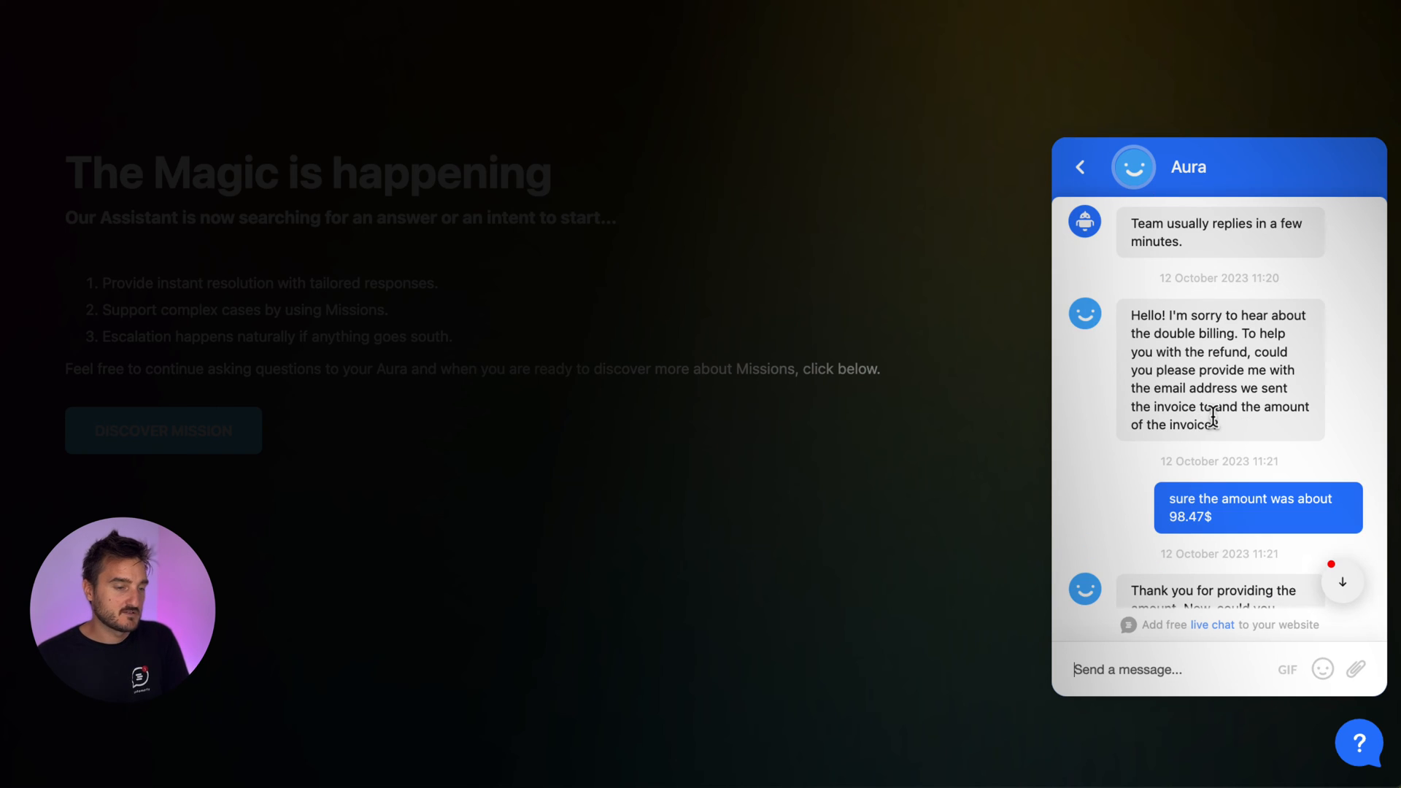
pyautogui.scroll(-3)
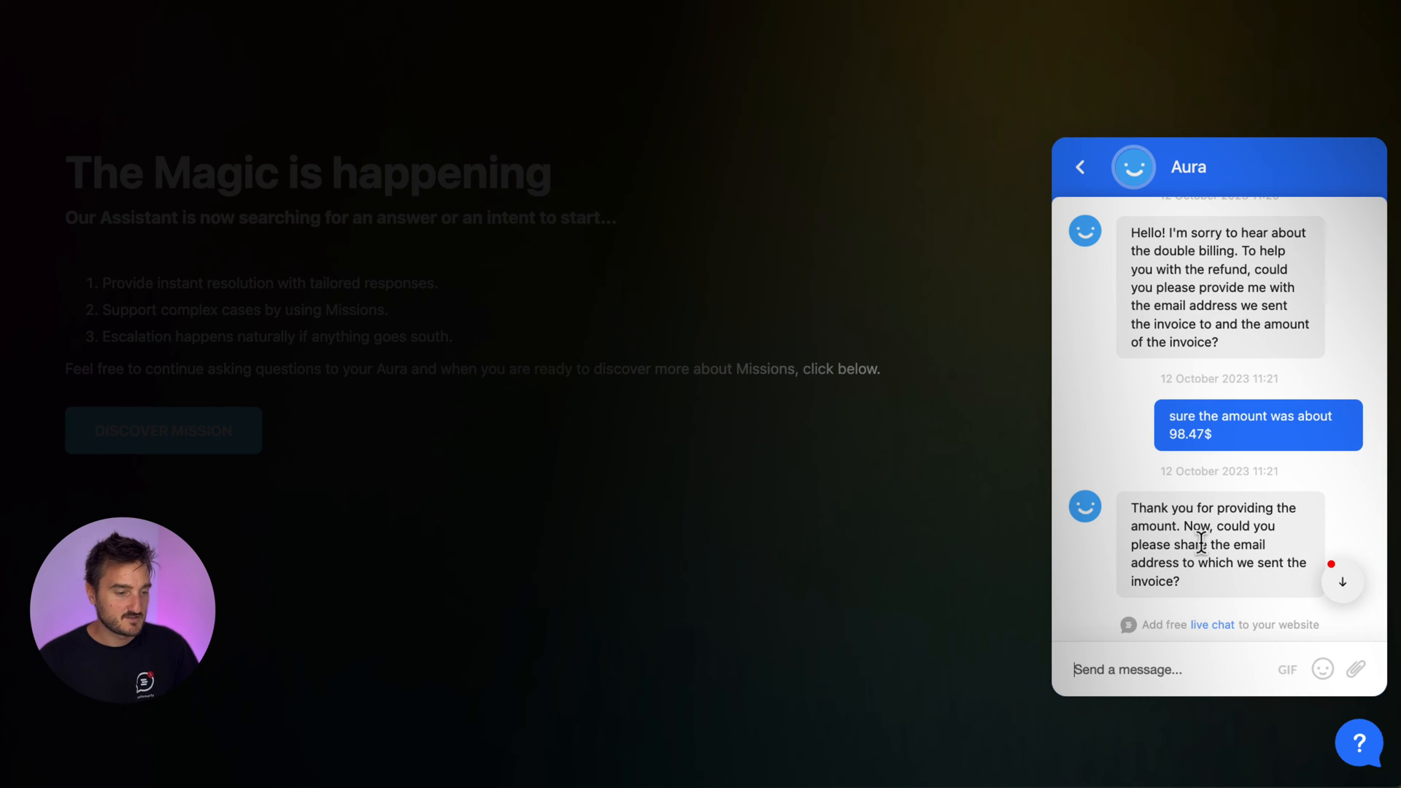
pyautogui.moveTo(1162, 666)
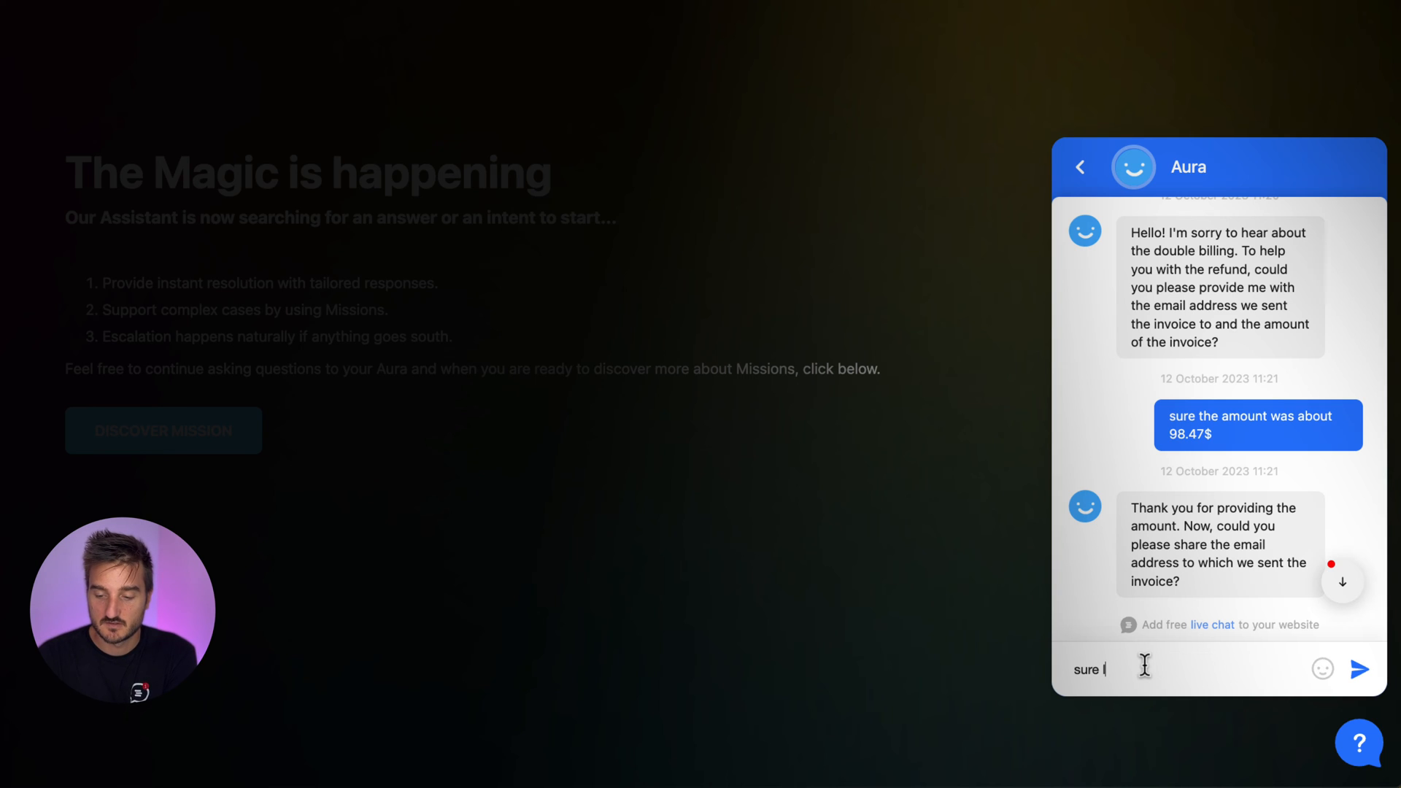
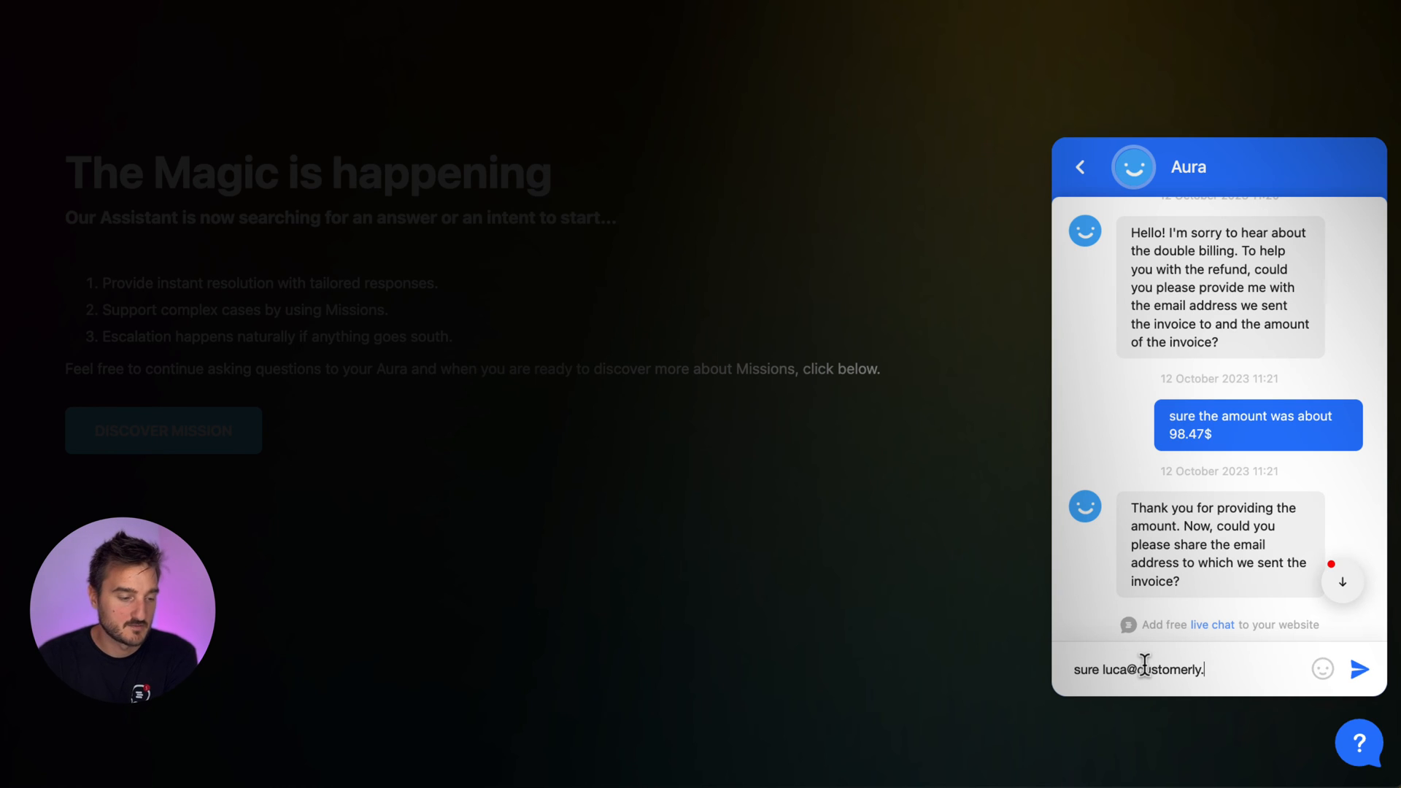
pyautogui.click(1359, 668)
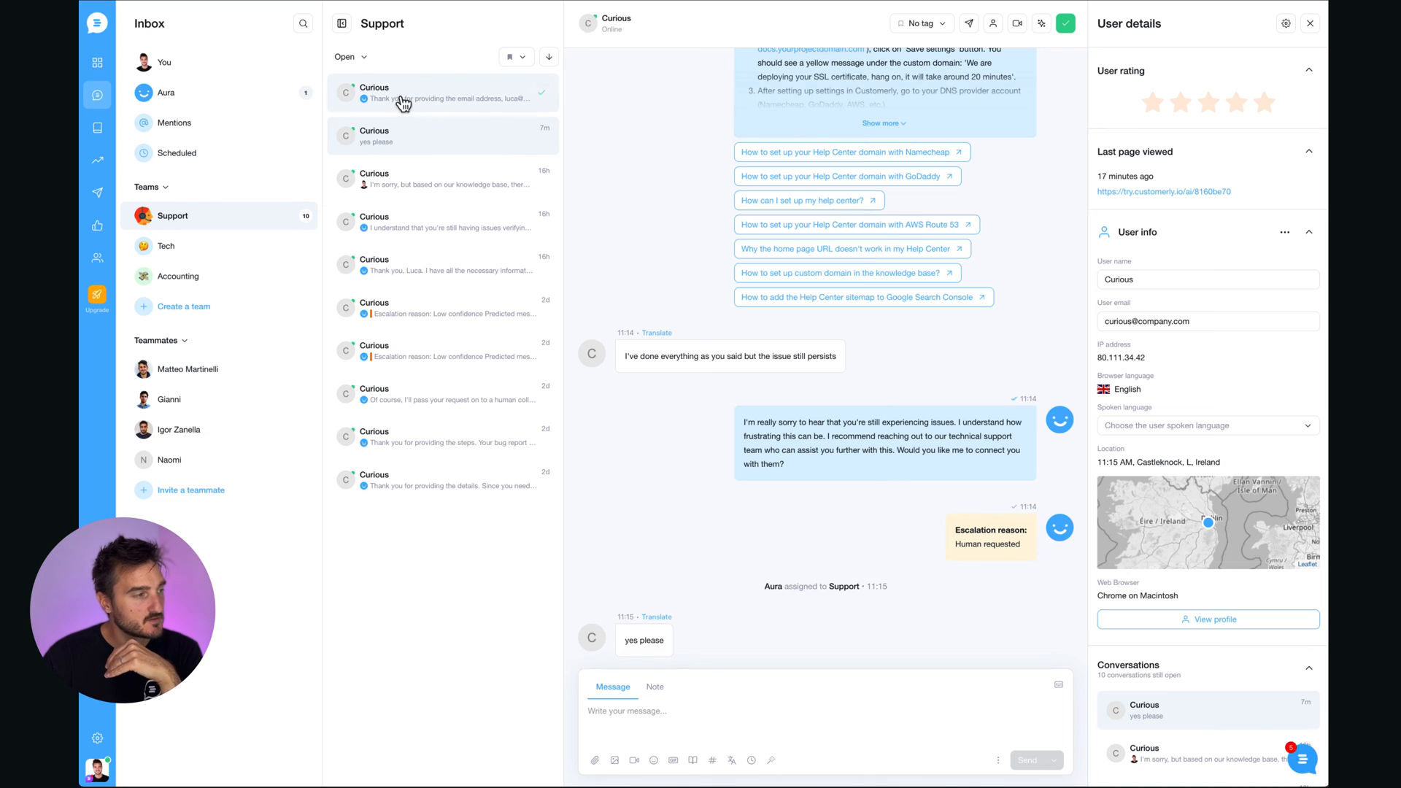
# Review the refund conversation's collected August, 98.47 and email, then return to the Refund chatflow
pyautogui.click(438, 92)
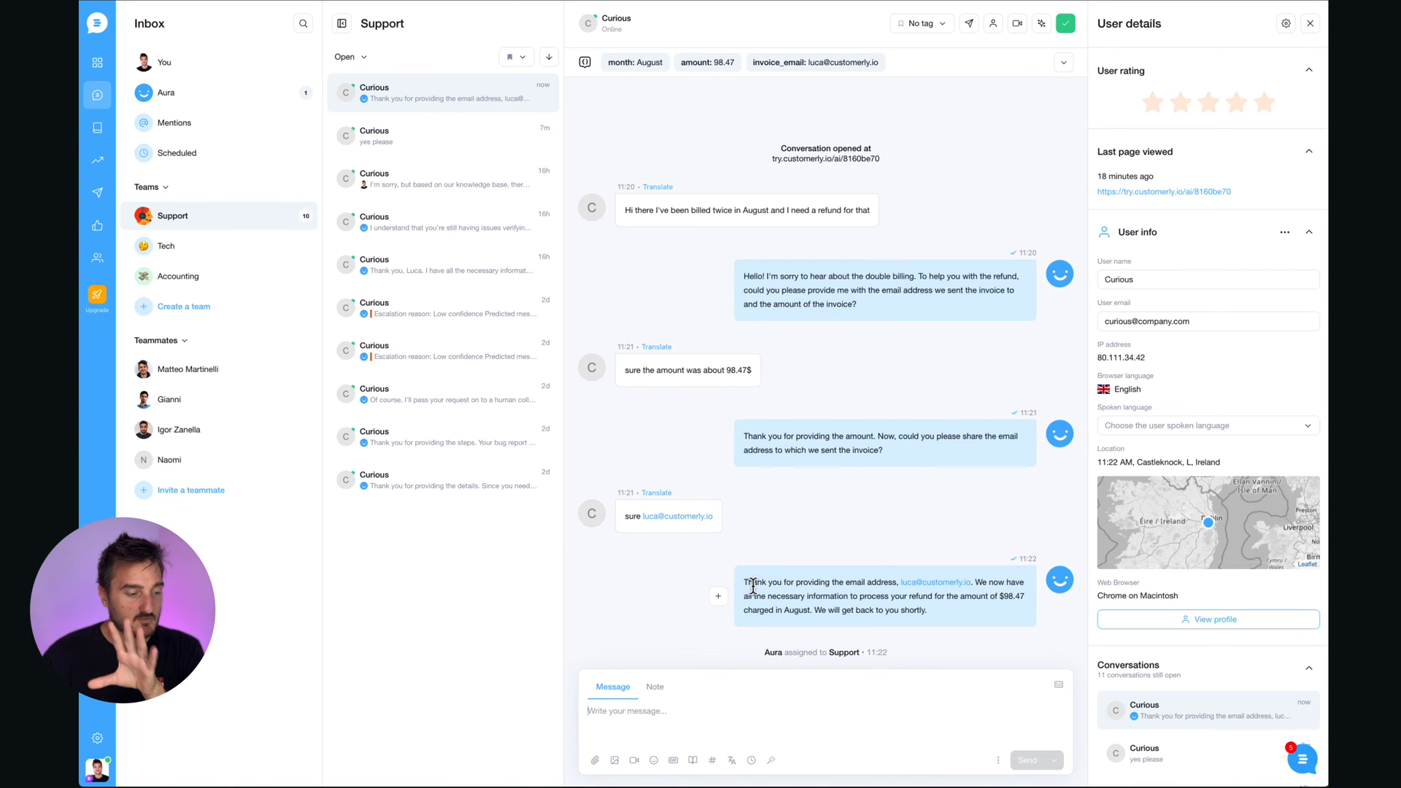
pyautogui.moveTo(644, 249)
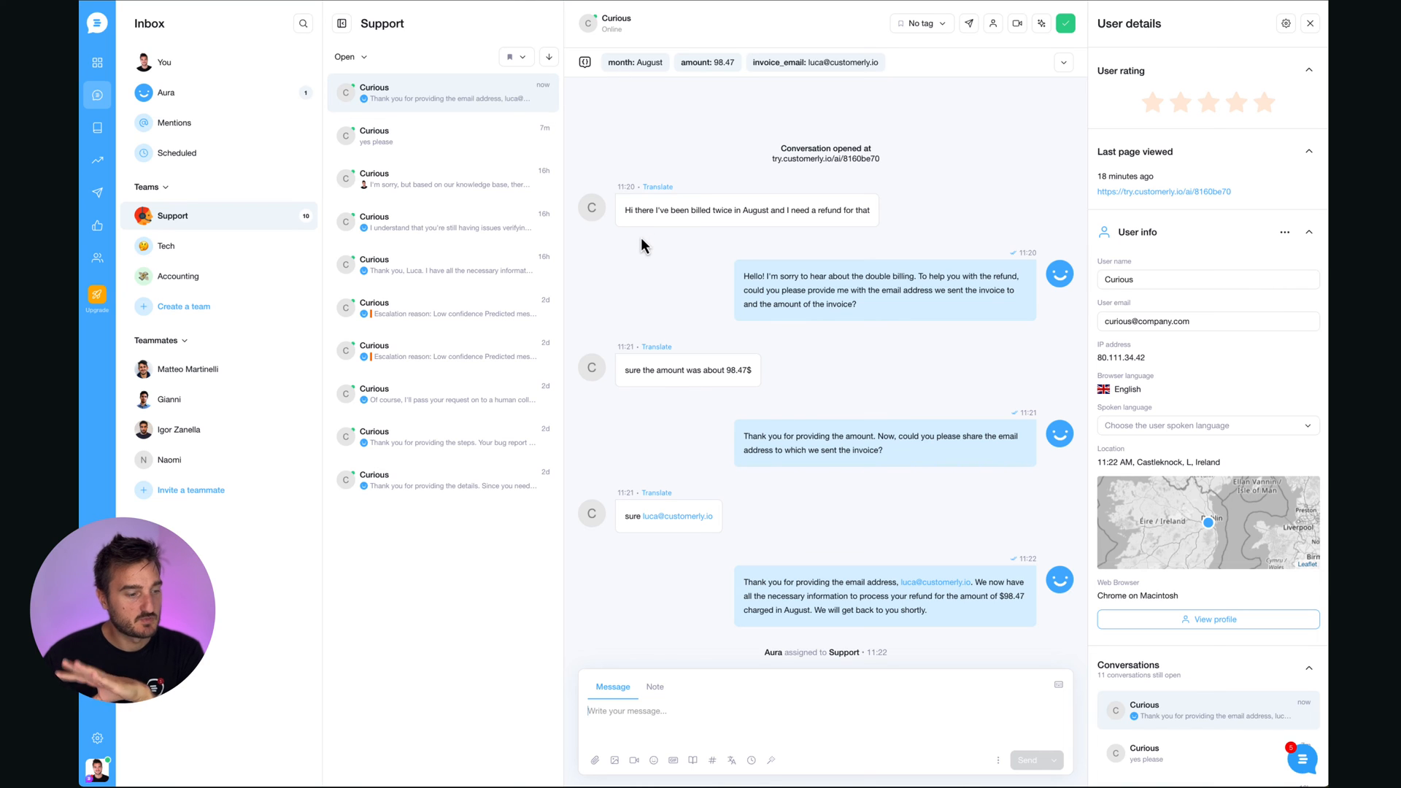
pyautogui.moveTo(762, 666)
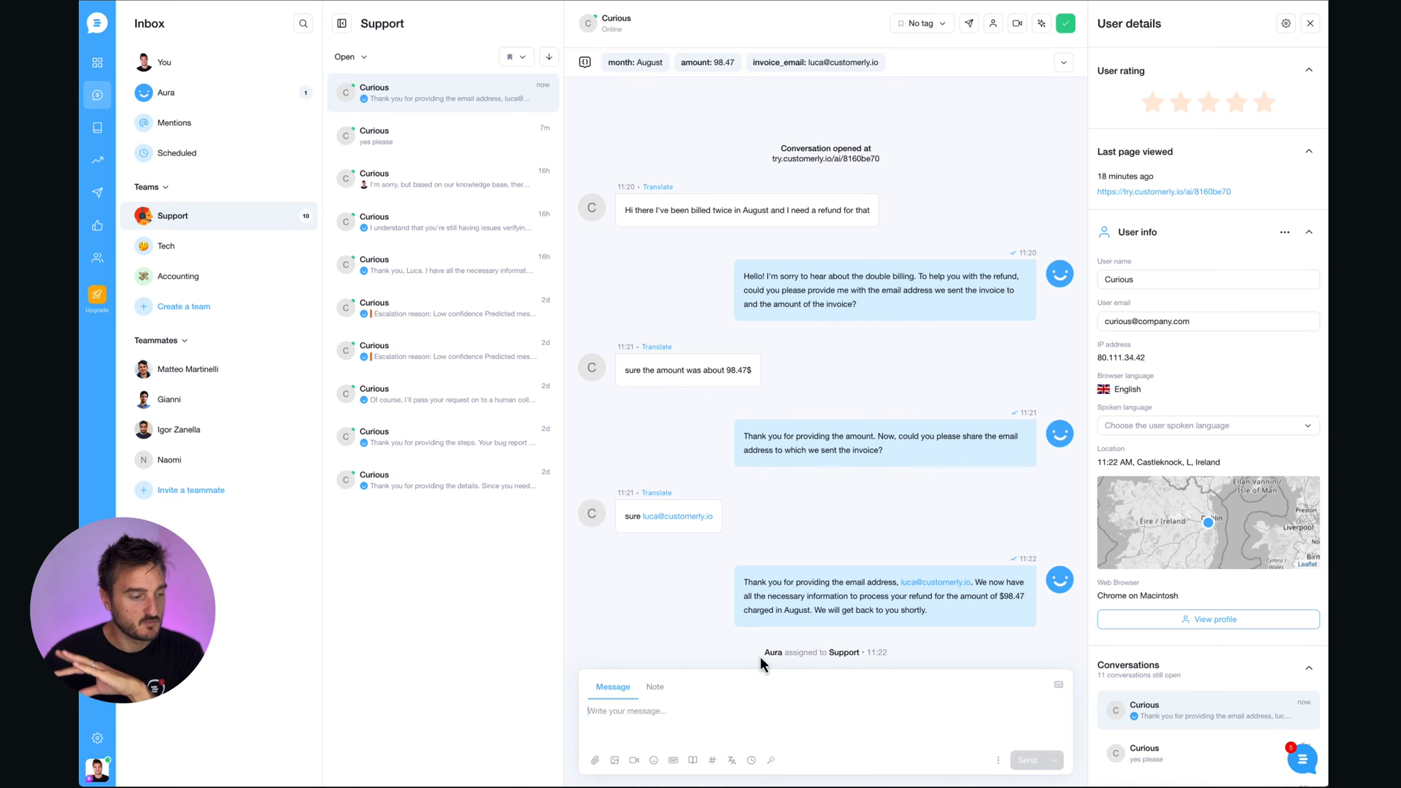
pyautogui.moveTo(762, 133)
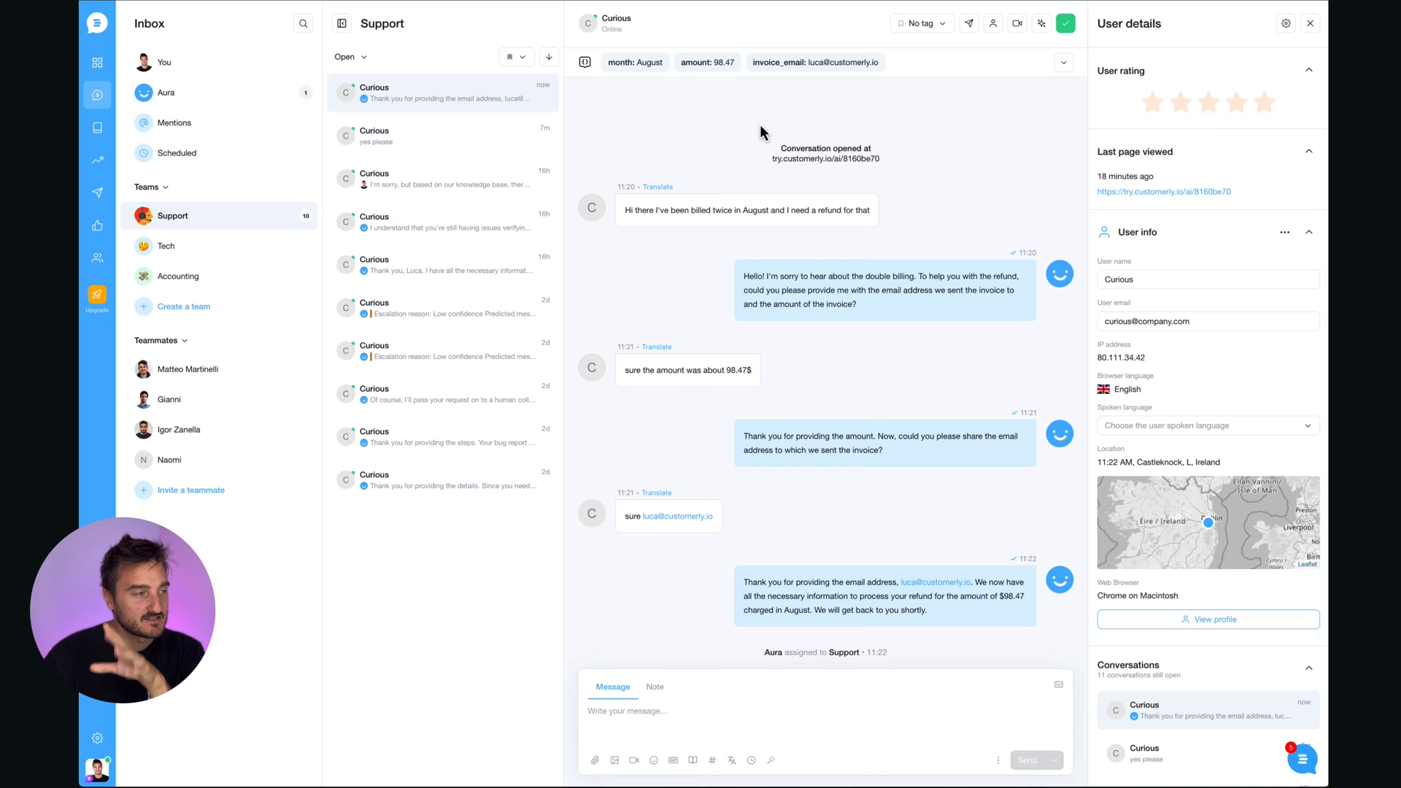
pyautogui.moveTo(612, 61)
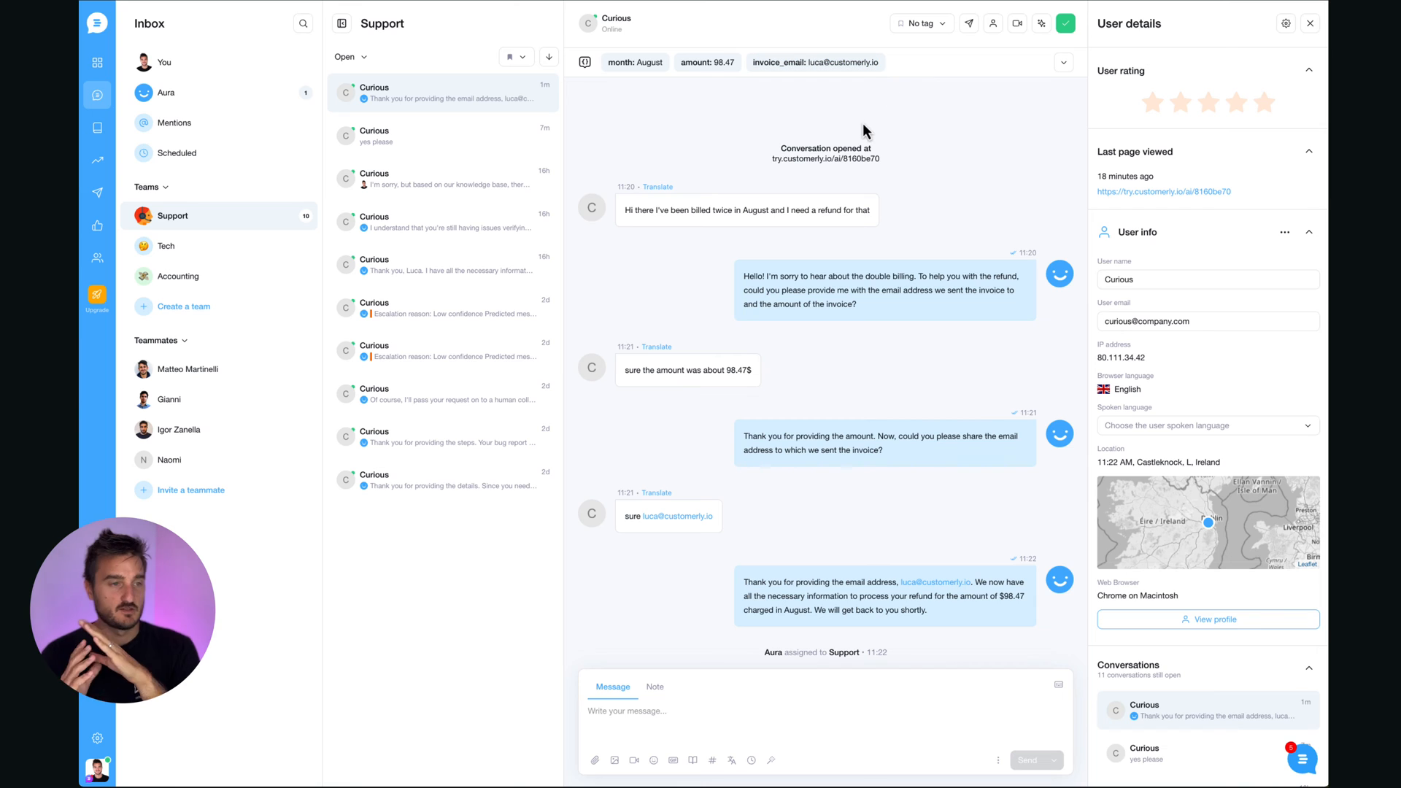
pyautogui.moveTo(959, 19)
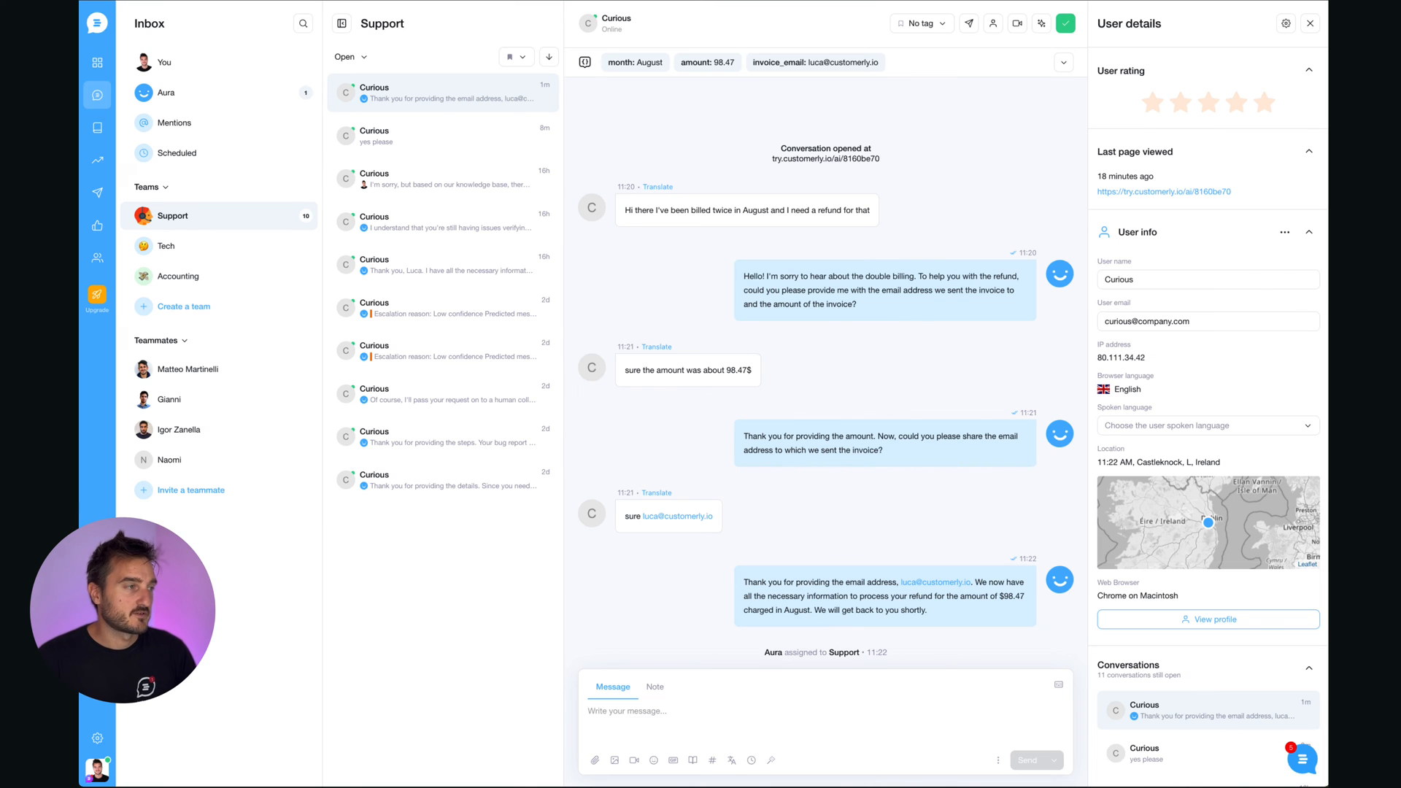
pyautogui.click(97, 193)
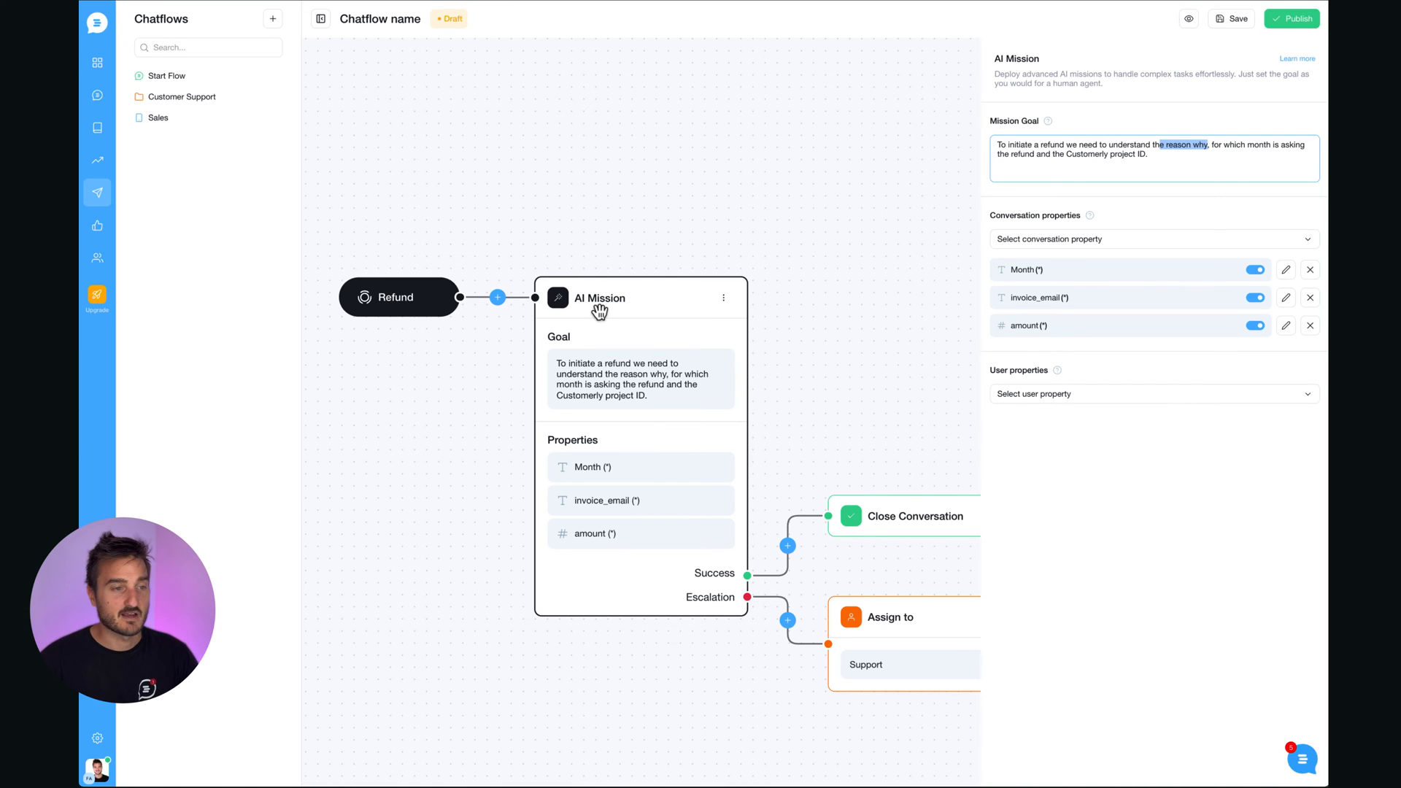
# Return to the Support inbox showing the refund conversation with month August and amount 98.47
pyautogui.click(96, 93)
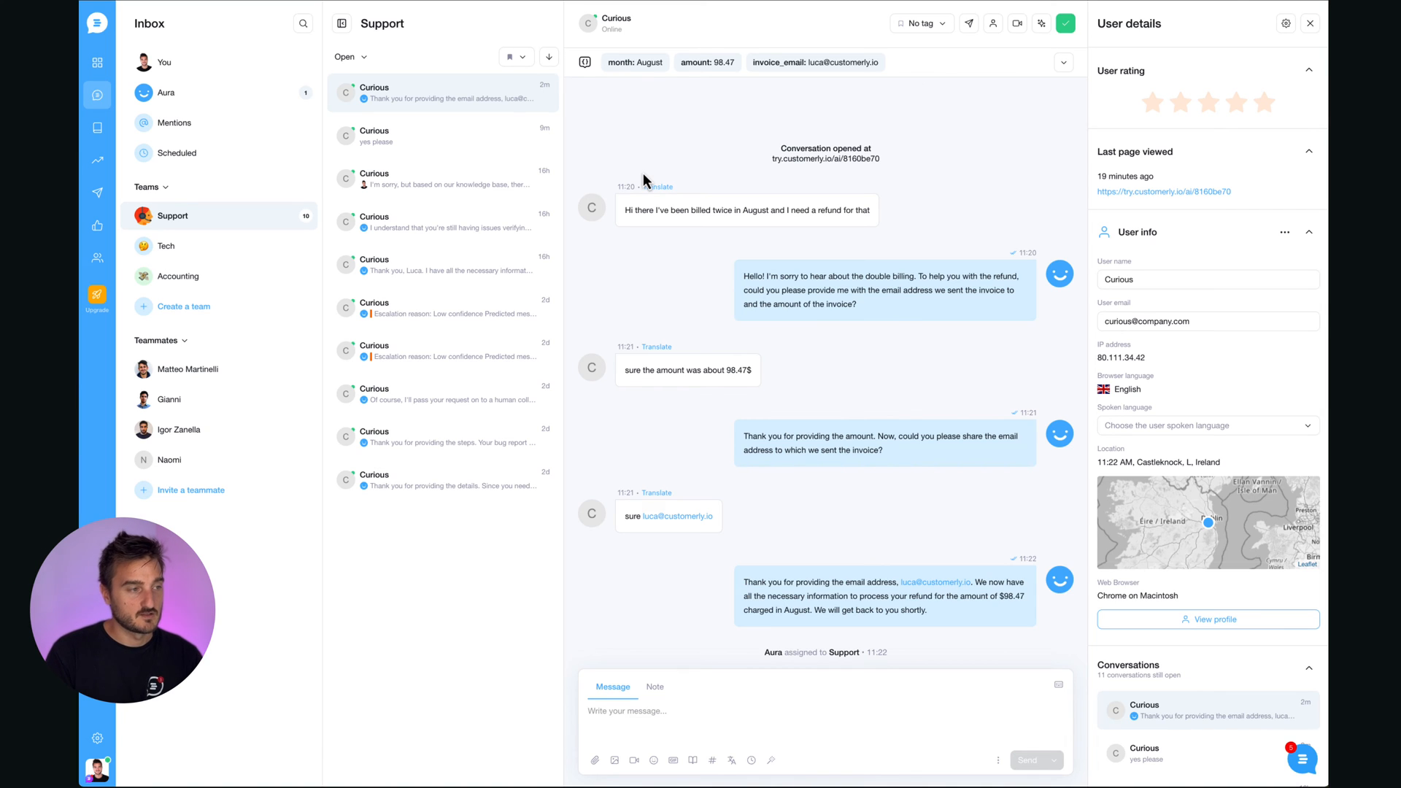
pyautogui.moveTo(614, 106)
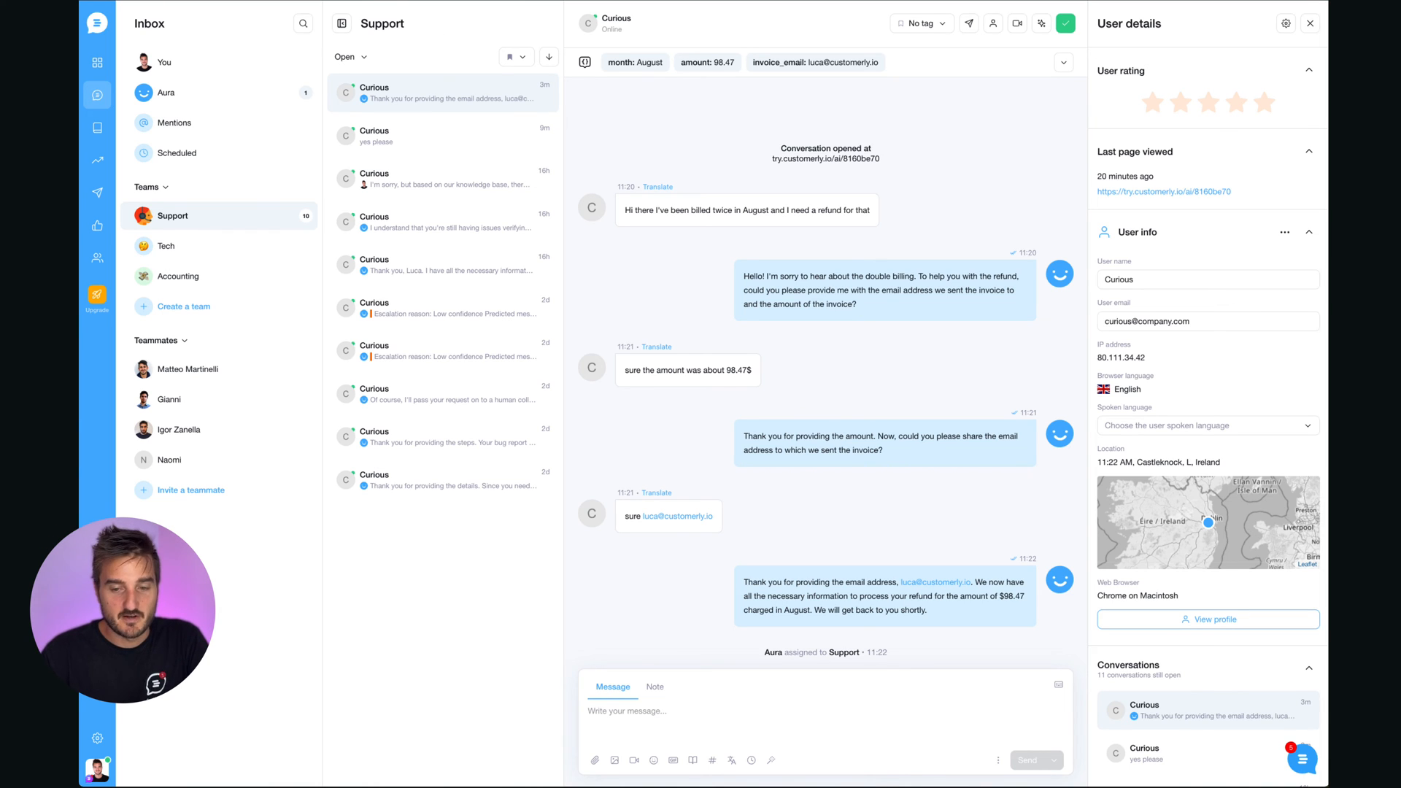
pyautogui.moveTo(449, 97)
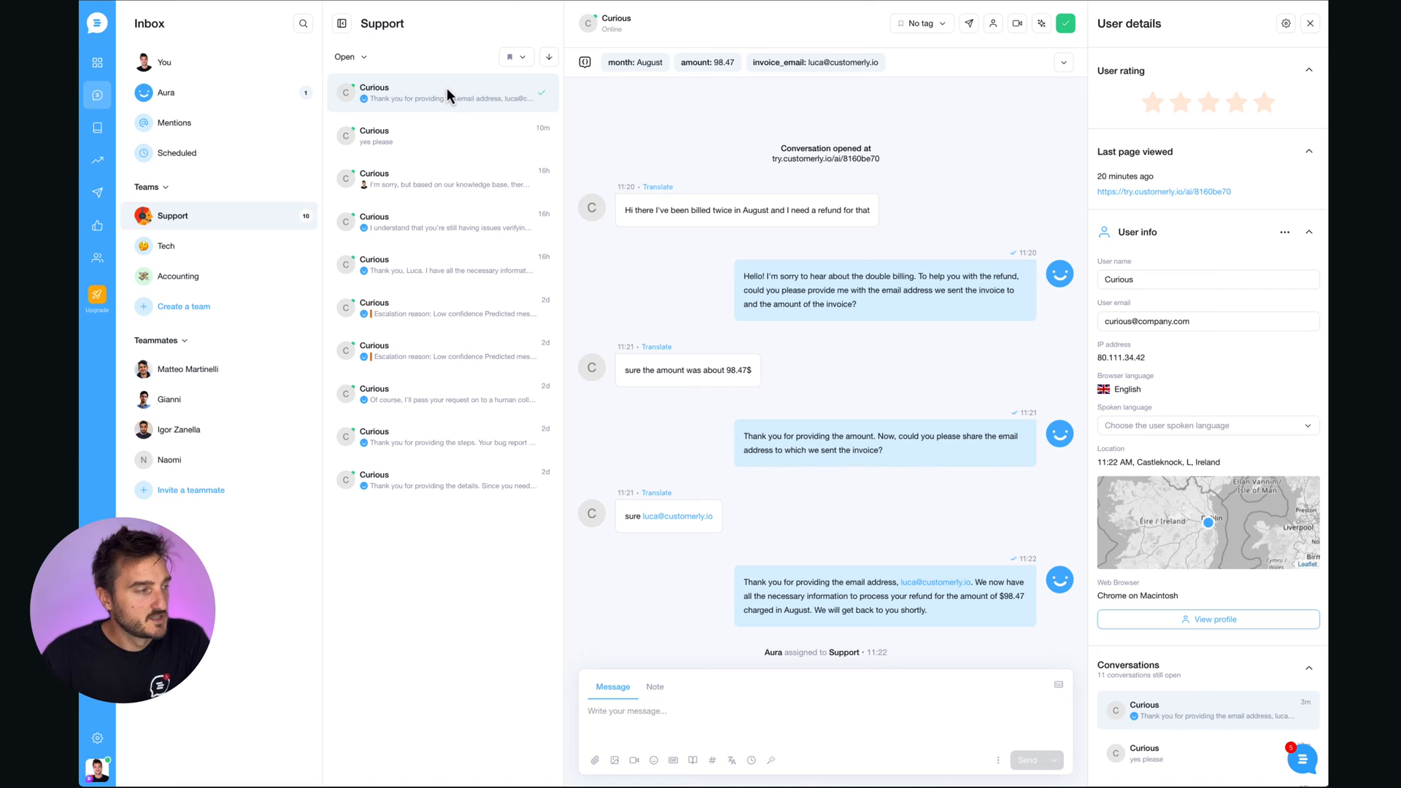
# Review the 'Human requested' escalation assigned to Support, then move to the Meta ads conversation
pyautogui.click(438, 136)
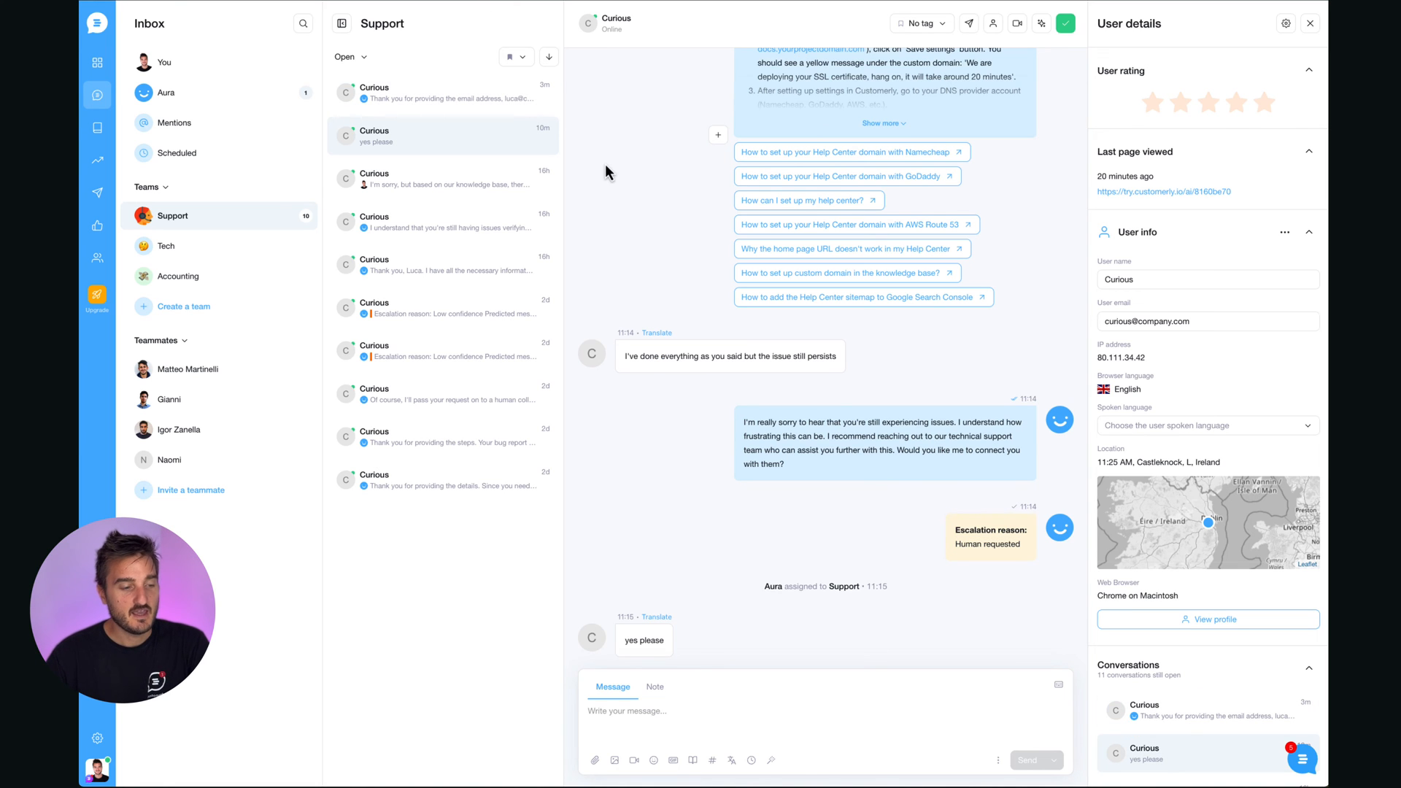
pyautogui.moveTo(1015, 544)
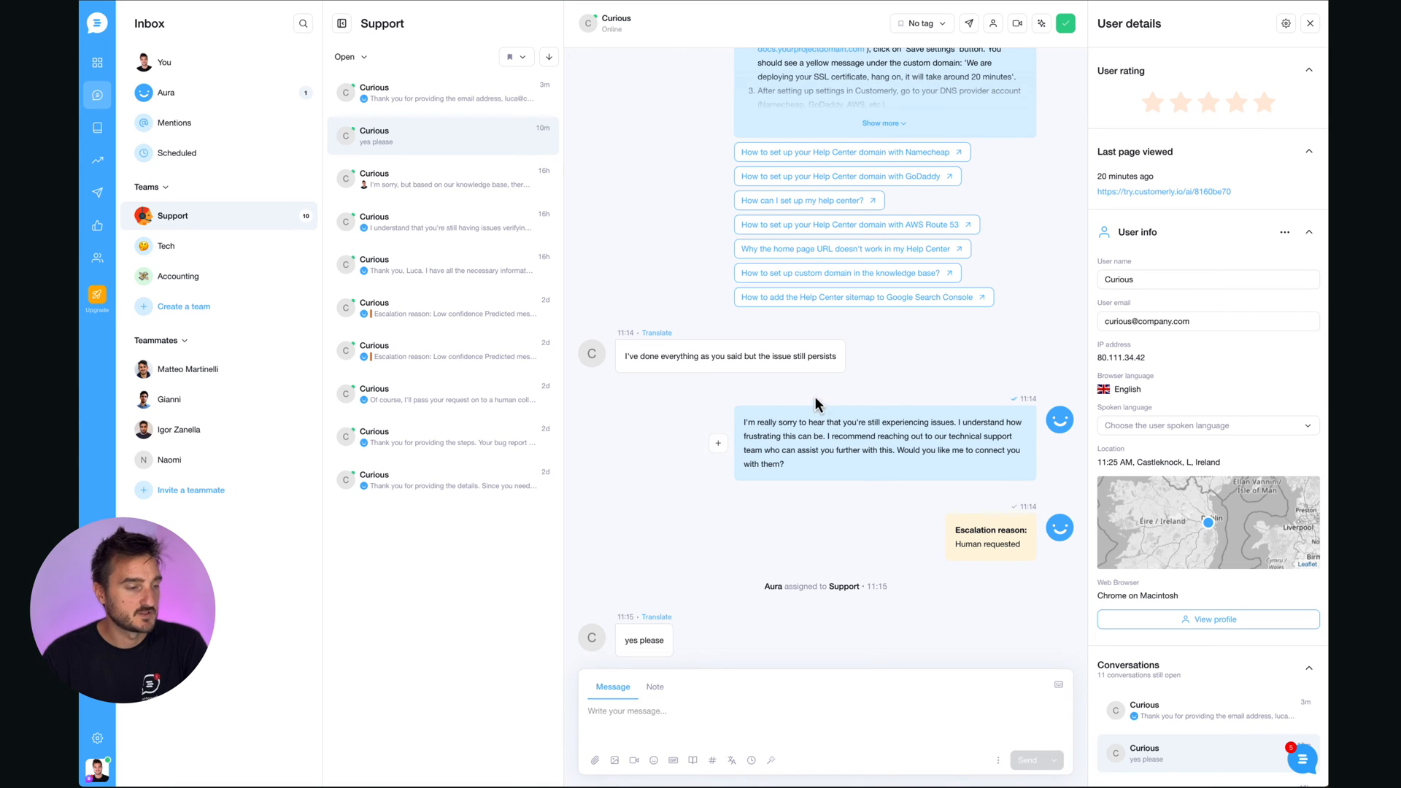
pyautogui.moveTo(809, 392)
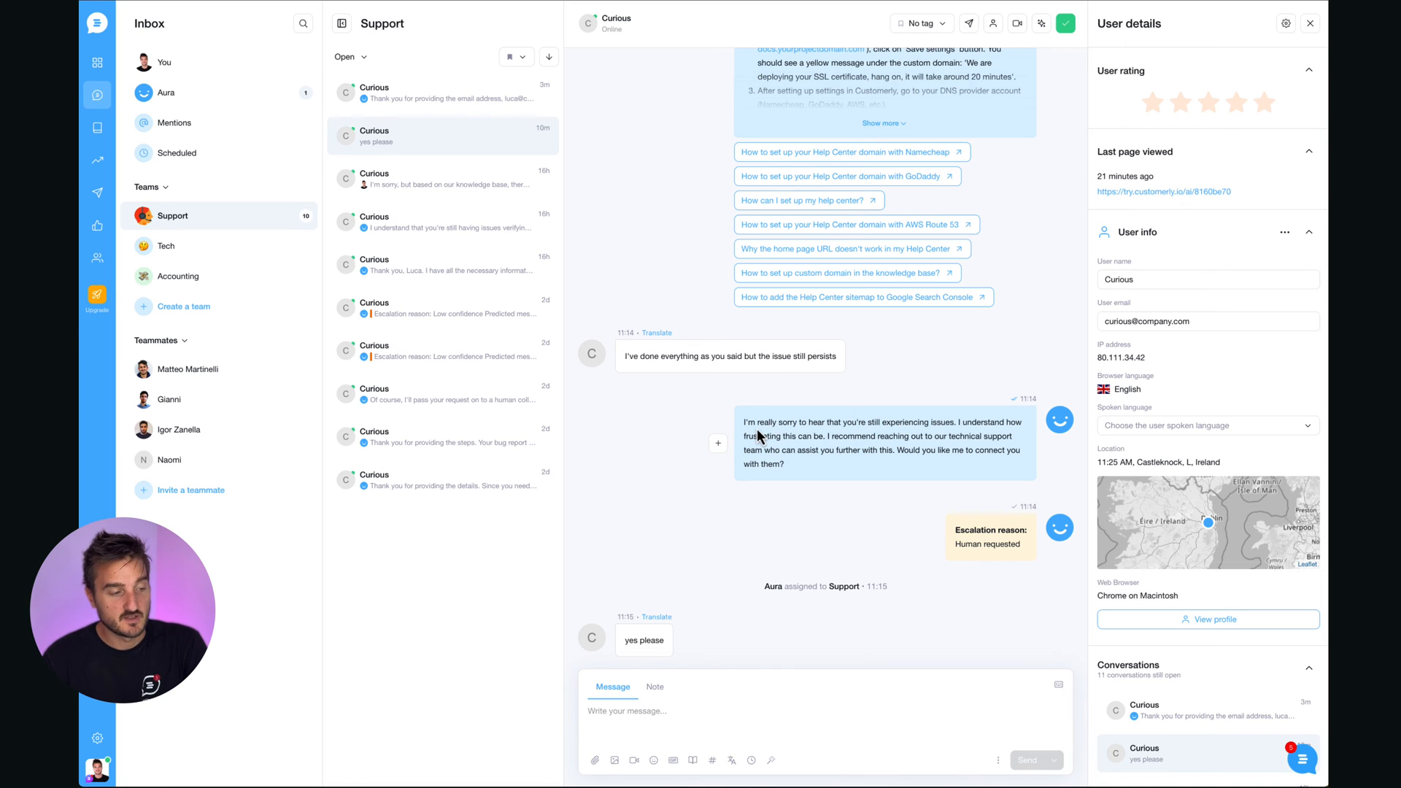
pyautogui.moveTo(751, 447)
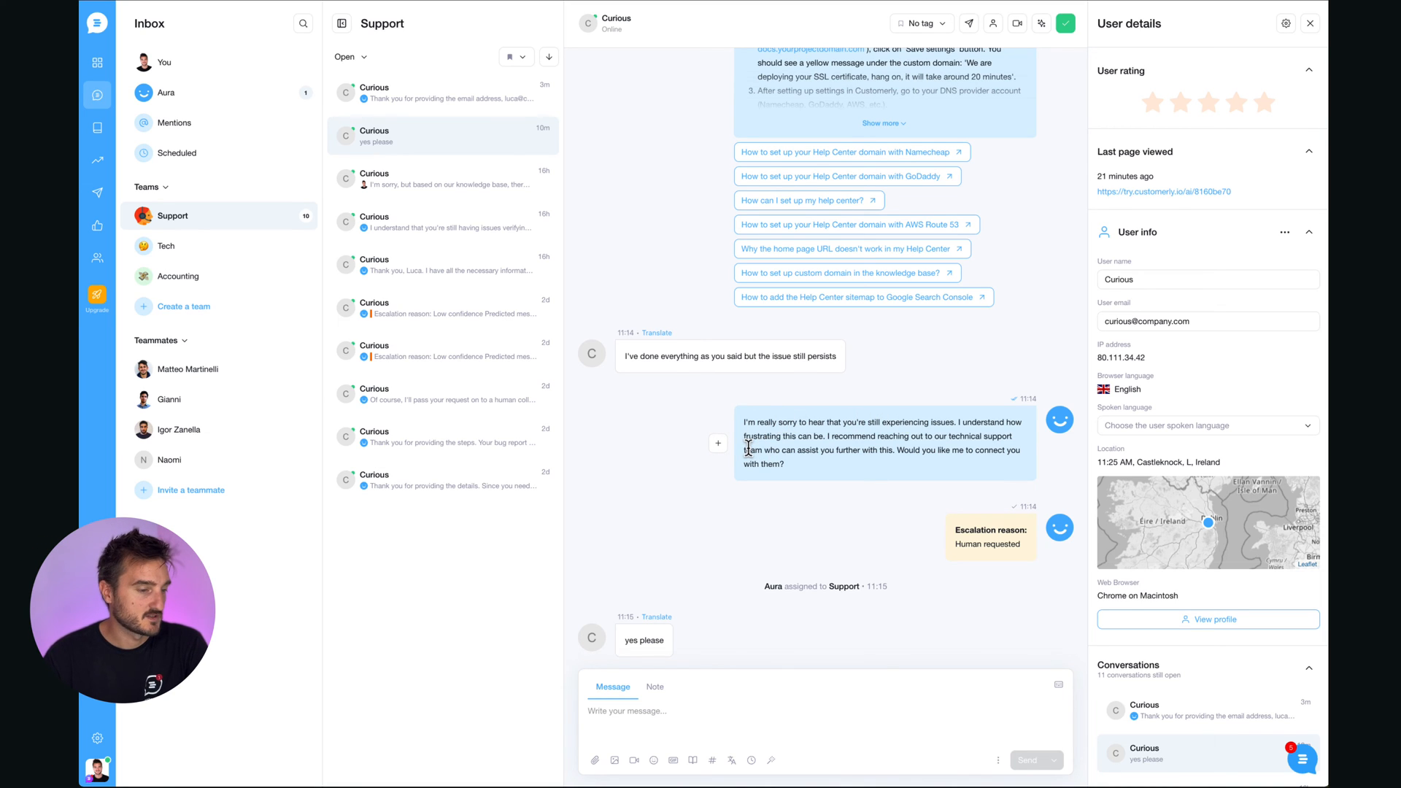
pyautogui.moveTo(776, 589)
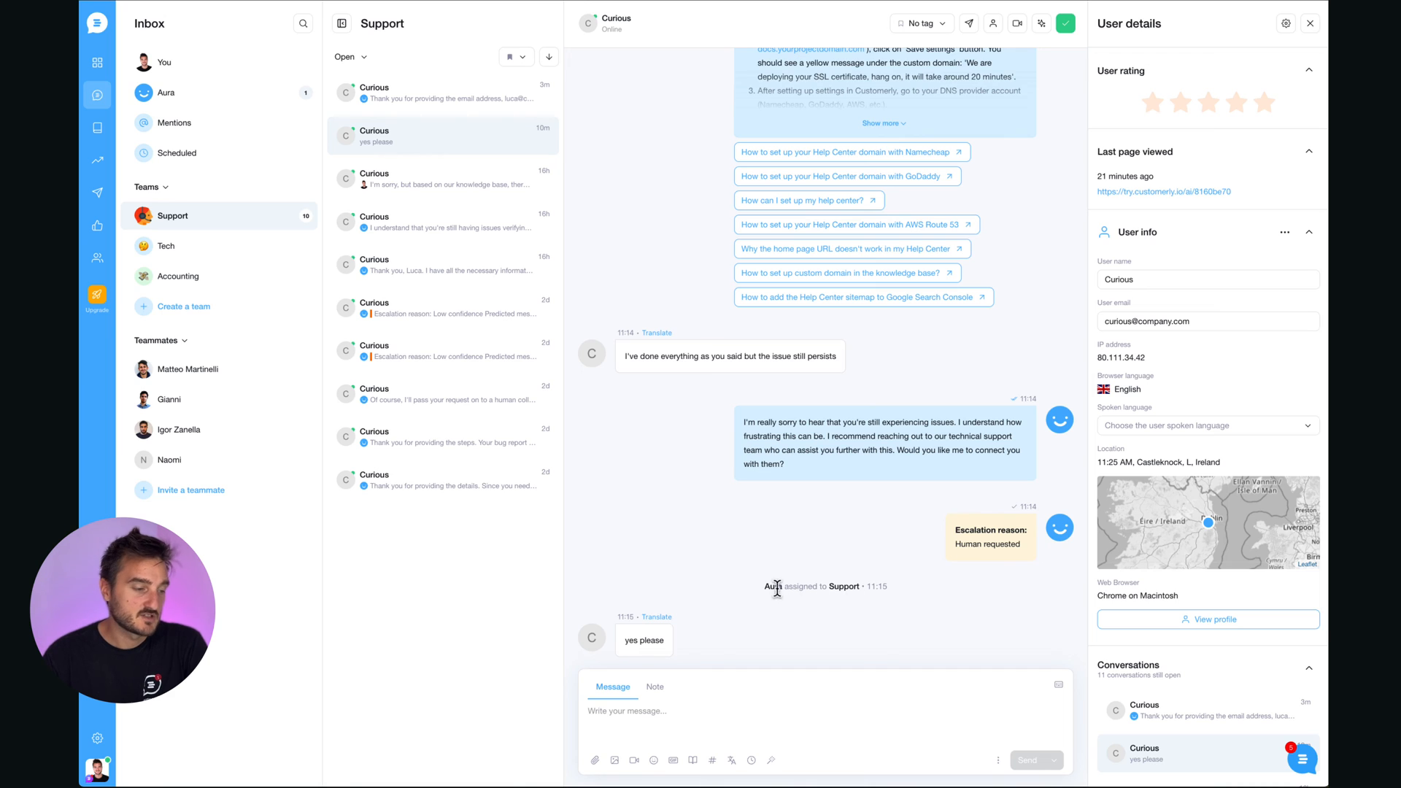
pyautogui.moveTo(699, 654)
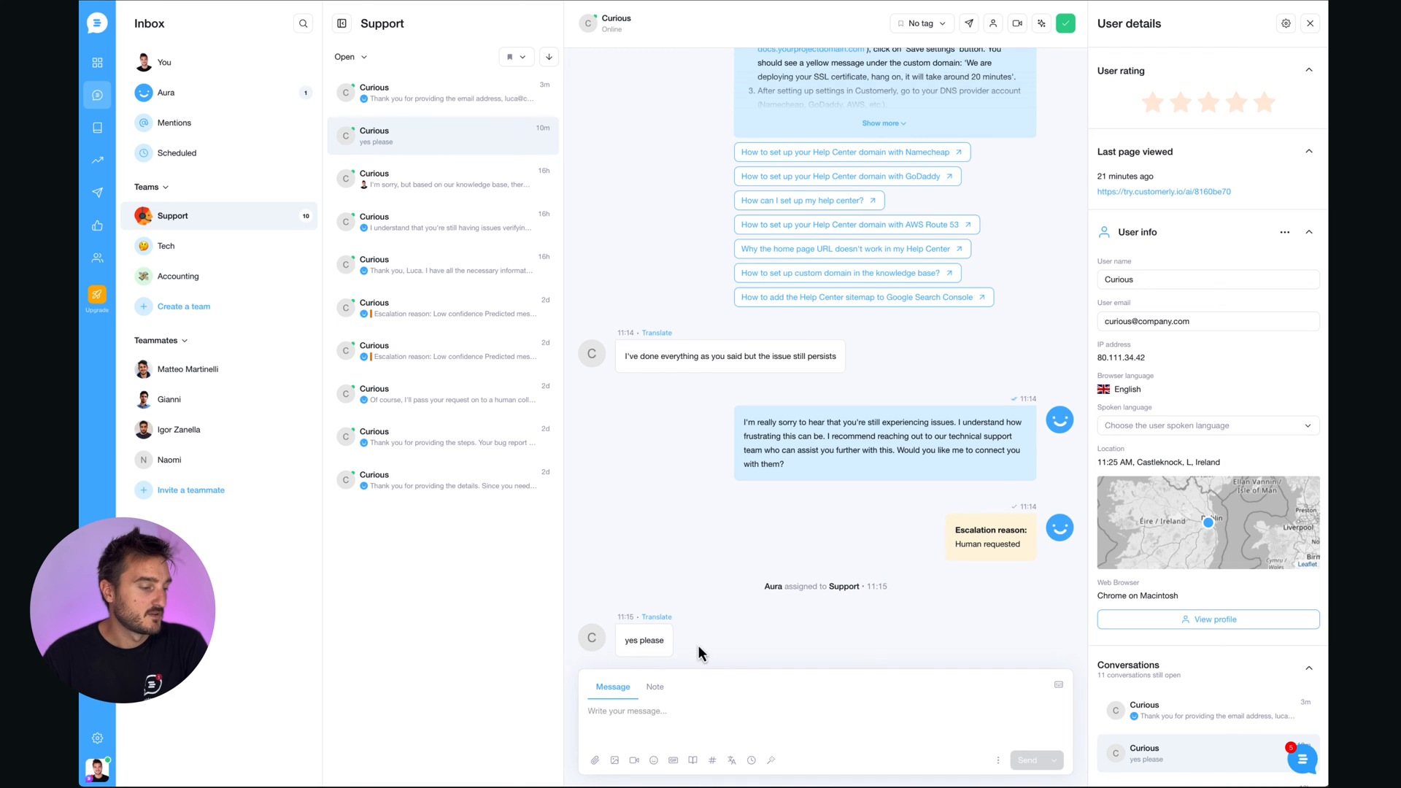
pyautogui.moveTo(681, 562)
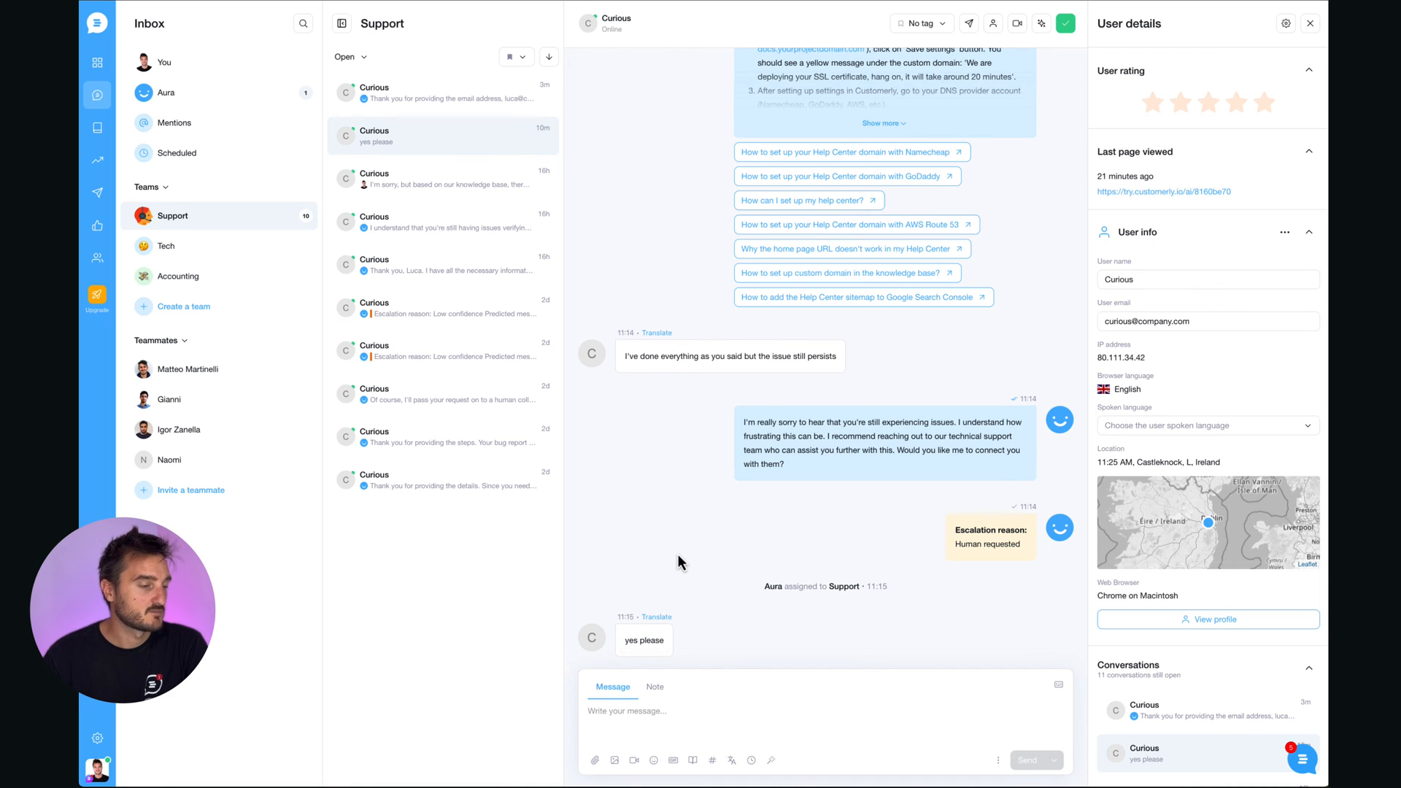
pyautogui.moveTo(778, 438)
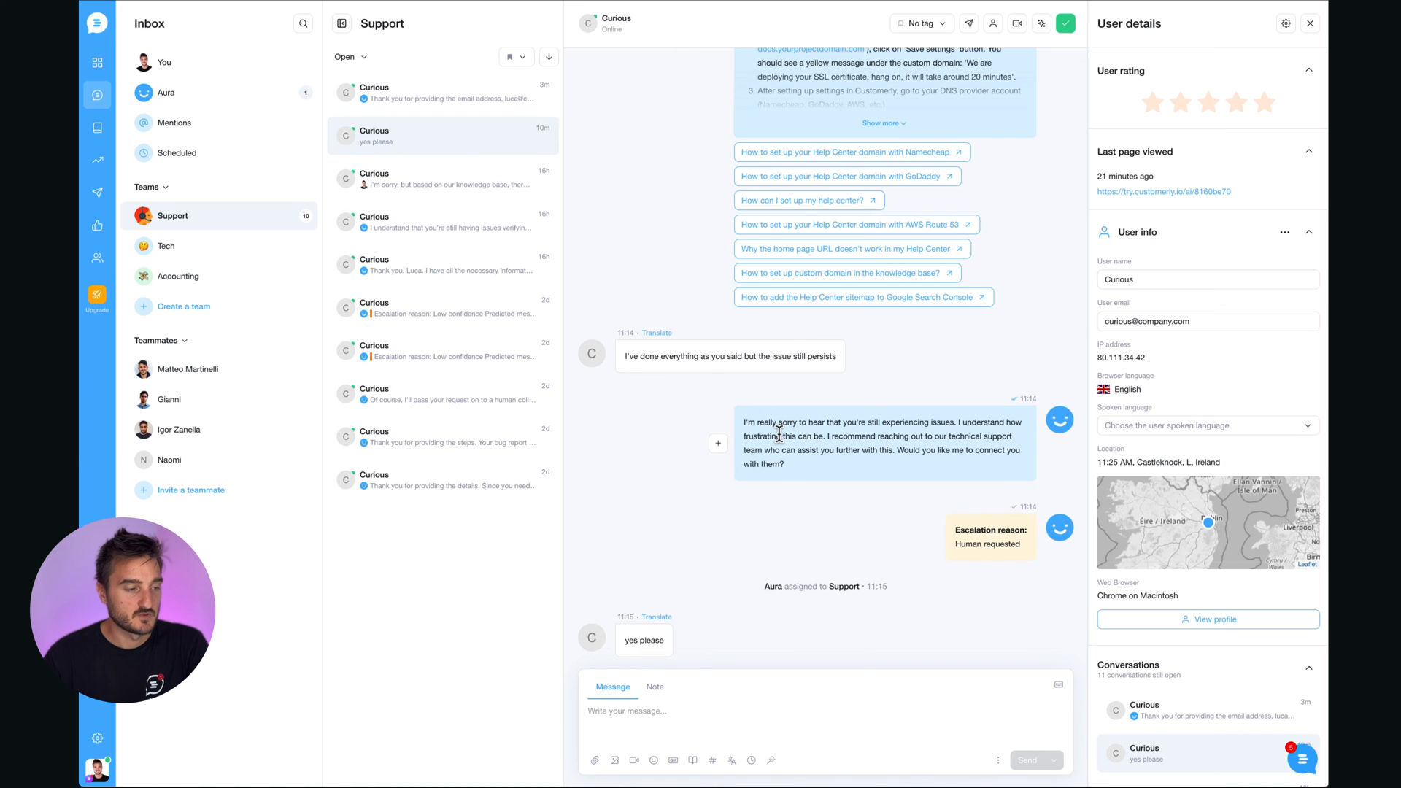
pyautogui.moveTo(615, 194)
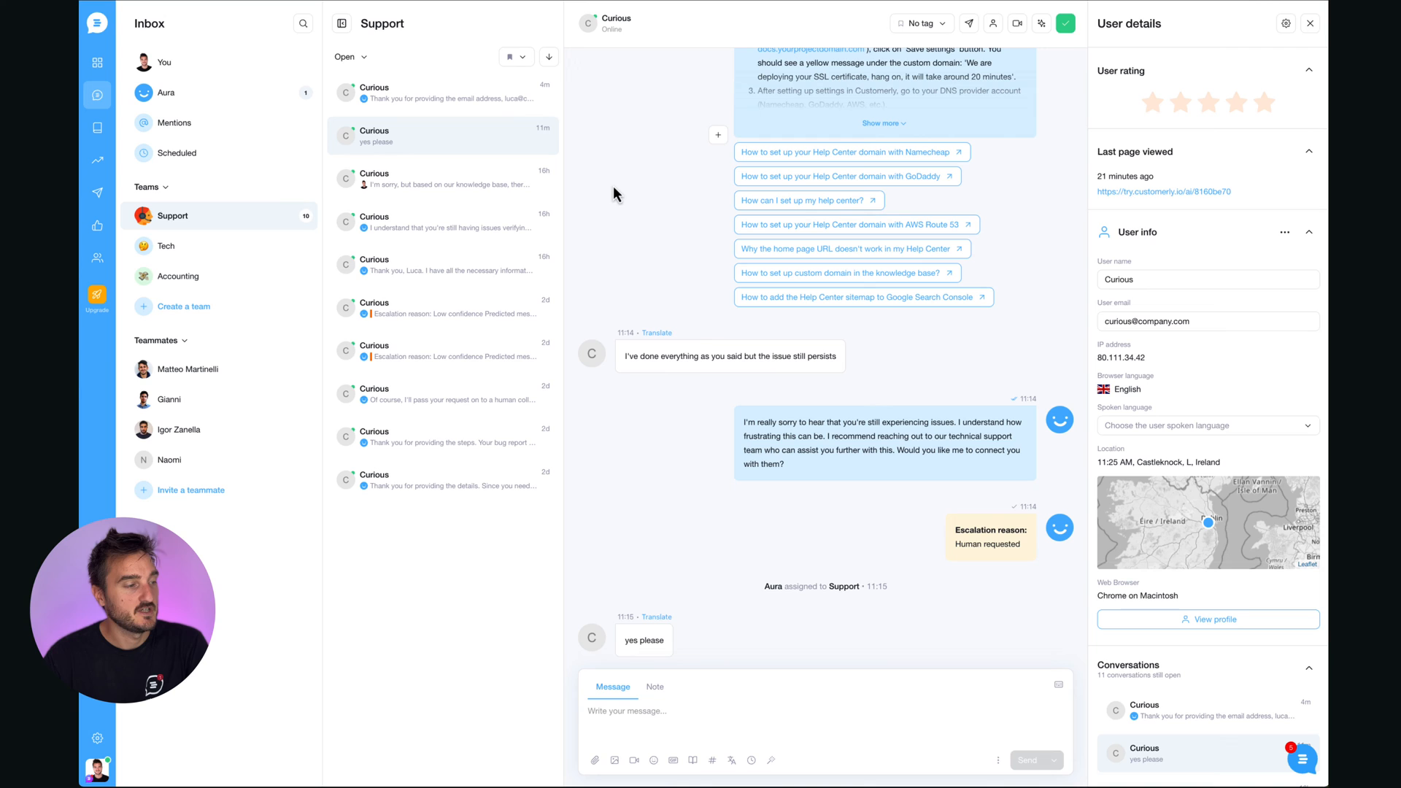
pyautogui.click(442, 308)
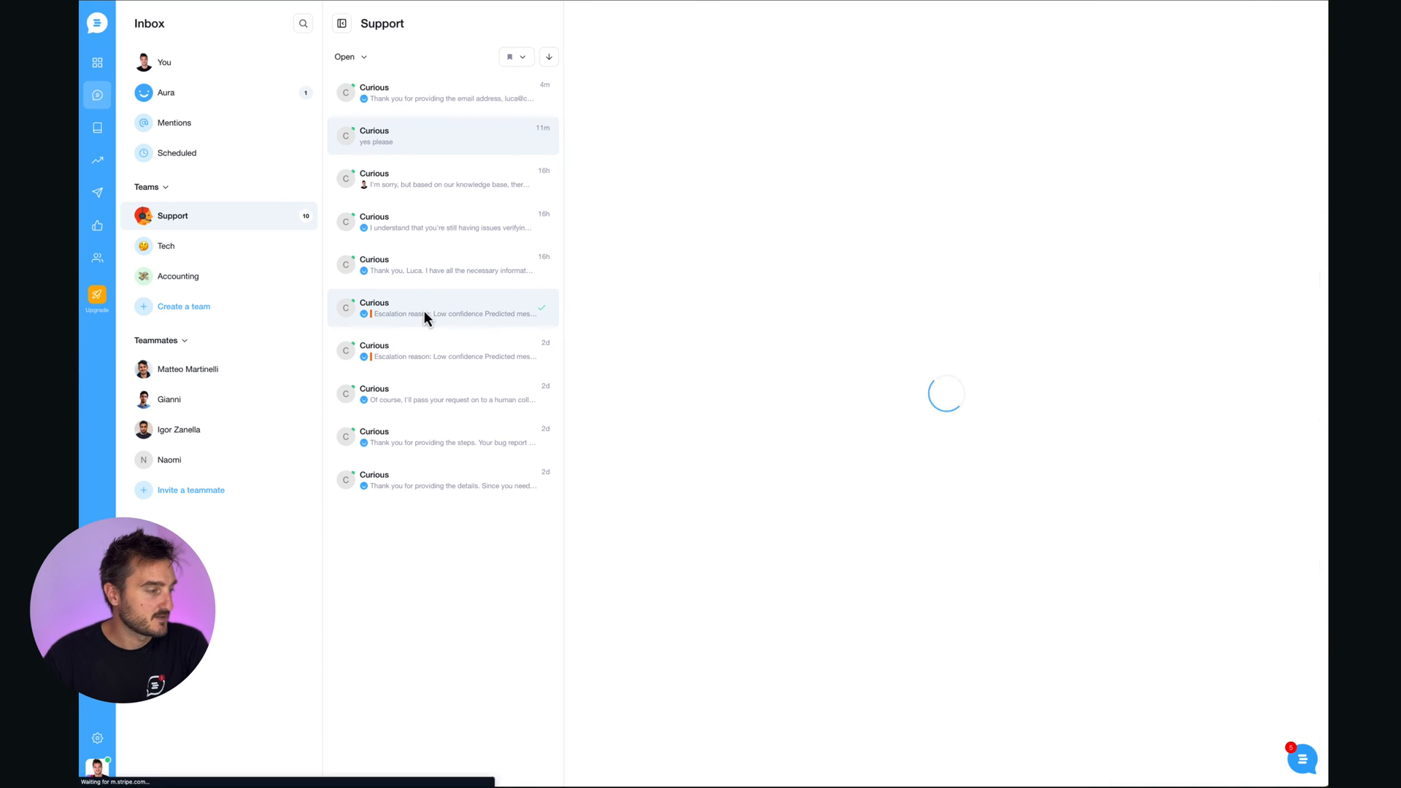
# Review the Meta ads question and its 'Low confidence' escalation reason
pyautogui.click(443, 308)
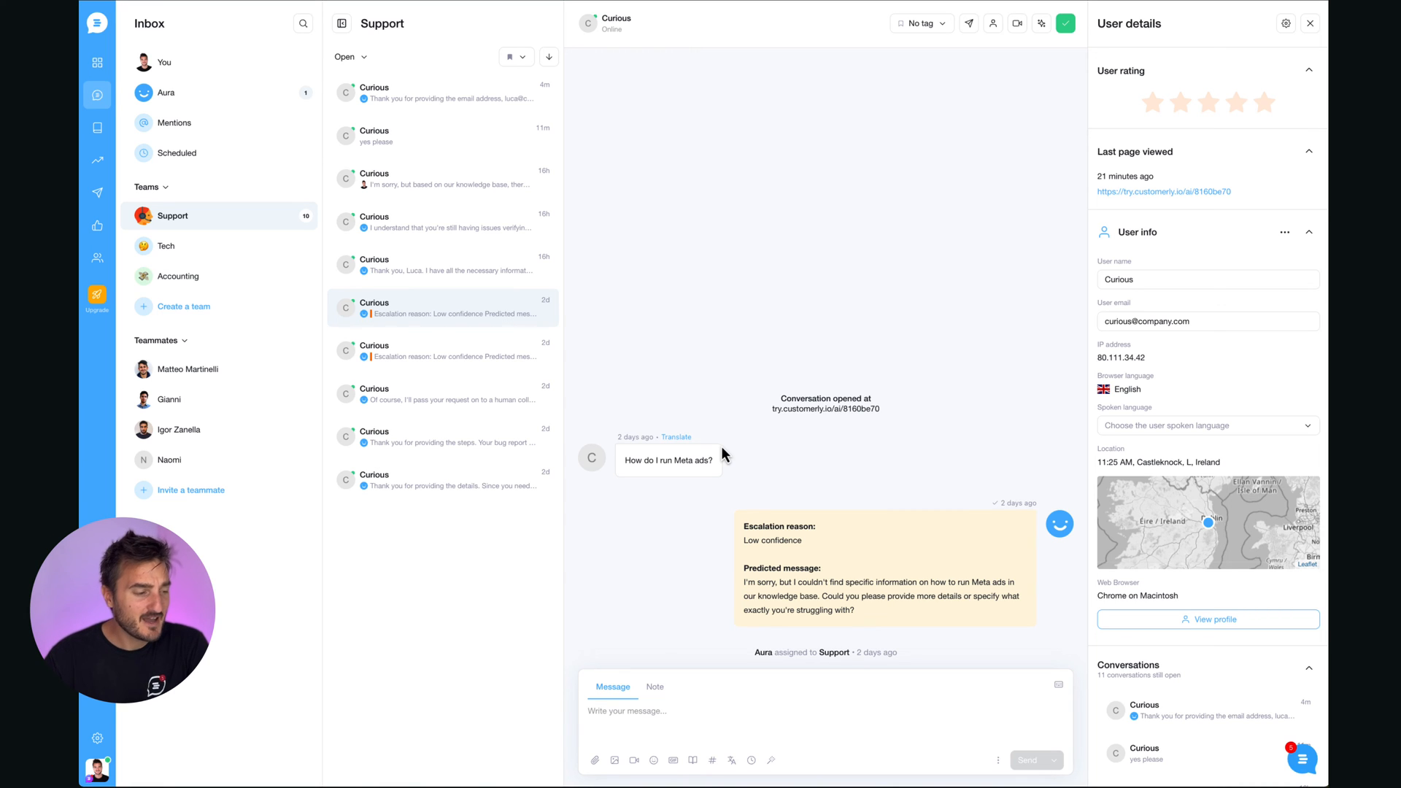
pyautogui.moveTo(716, 464)
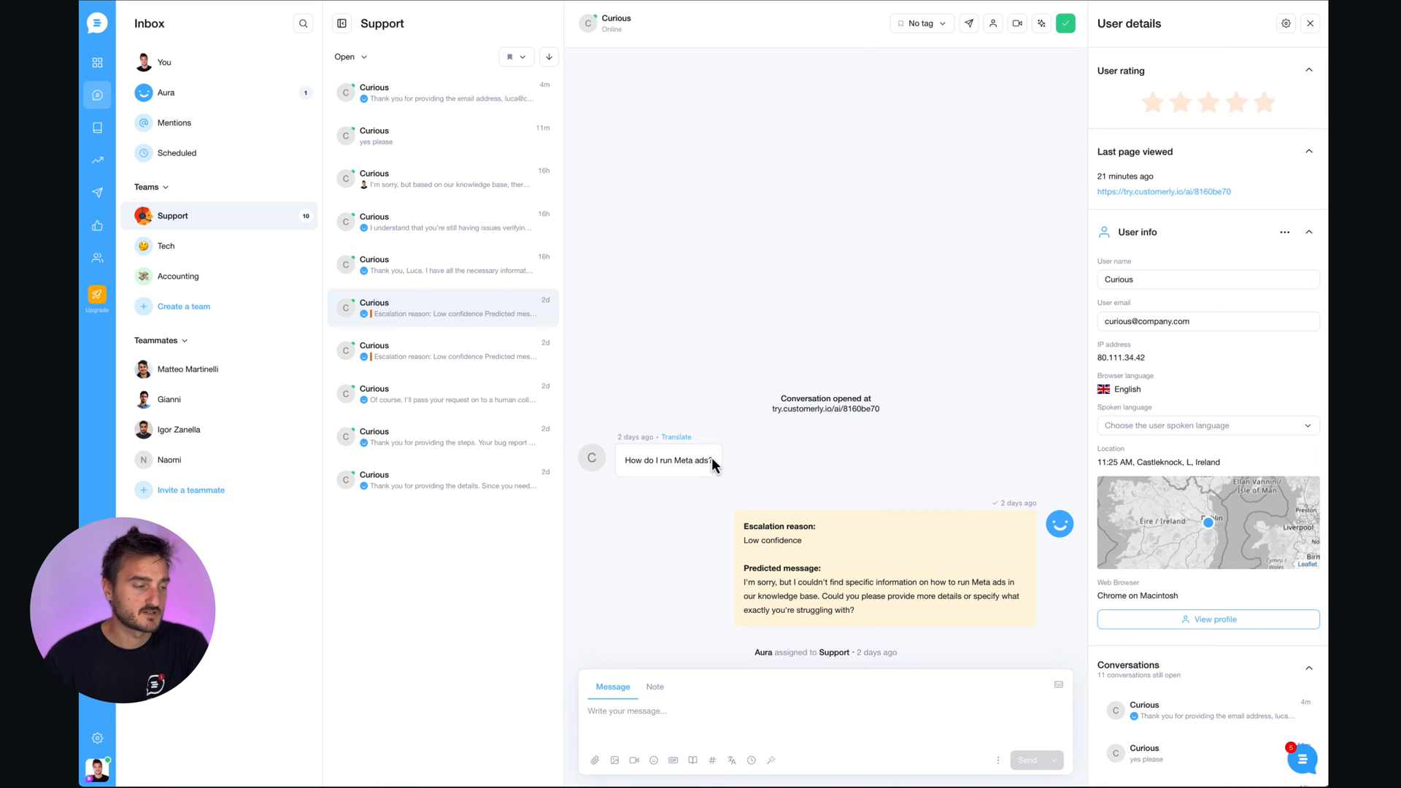
pyautogui.doubleClick(692, 460)
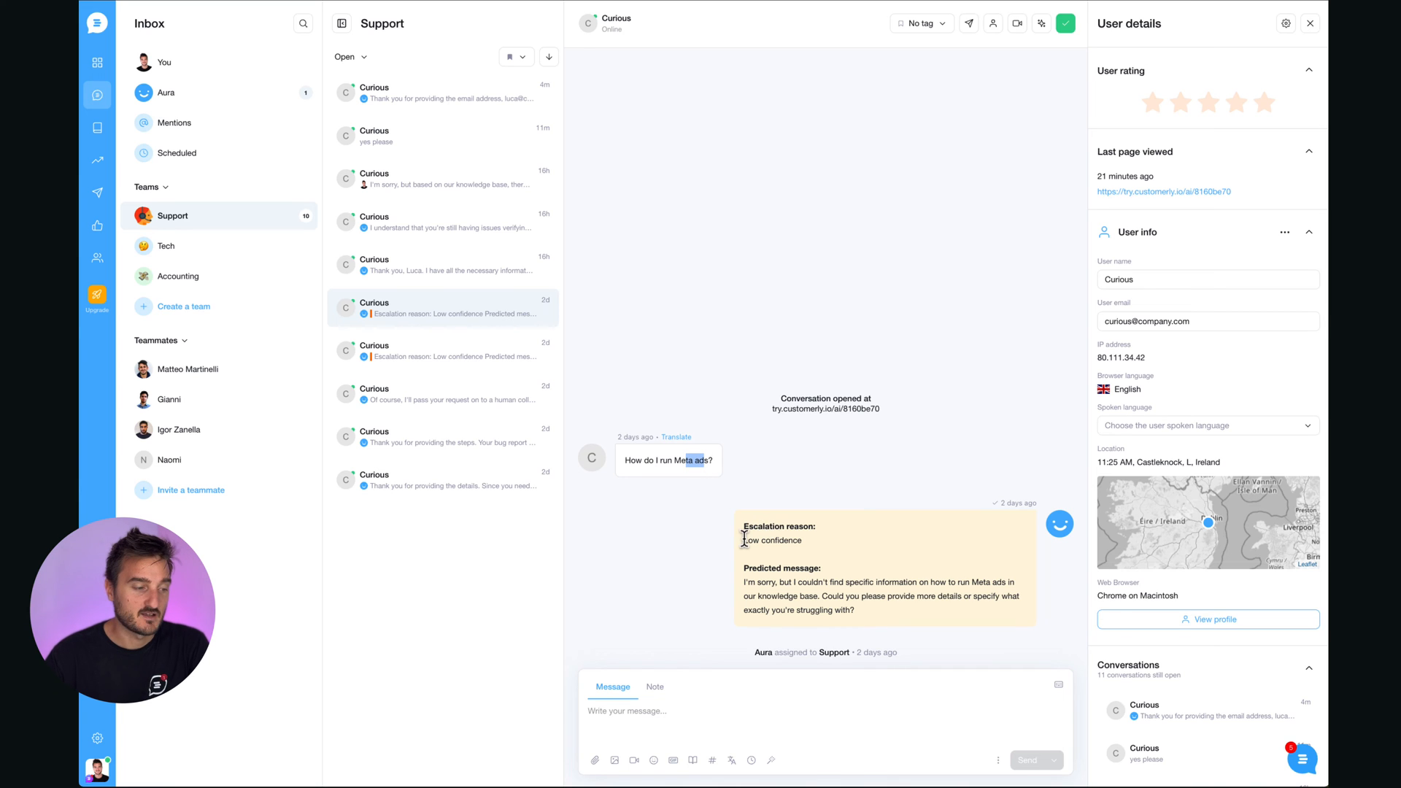
pyautogui.doubleClick(772, 540)
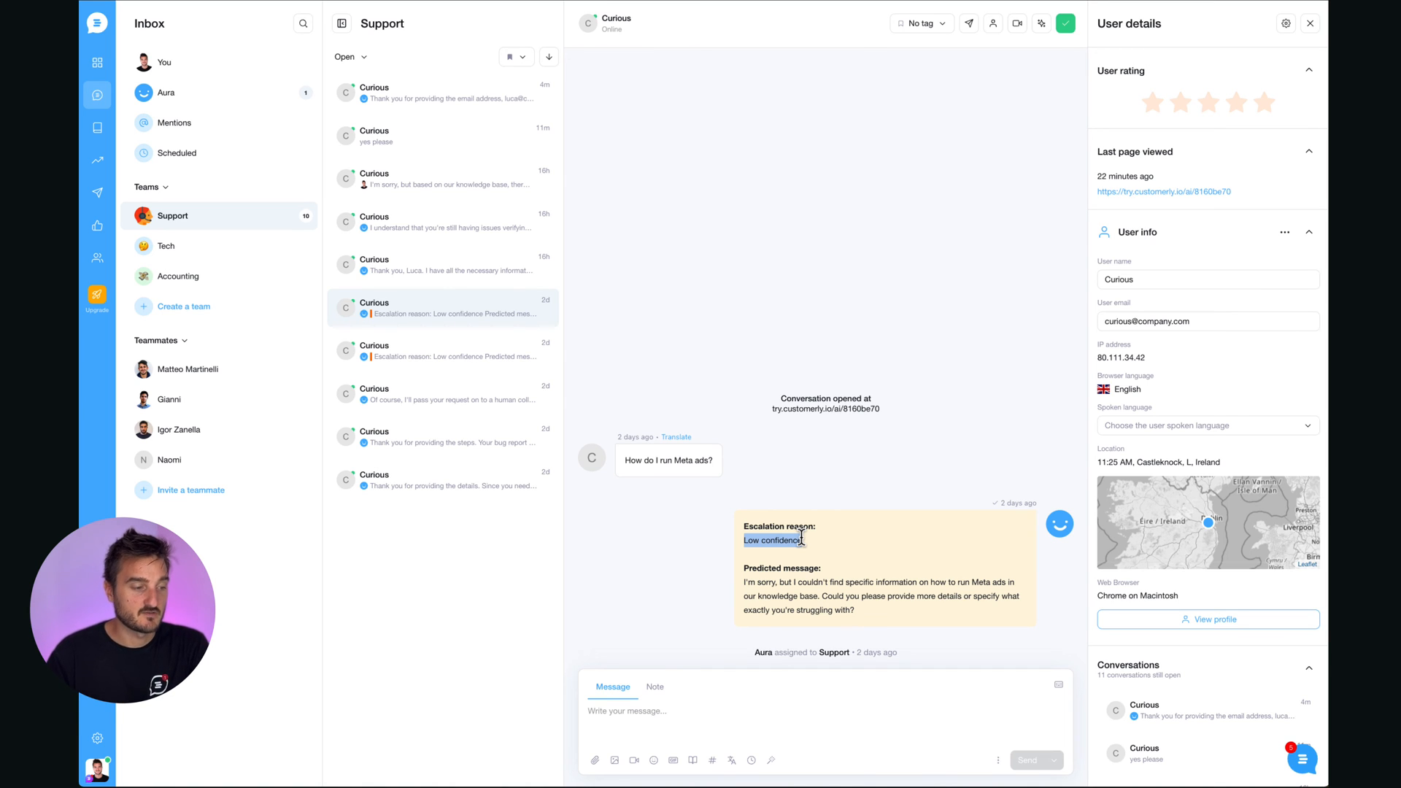
pyautogui.moveTo(821, 544)
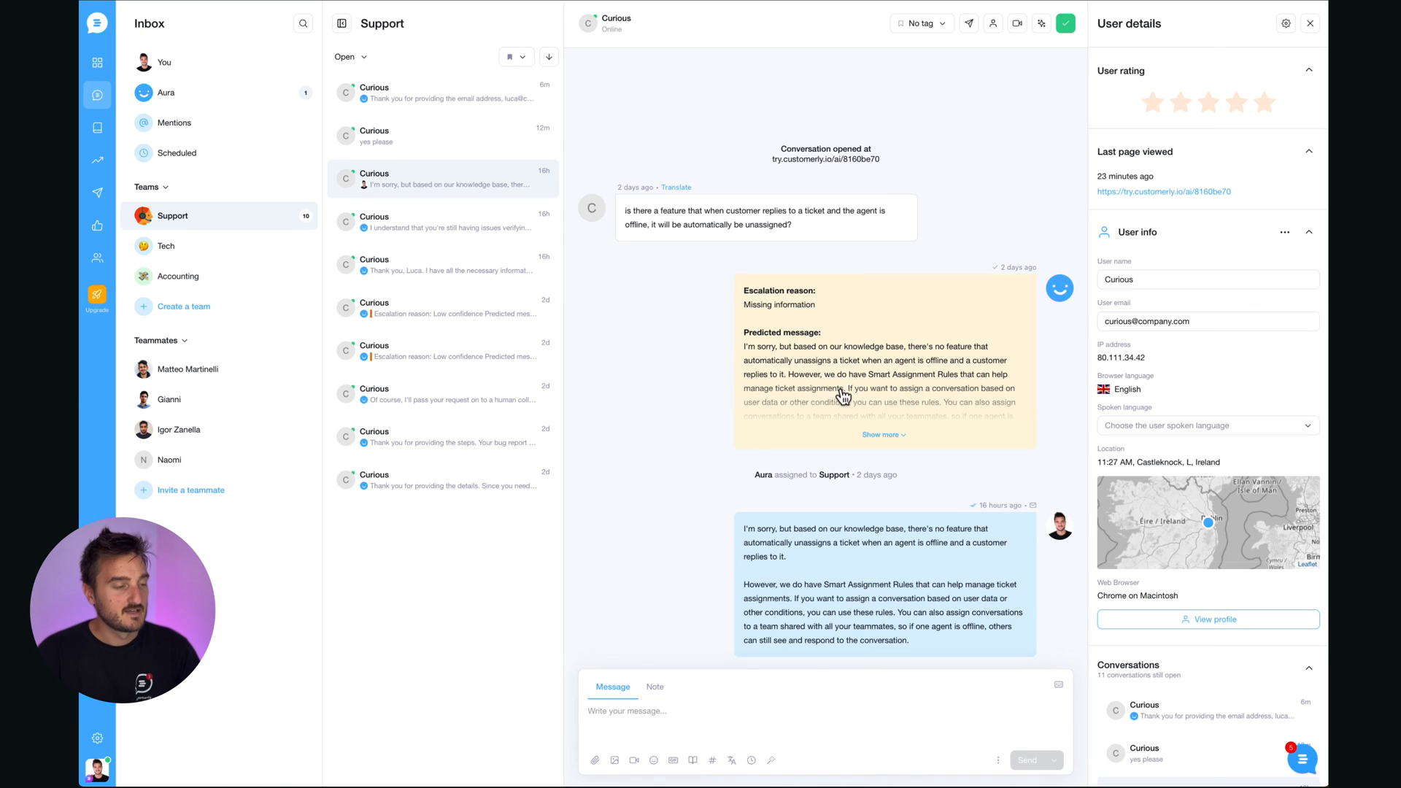
pyautogui.moveTo(826, 303)
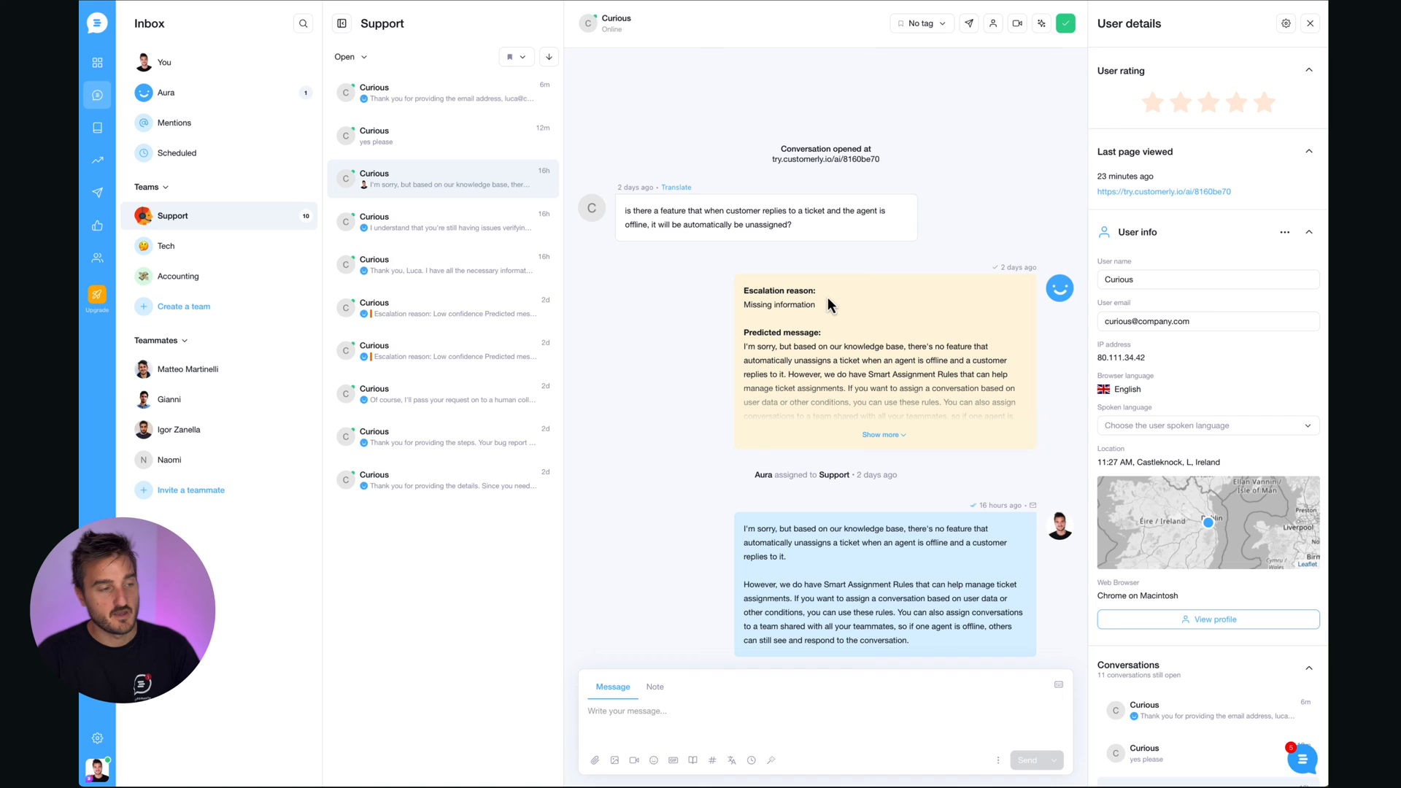
pyautogui.moveTo(767, 294)
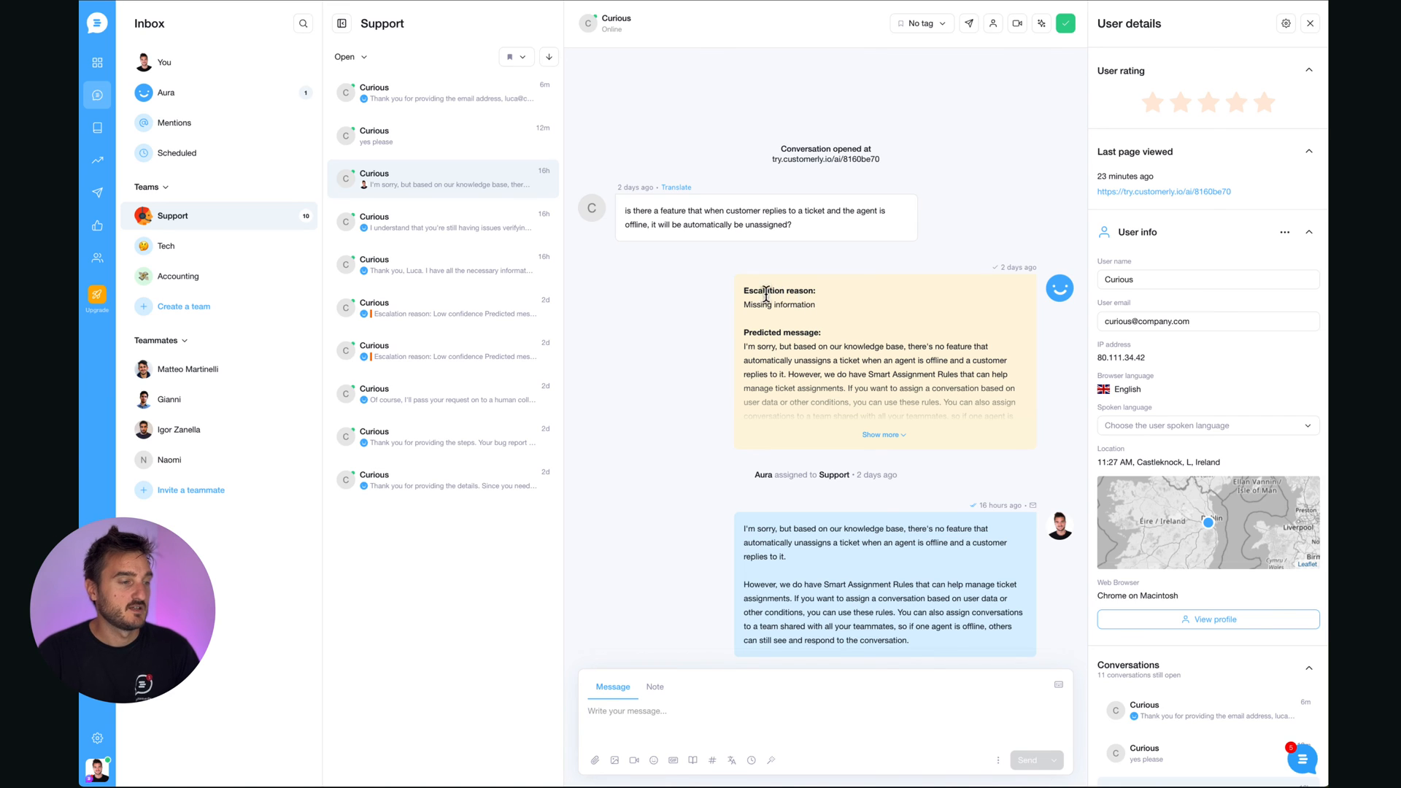
# Highlight the 'Missing information' reason and expand Aura's full predicted message about Smart Assignment Rules
pyautogui.doubleClick(778, 306)
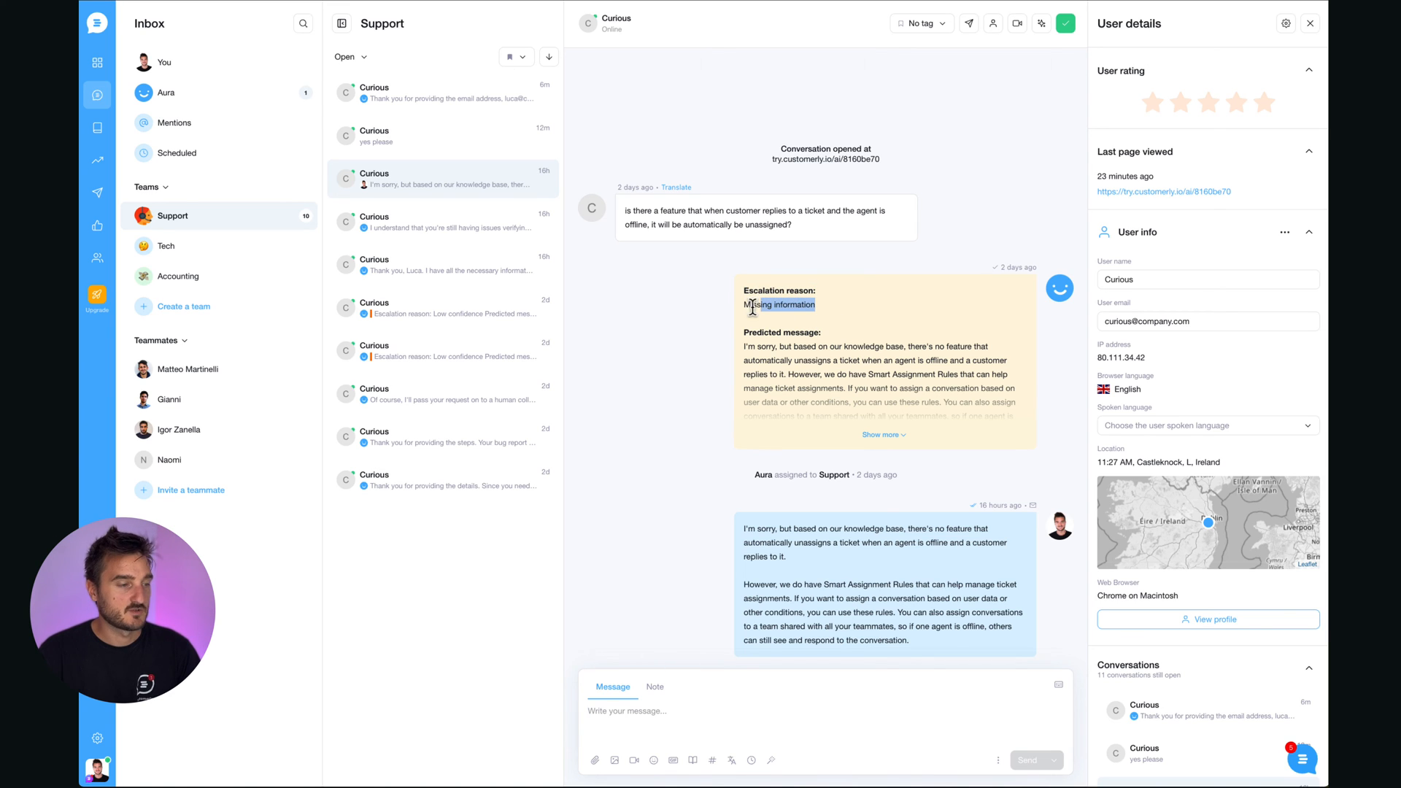
pyautogui.click(884, 435)
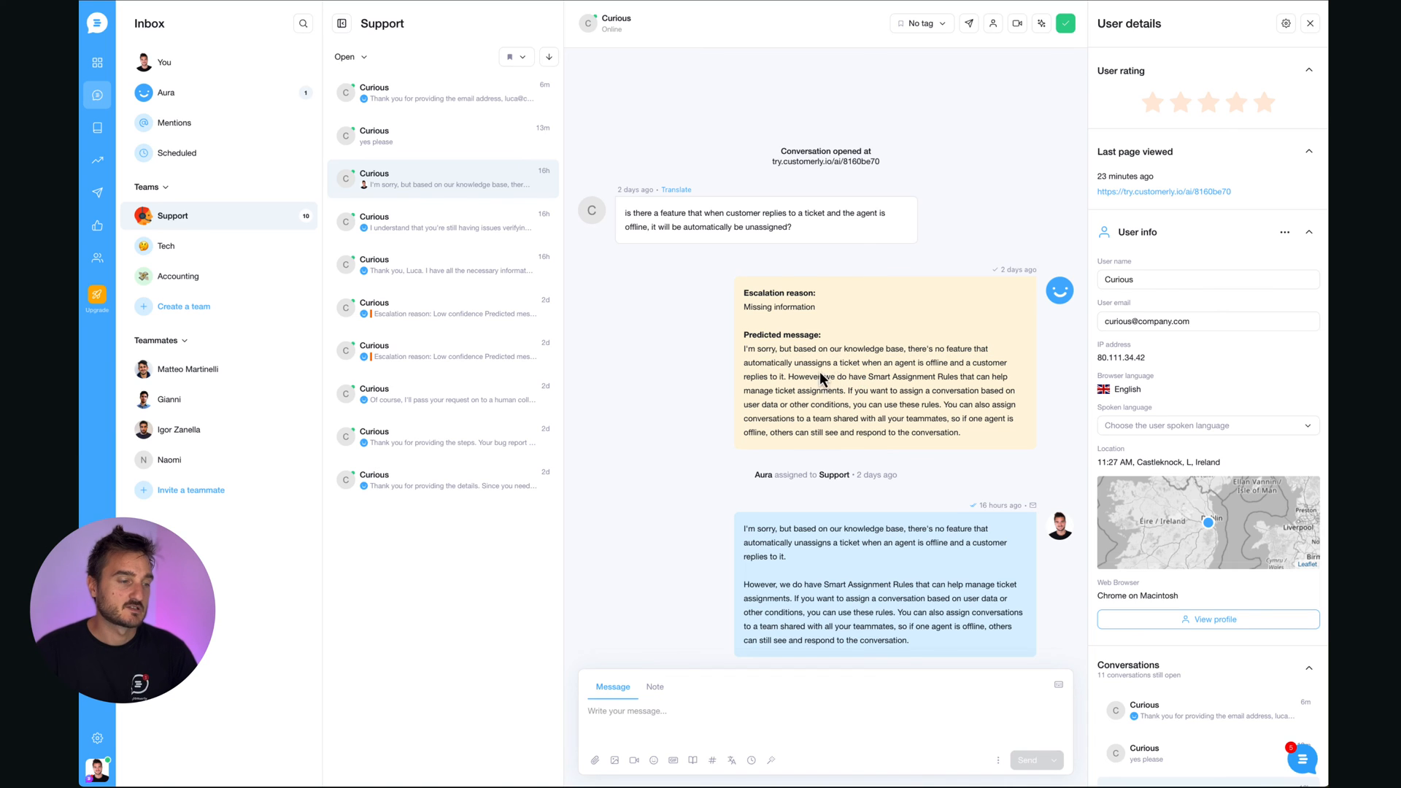
pyautogui.moveTo(822, 397)
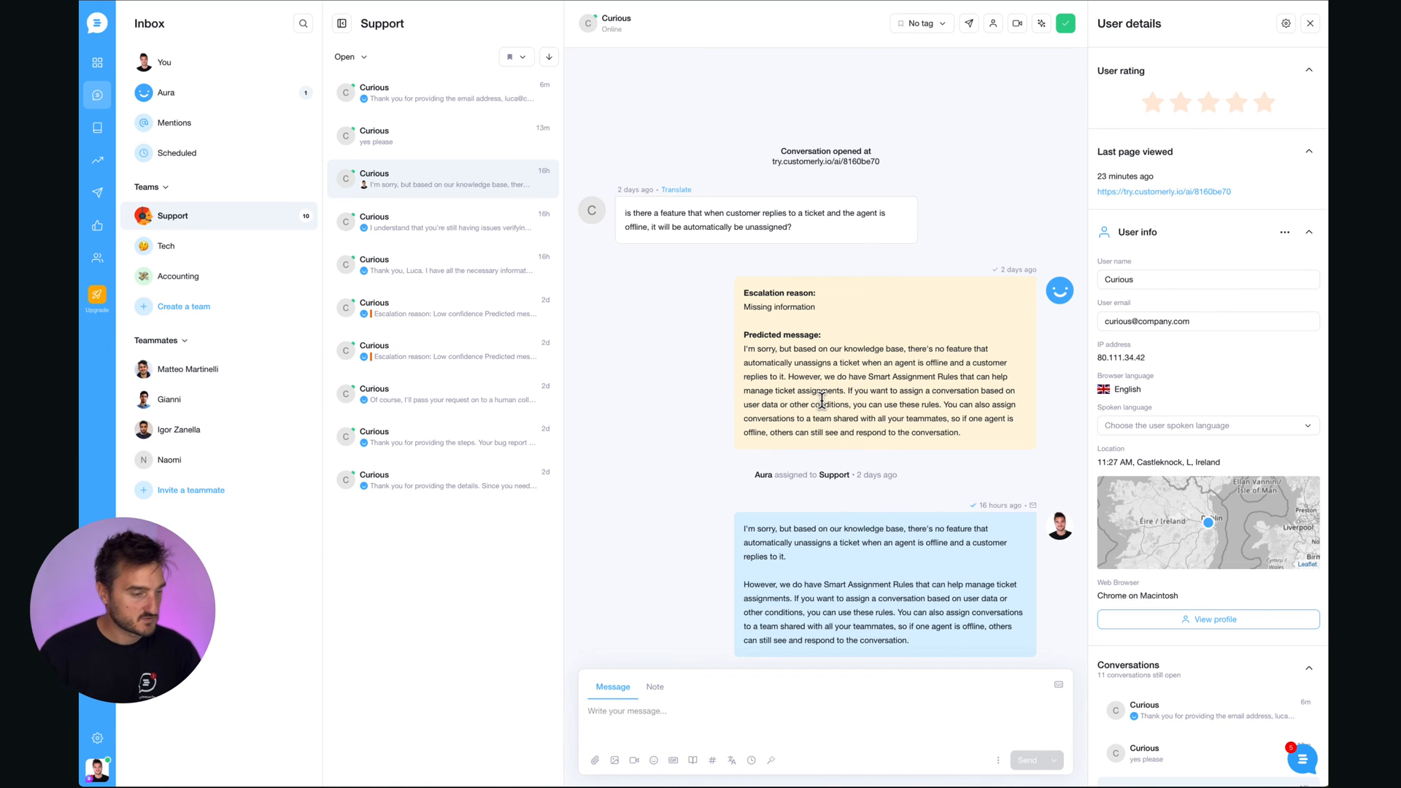
pyautogui.moveTo(891, 173)
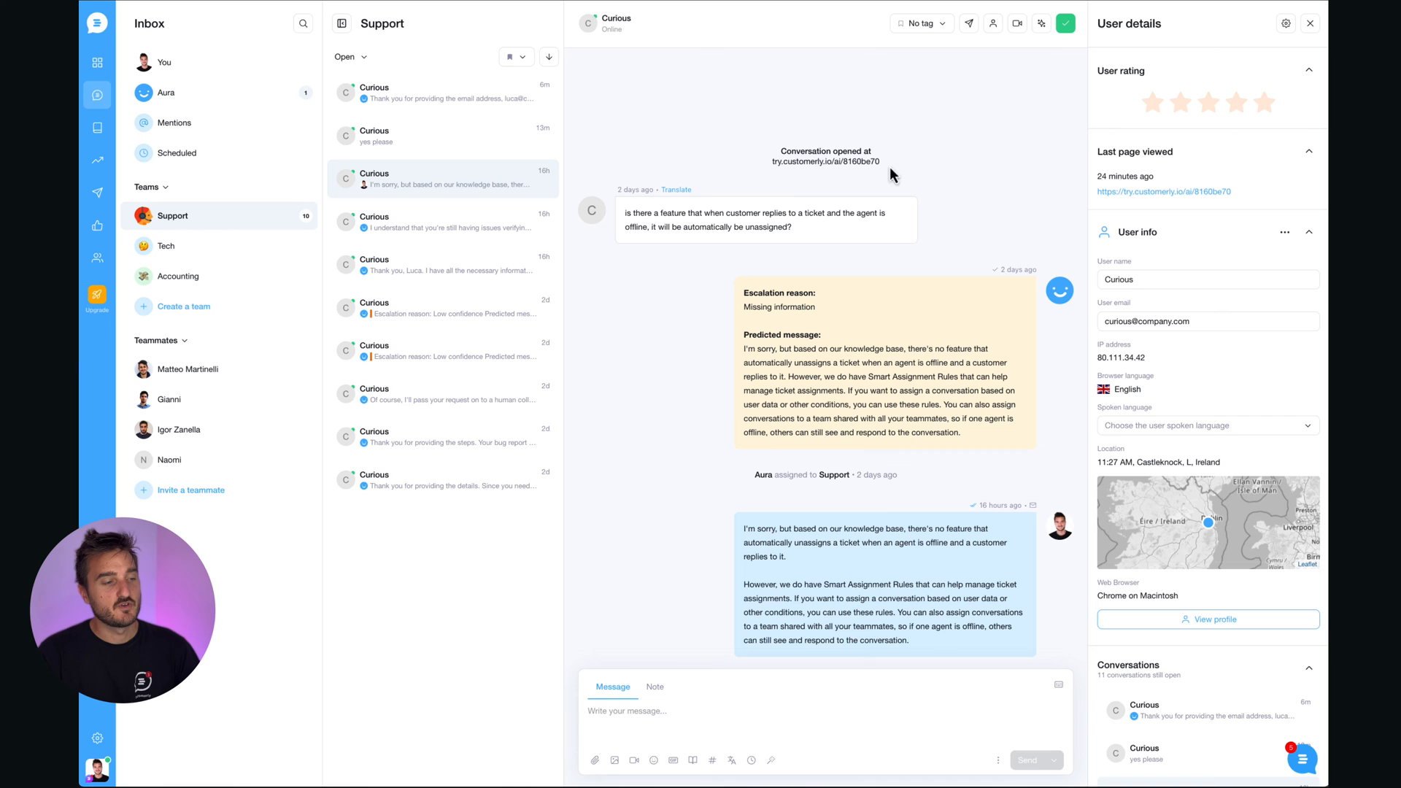
pyautogui.moveTo(849, 317)
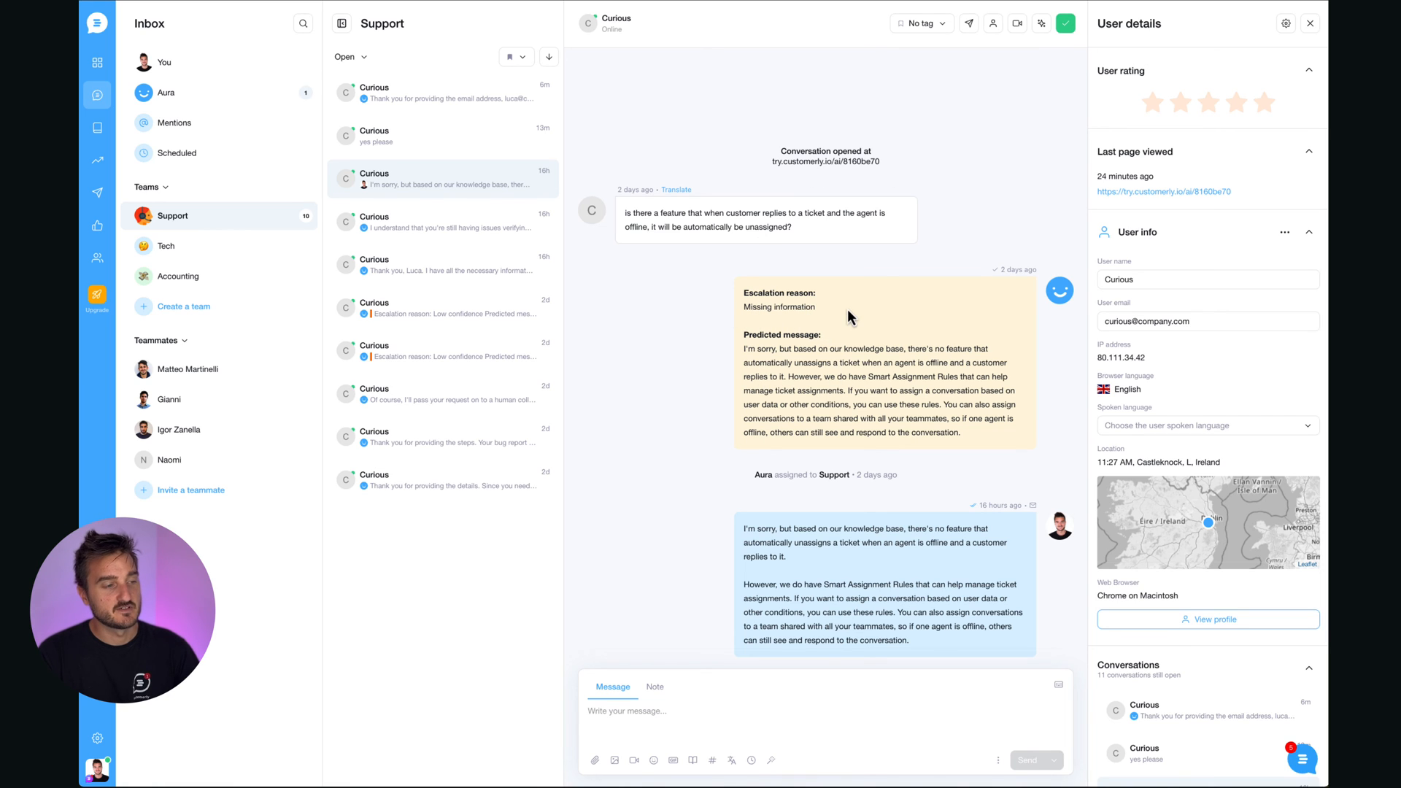
pyautogui.moveTo(819, 562)
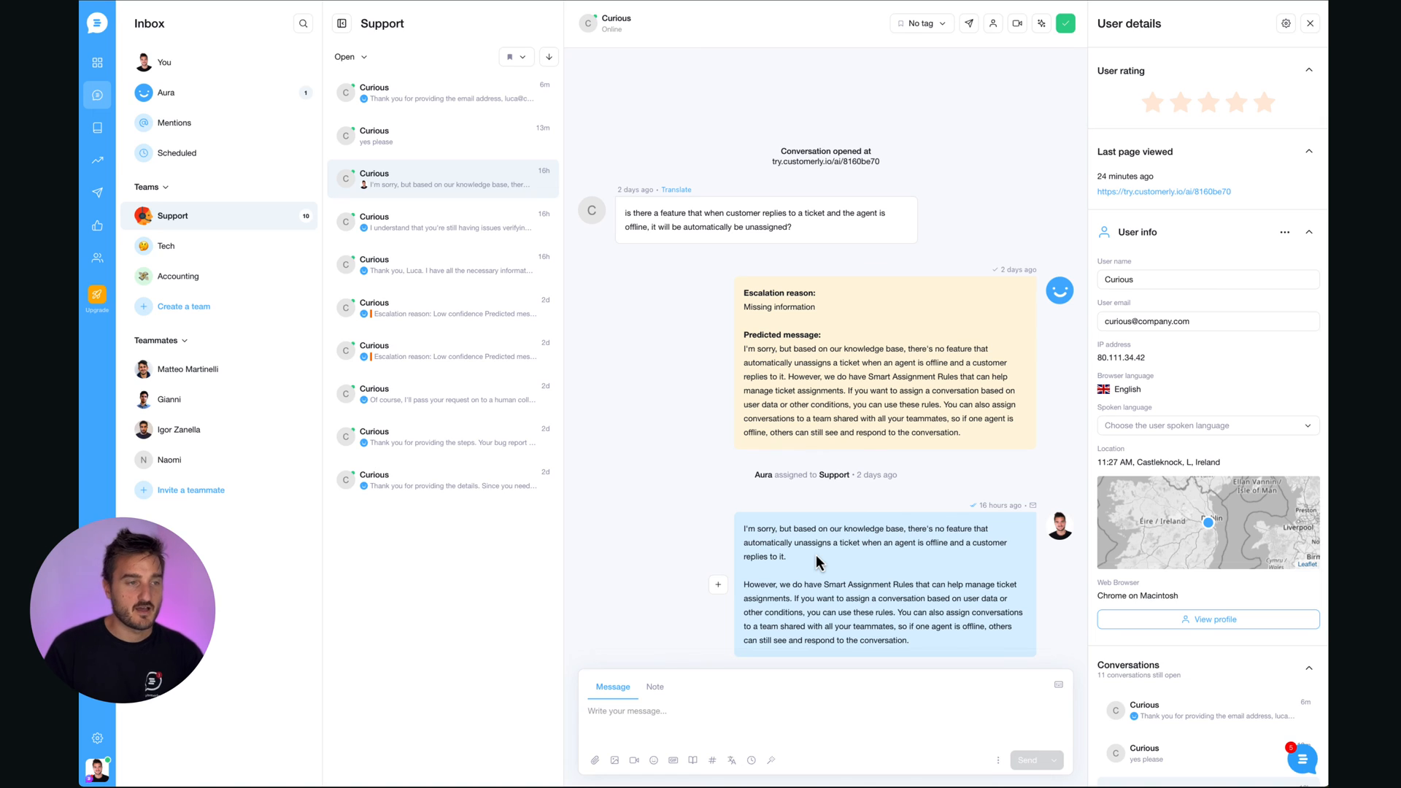
pyautogui.moveTo(761, 557)
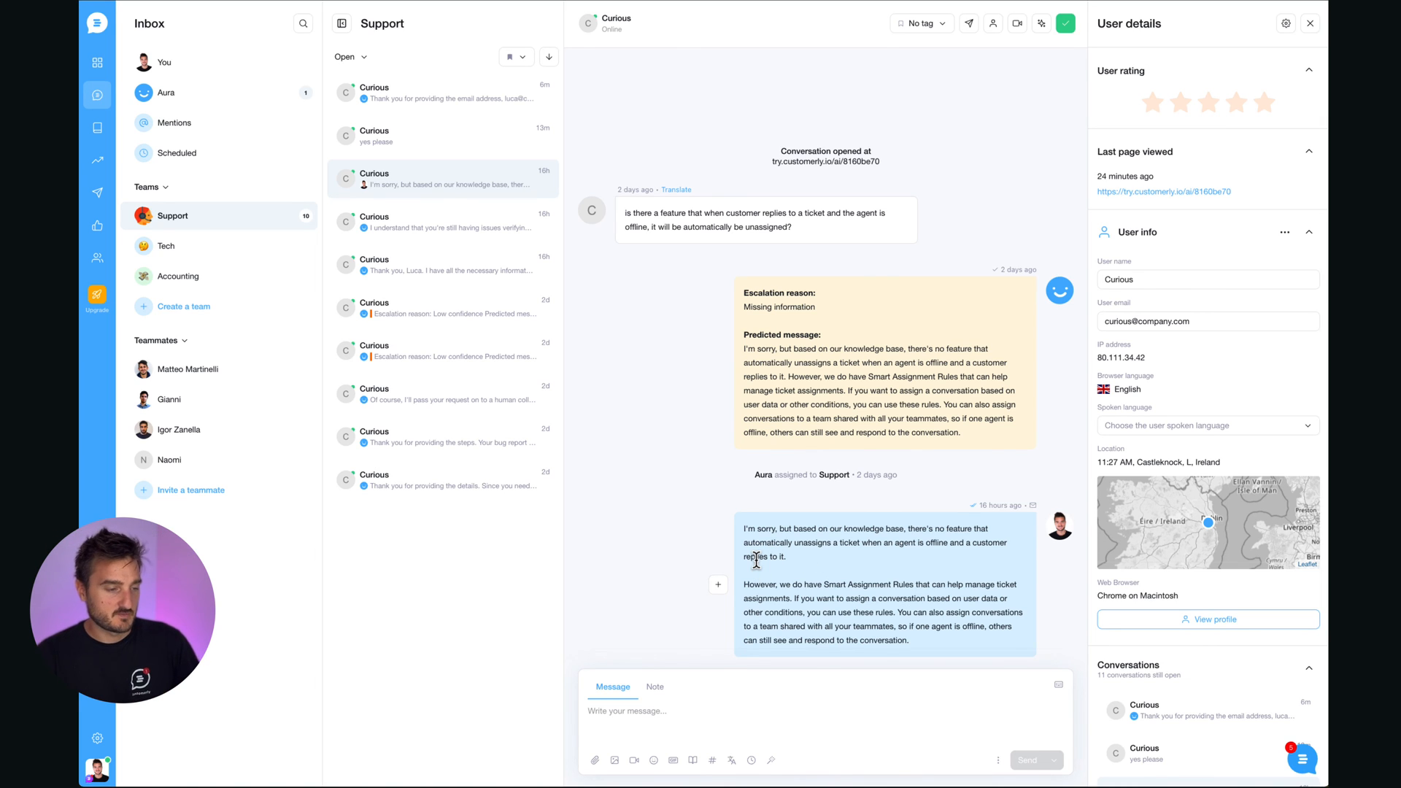
pyautogui.moveTo(730, 581)
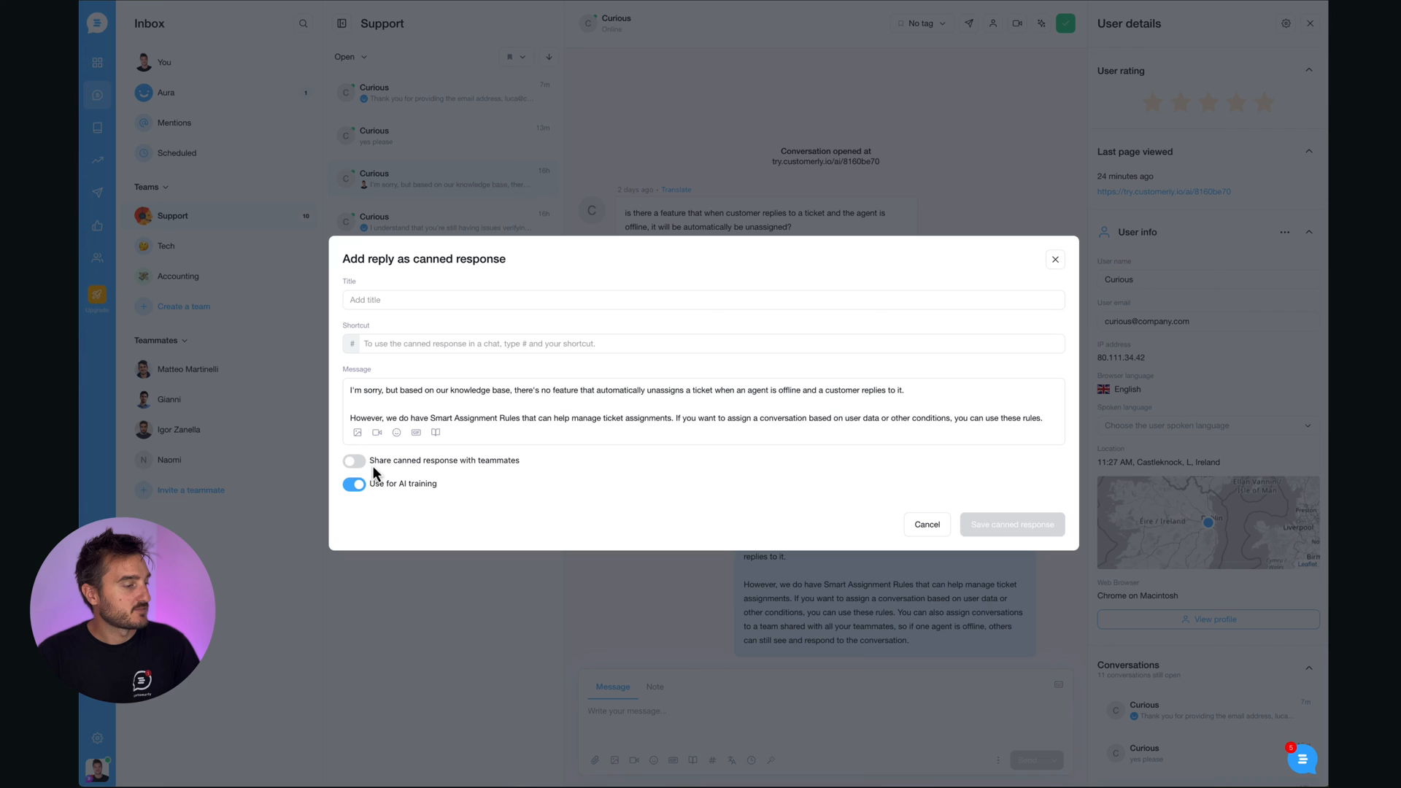
pyautogui.moveTo(380, 500)
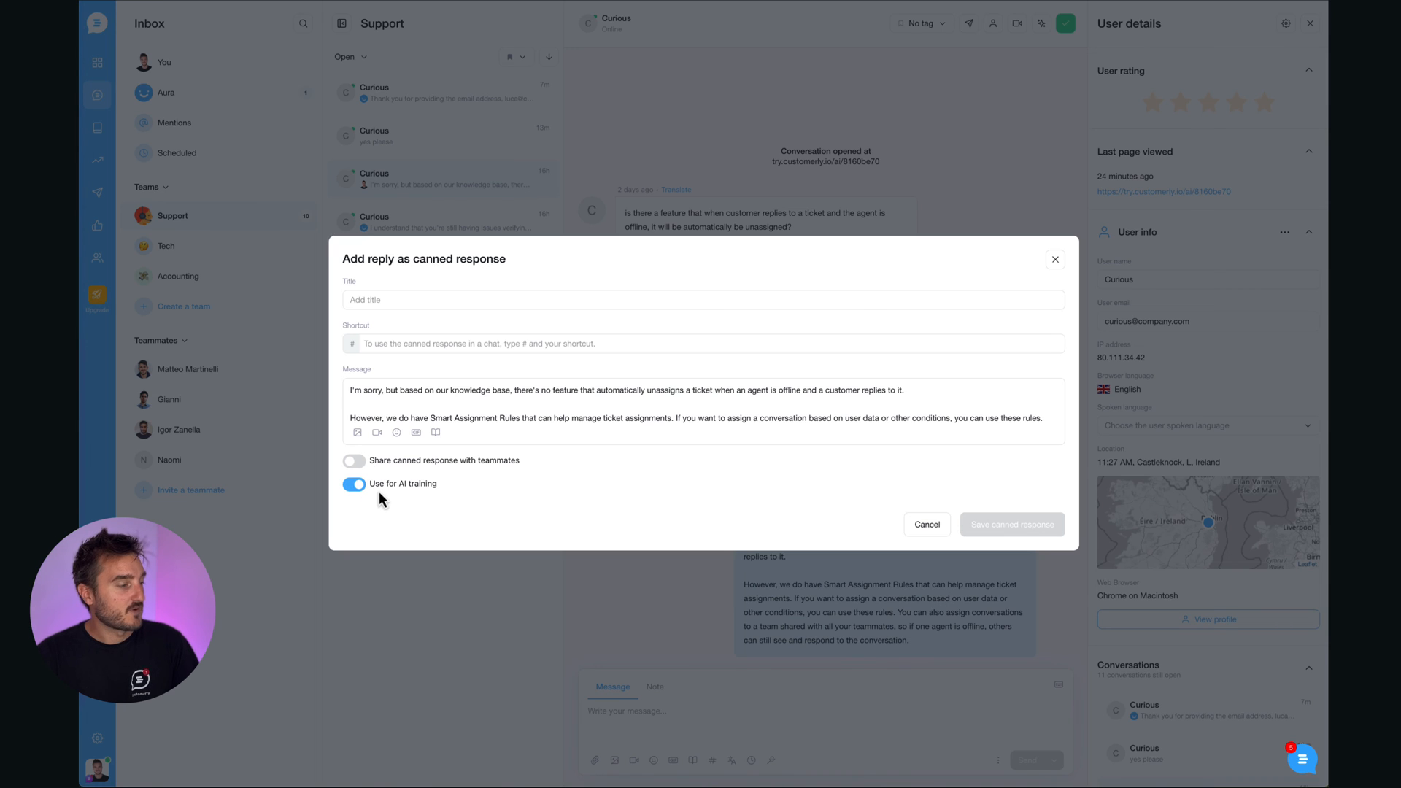
pyautogui.moveTo(1056, 260)
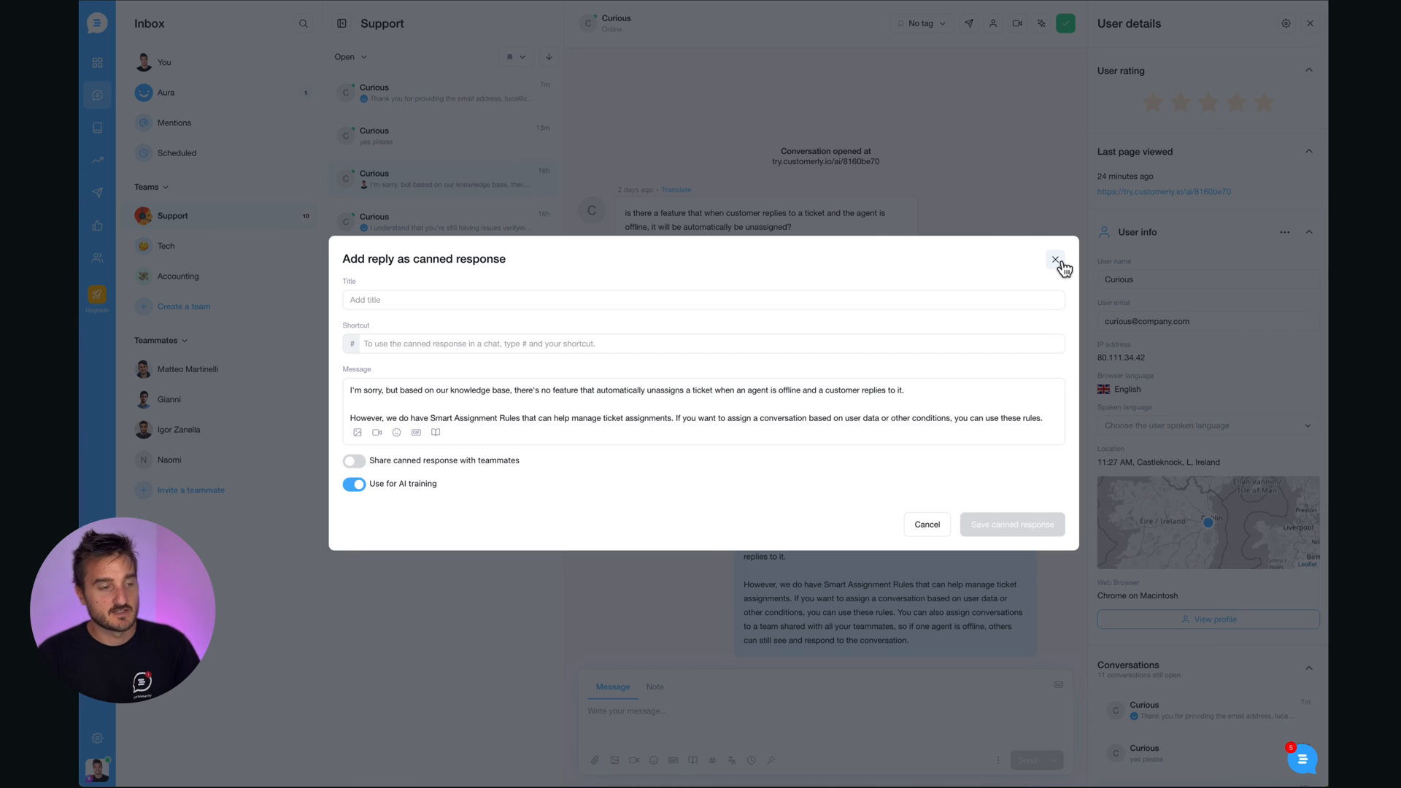
# Dismiss the canned-response form with AI training and show the conversation's AI actions list
pyautogui.click(1055, 260)
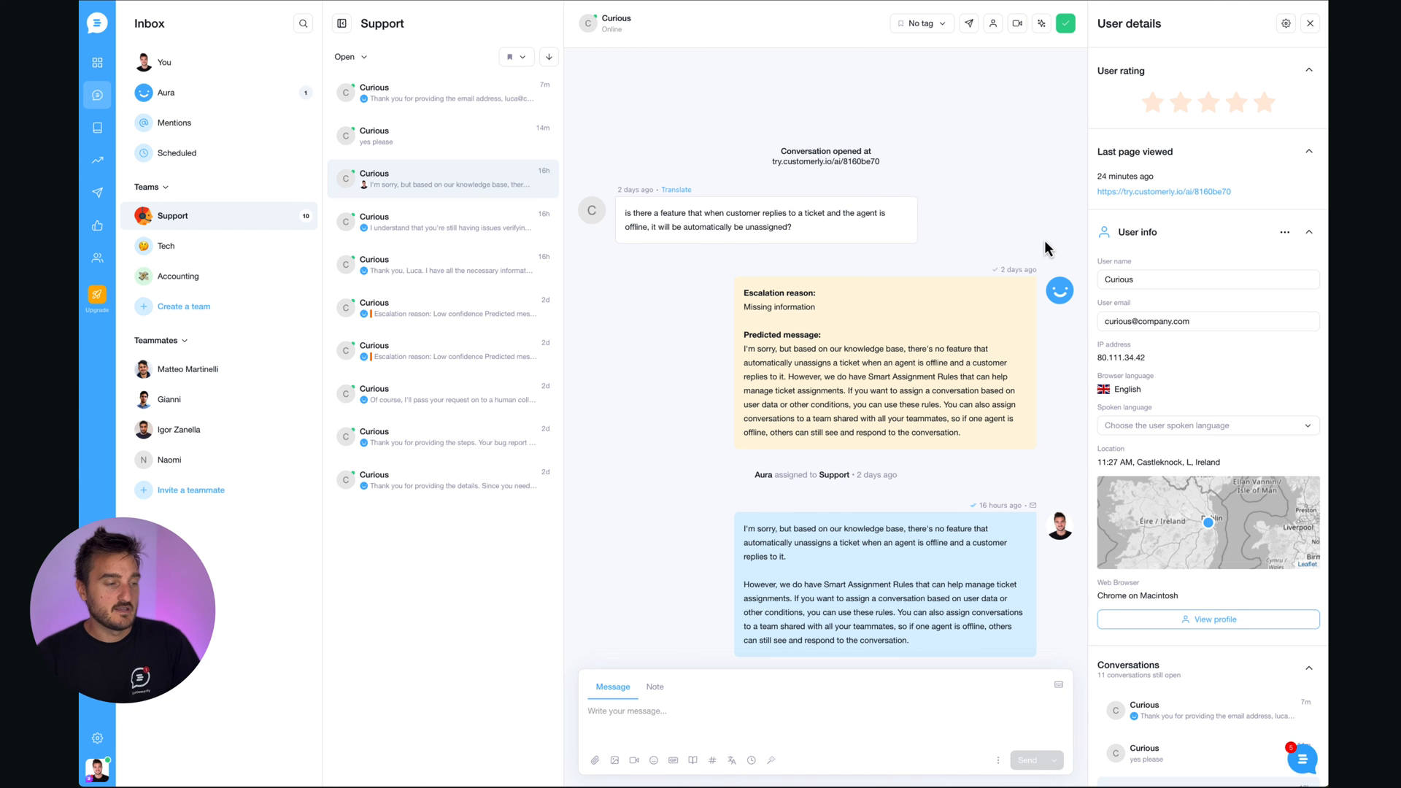
pyautogui.moveTo(800, 565)
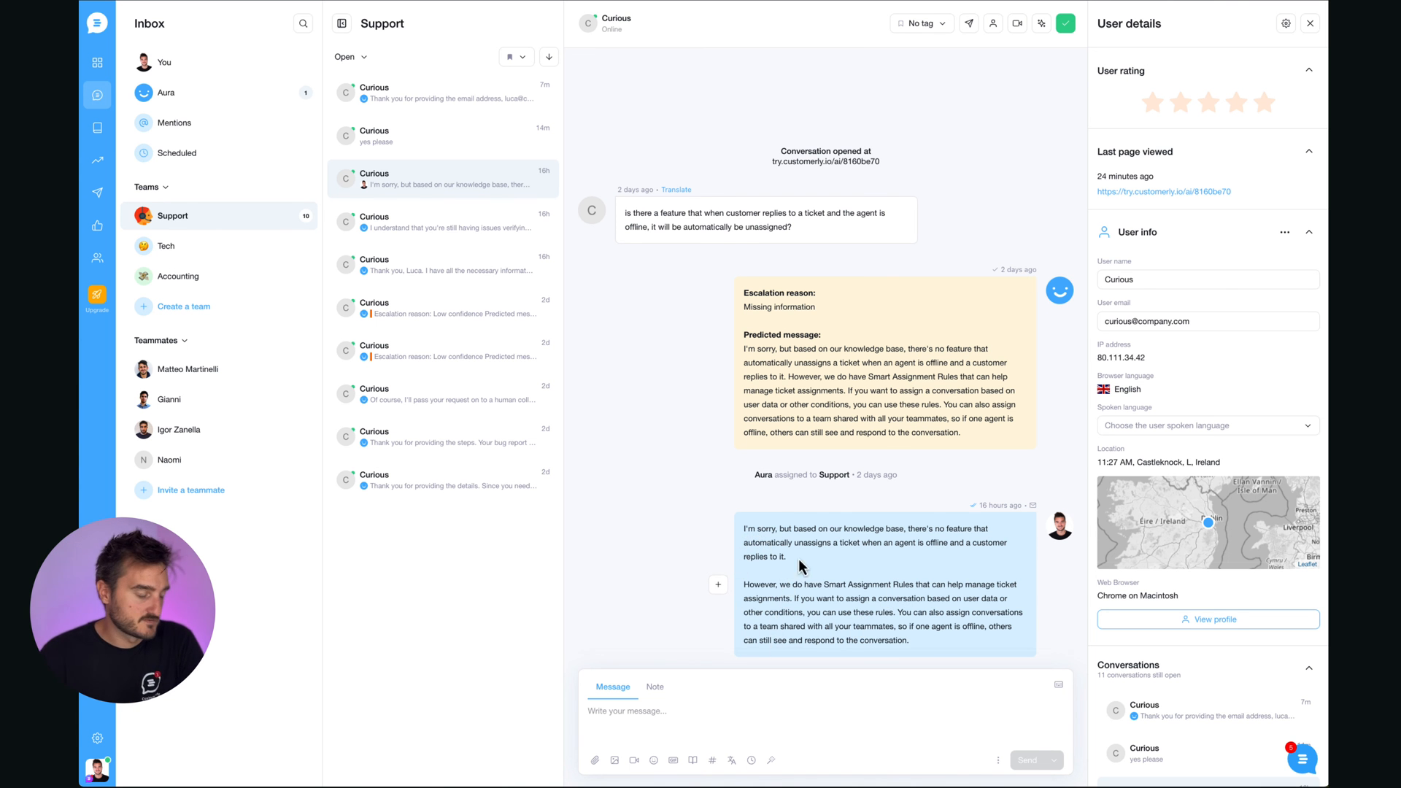
pyautogui.moveTo(764, 209)
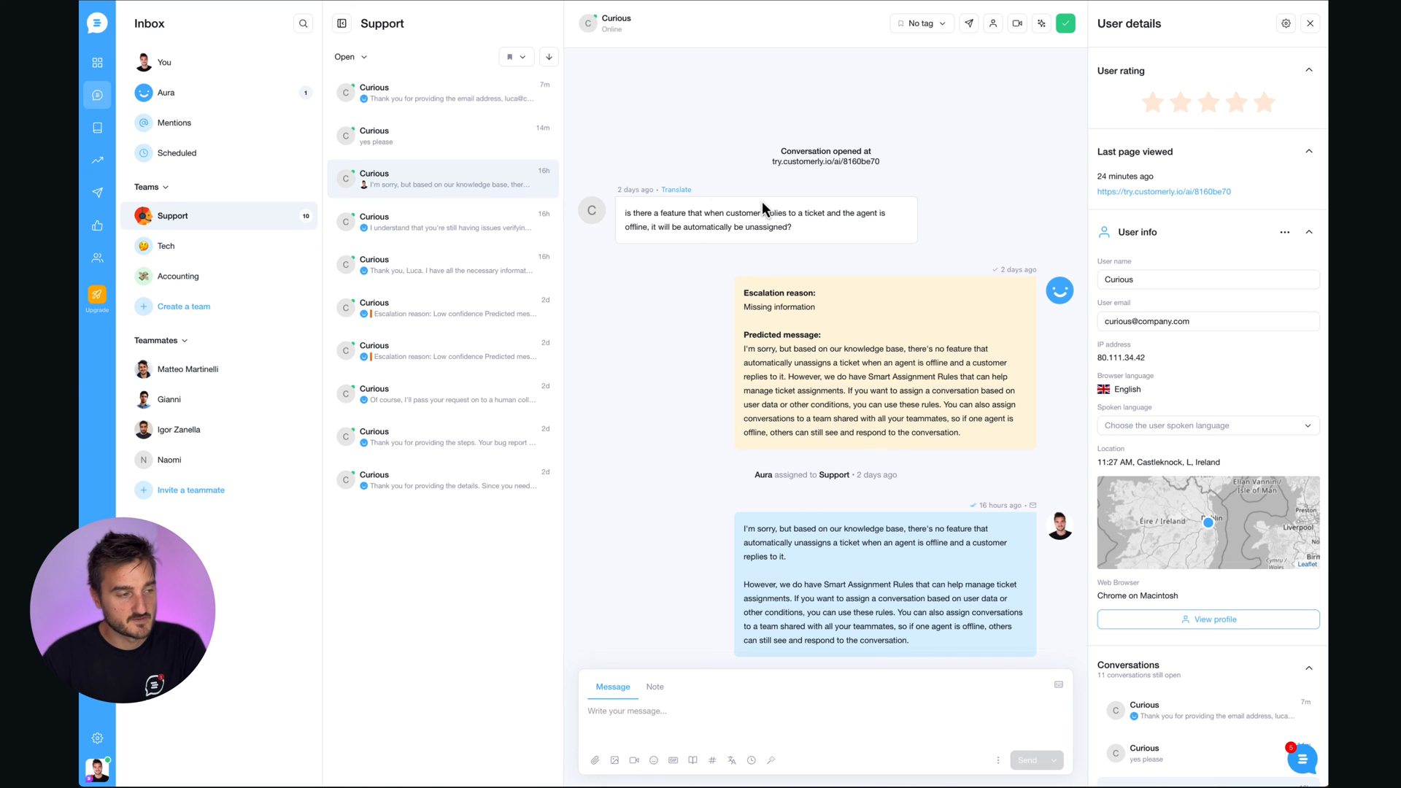
pyautogui.click(1041, 24)
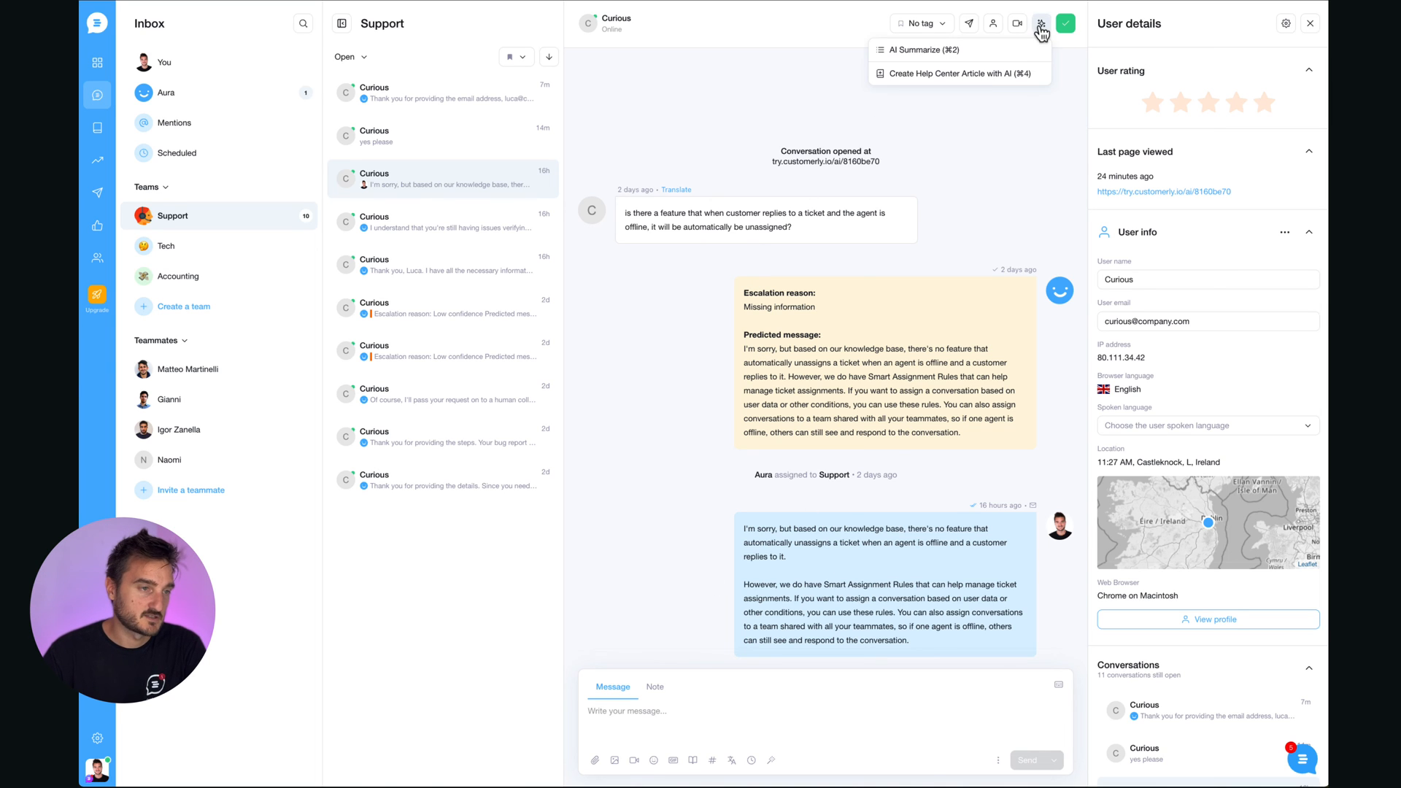
# Create the AI help center article 'Automatically Unassigning Tickets When Agent is Offline' and edit its draft
pyautogui.click(955, 73)
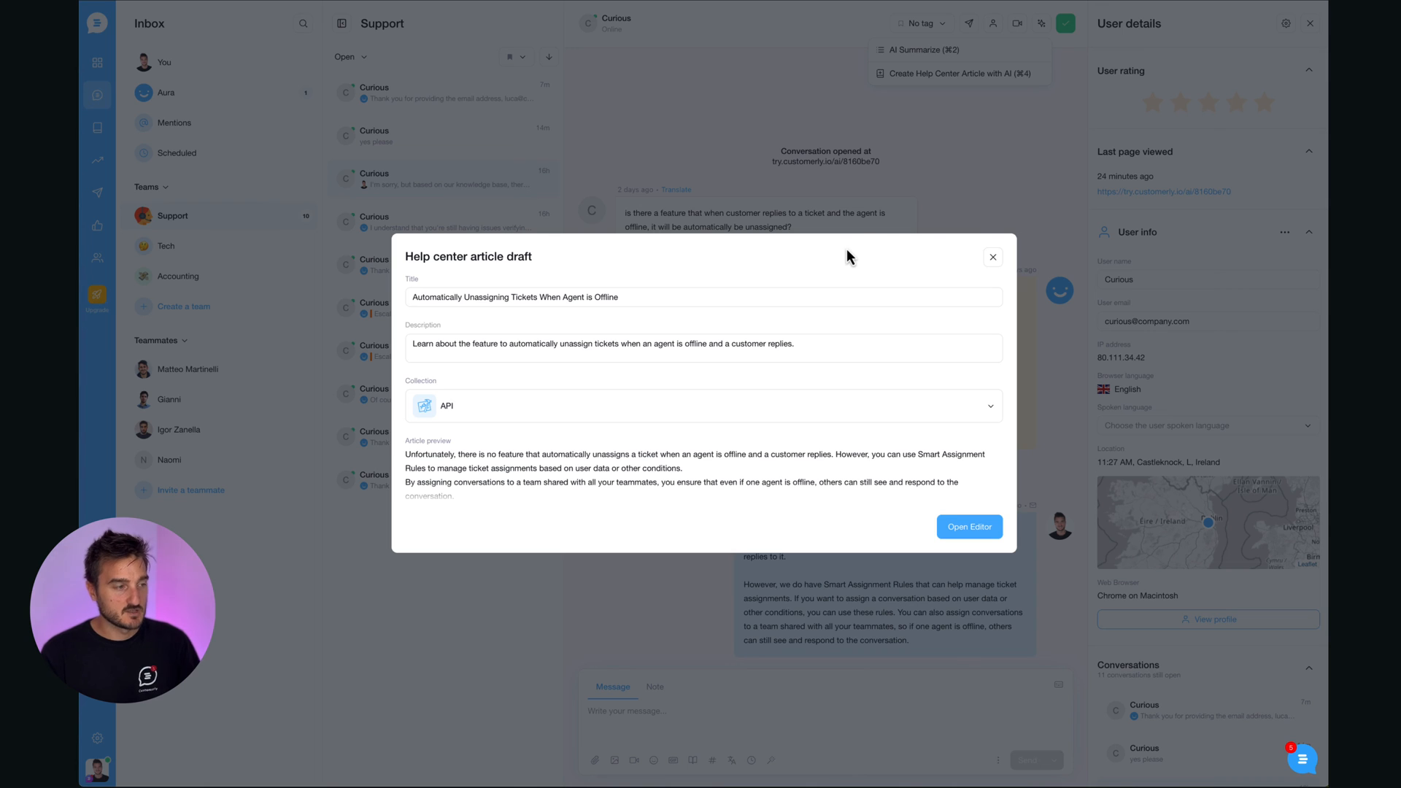
pyautogui.moveTo(898, 449)
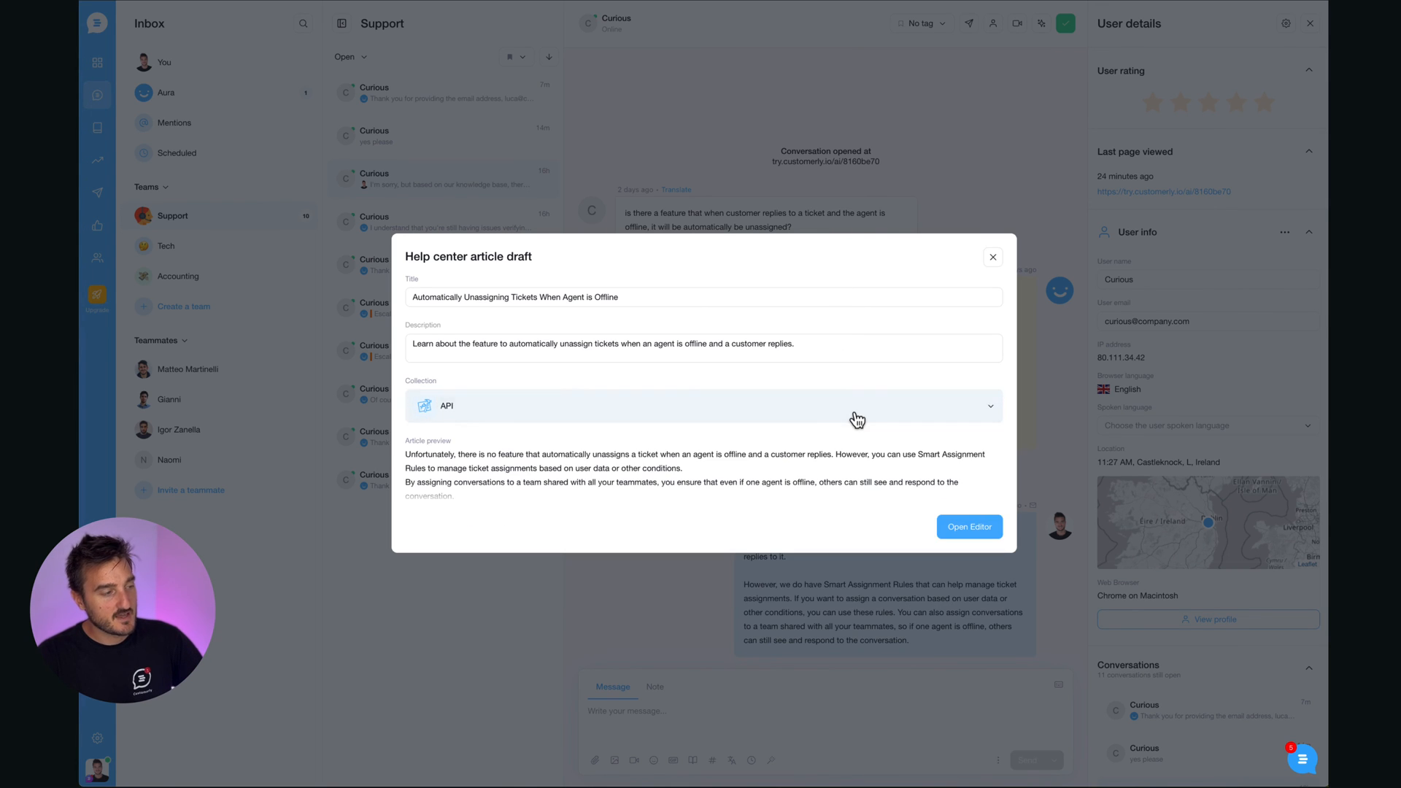
pyautogui.click(969, 527)
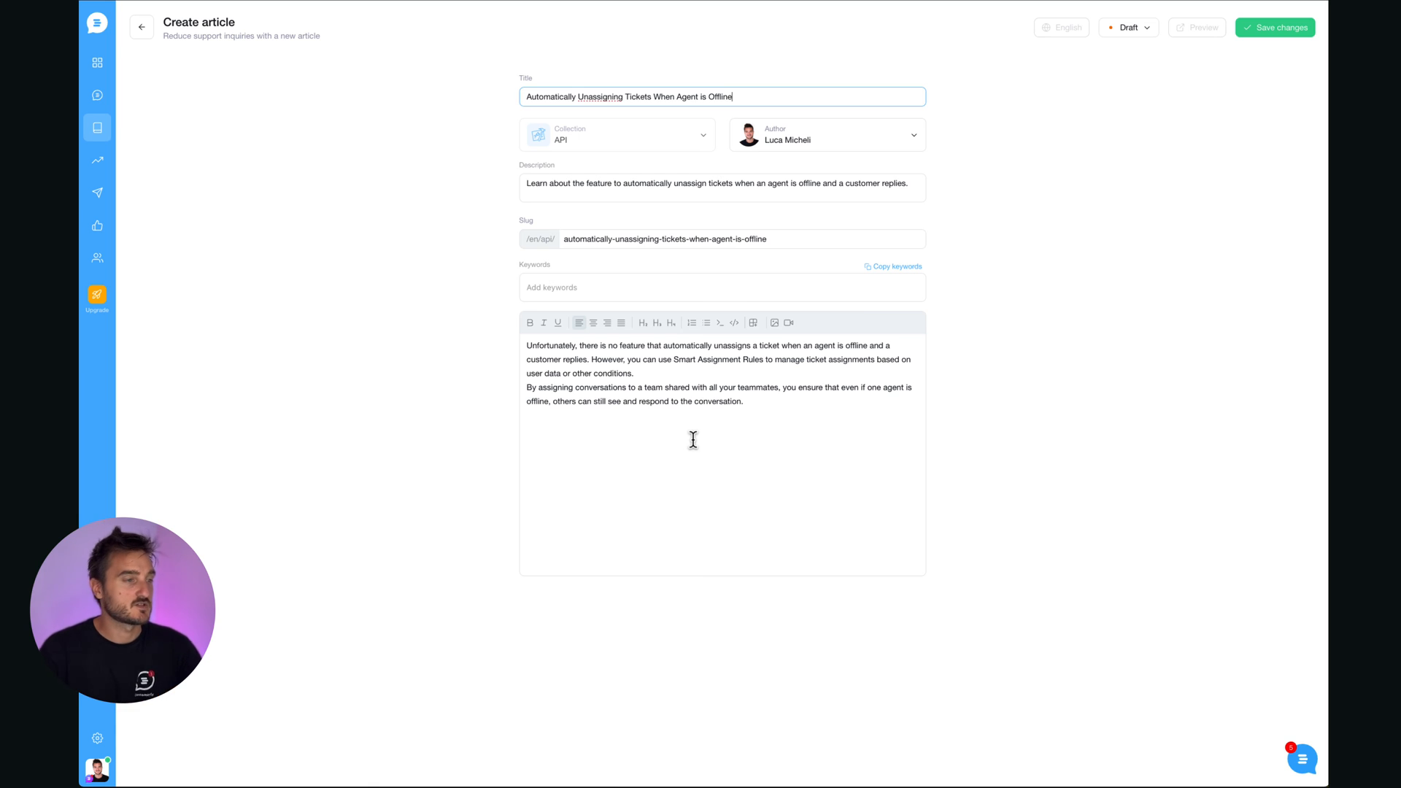
# Return from the article editor to the 'Missing information' conversation and highlight that reason
pyautogui.click(96, 97)
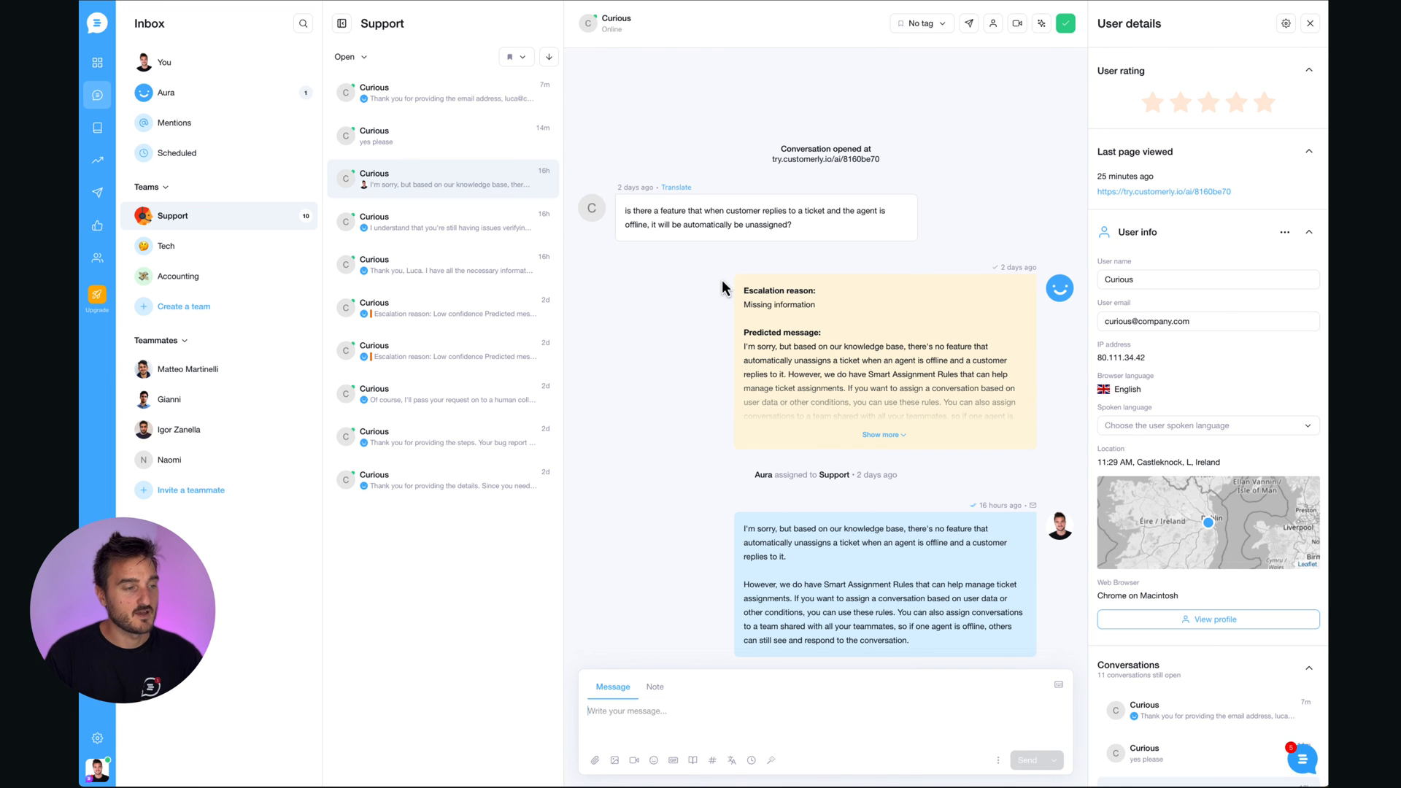
pyautogui.doubleClick(779, 305)
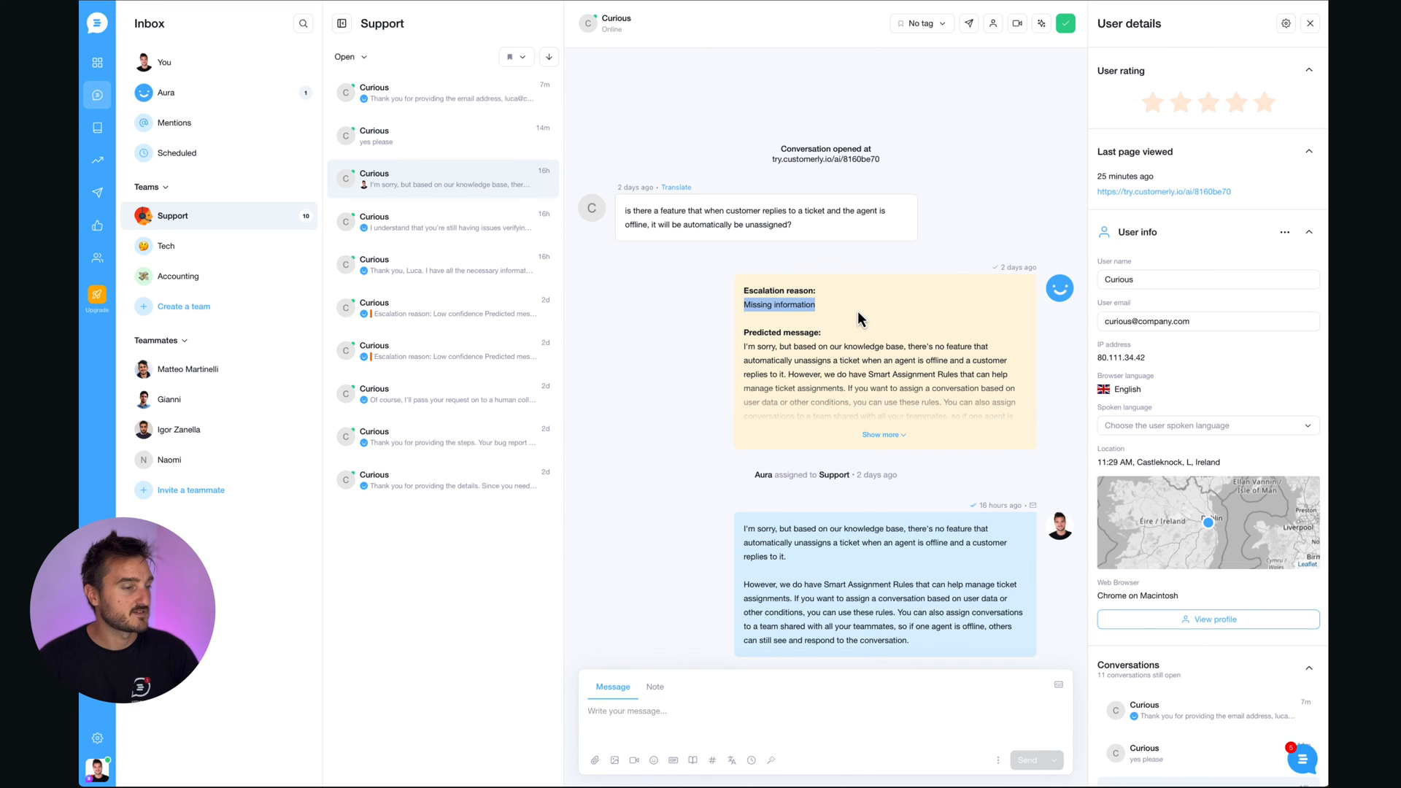